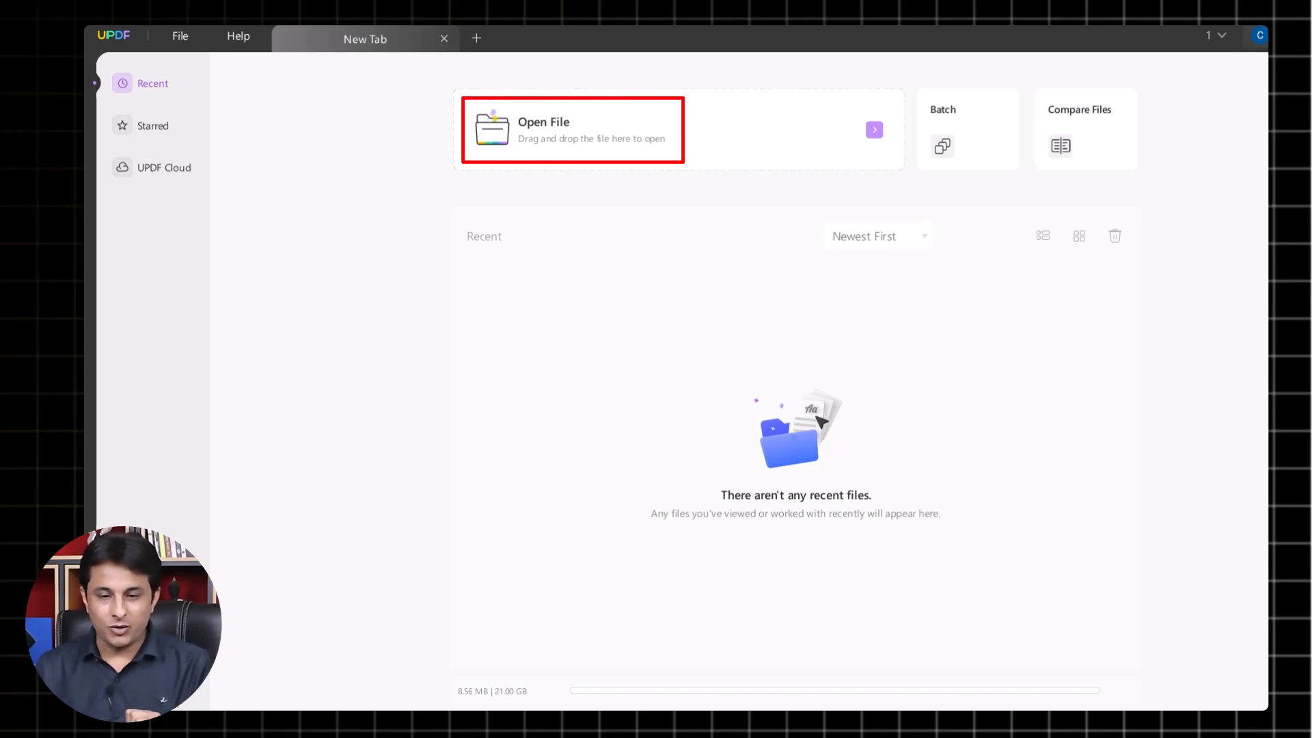
# Open the Sample PDF Document from the Sample PDFs folder.
pyautogui.click(572, 130)
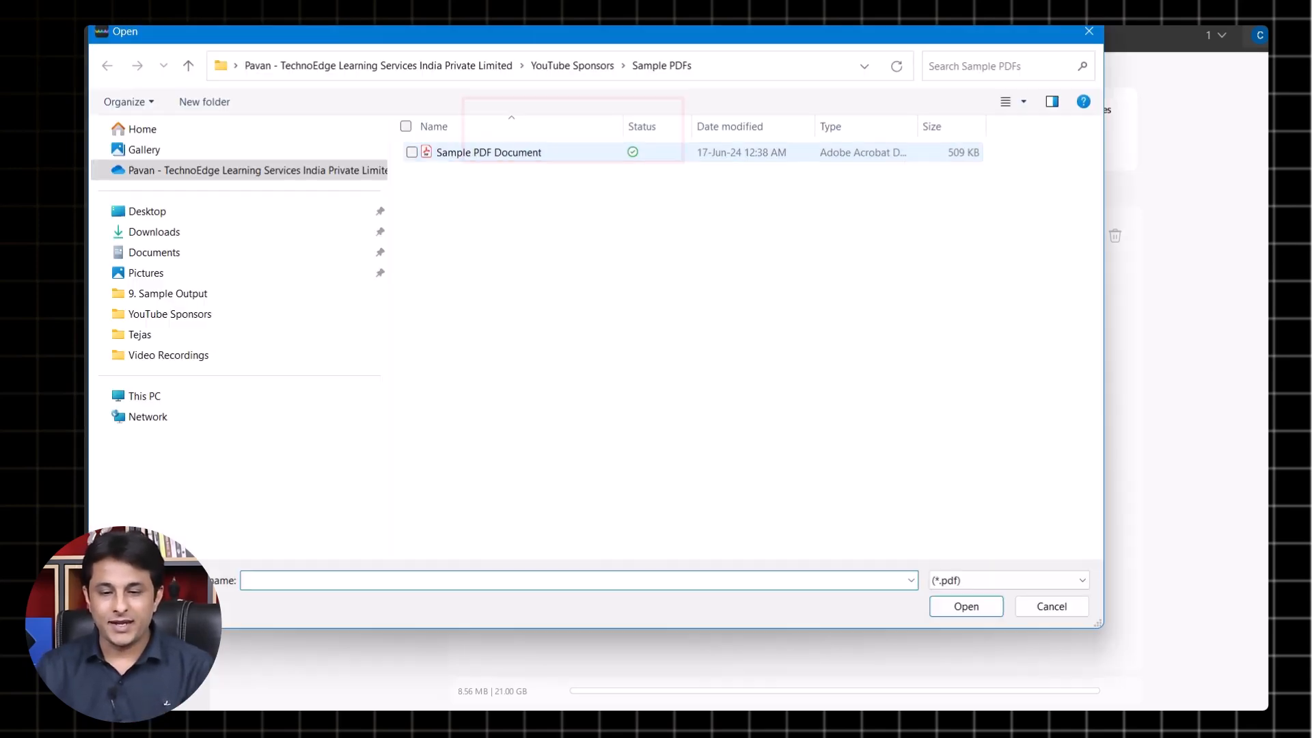
pyautogui.click(490, 152)
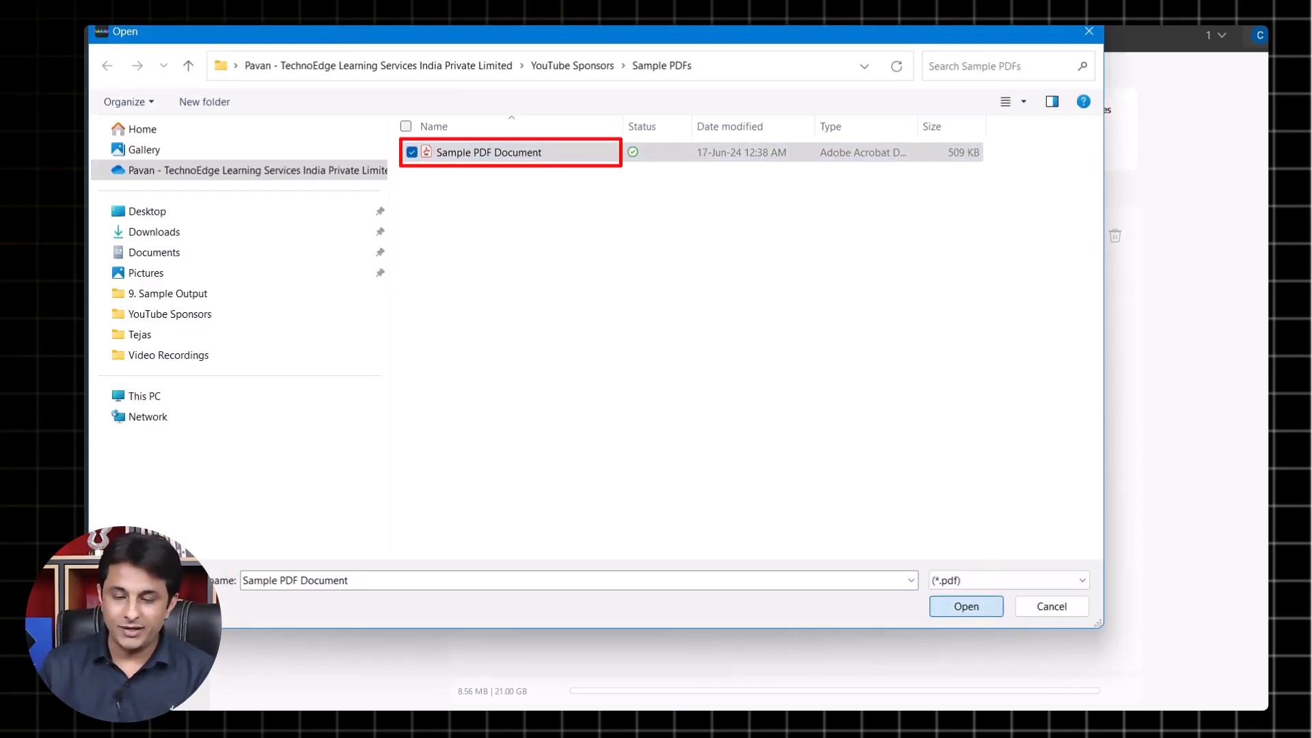
pyautogui.click(966, 606)
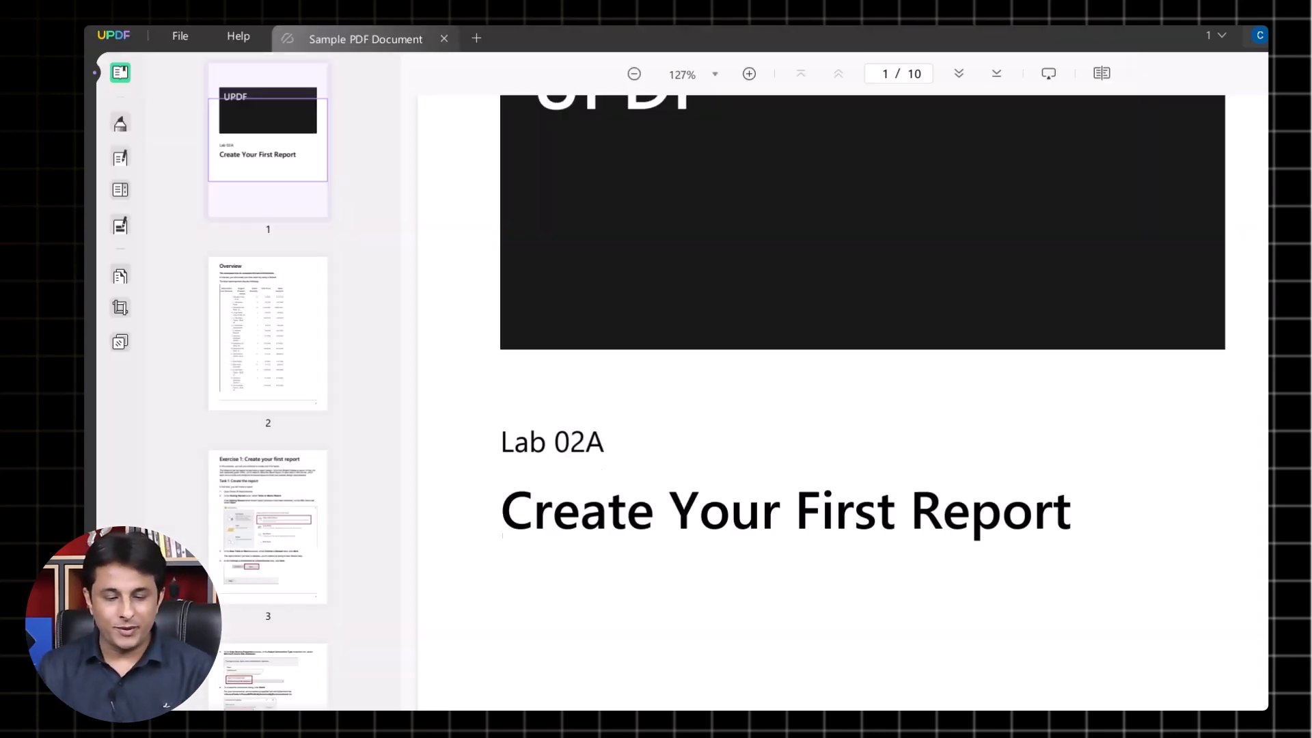
# Scroll to page 7 and switch into Comment mode for annotating.
pyautogui.scroll(3)
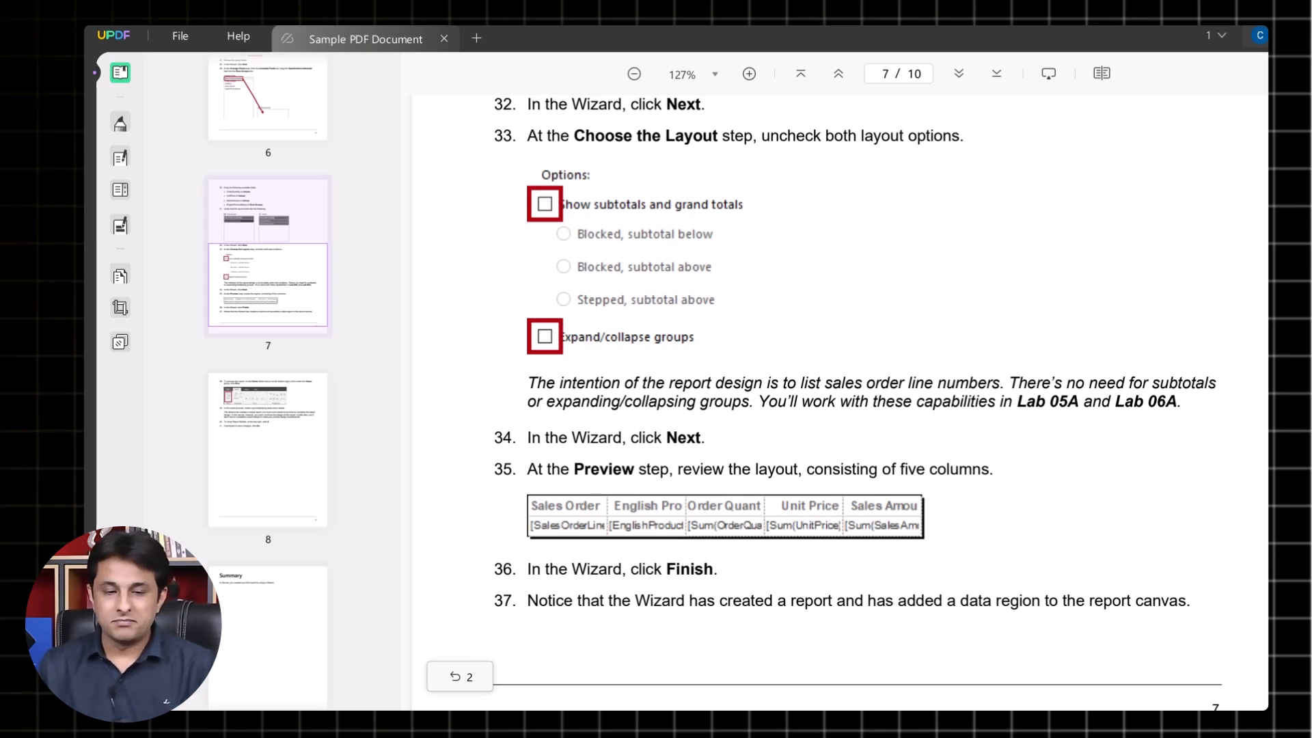
pyautogui.click(120, 123)
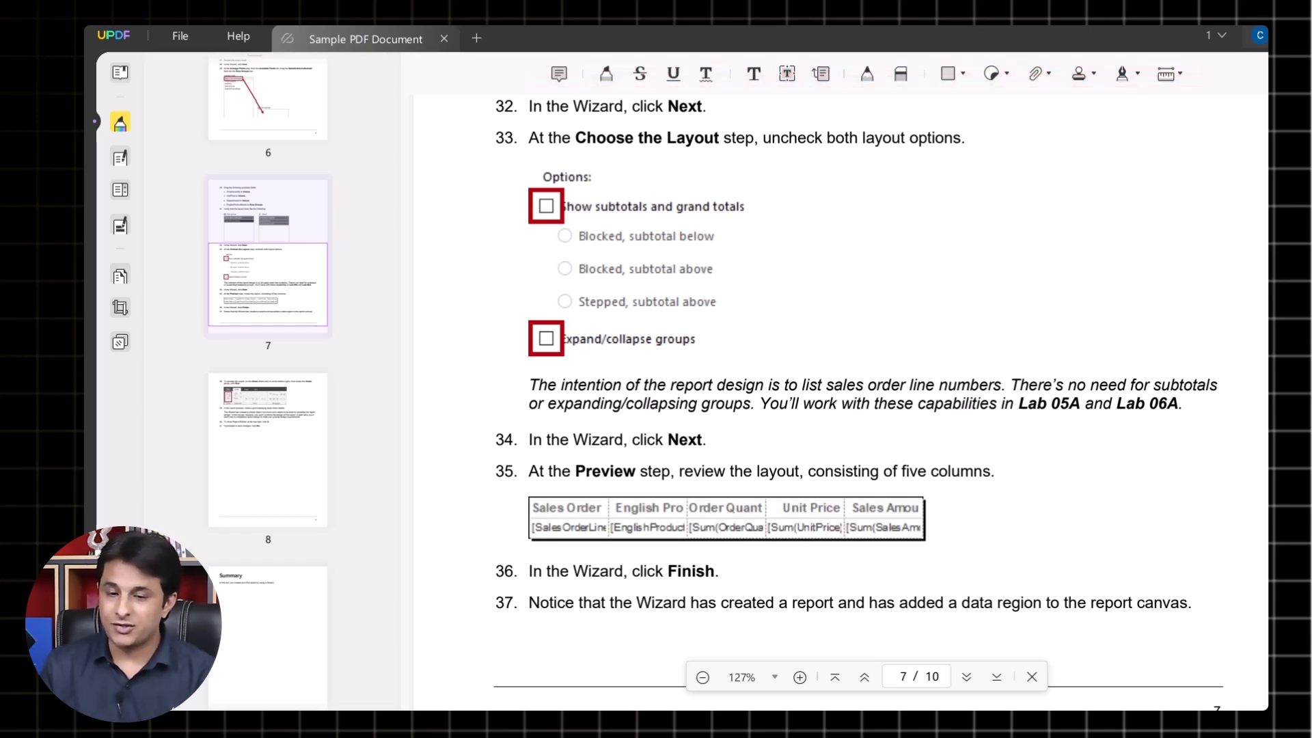
# Highlight the italic paragraph, wavy-underline step 34, and add a text box reading 'This is textbox'.
pyautogui.click(606, 74)
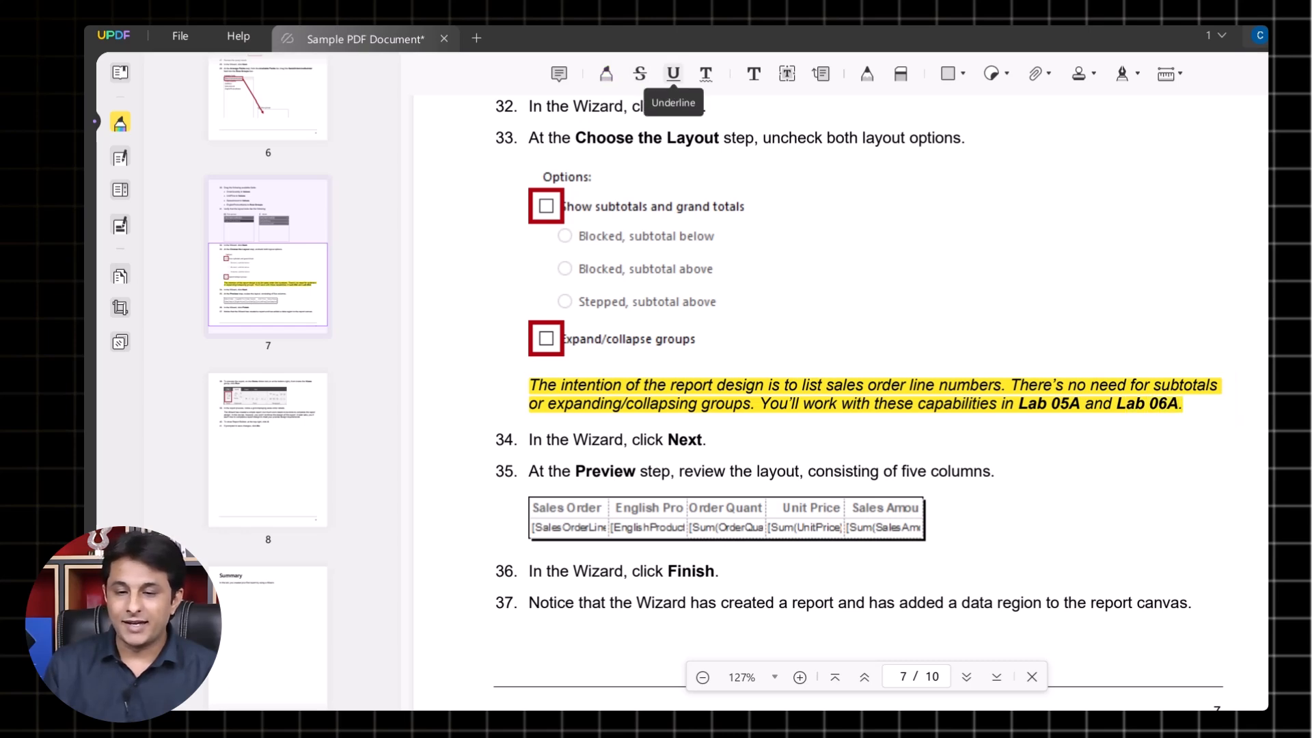
pyautogui.click(673, 74)
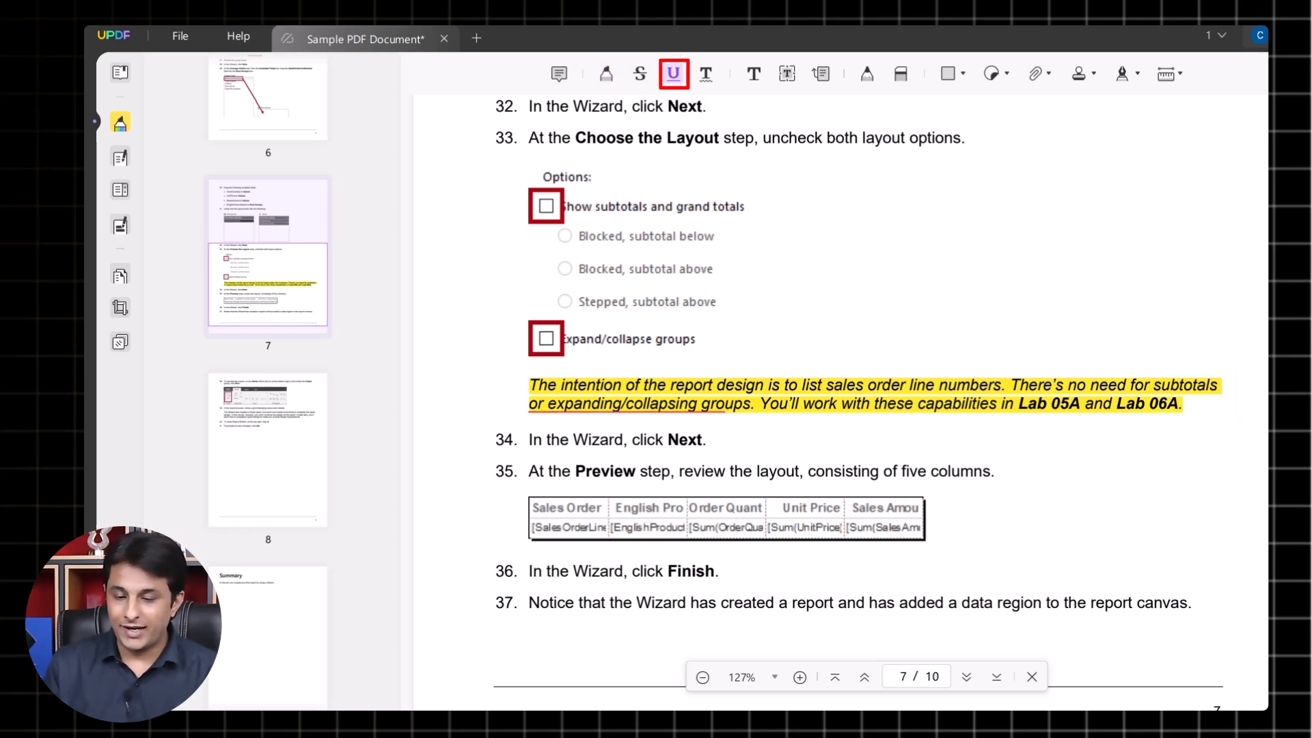
pyautogui.click(706, 73)
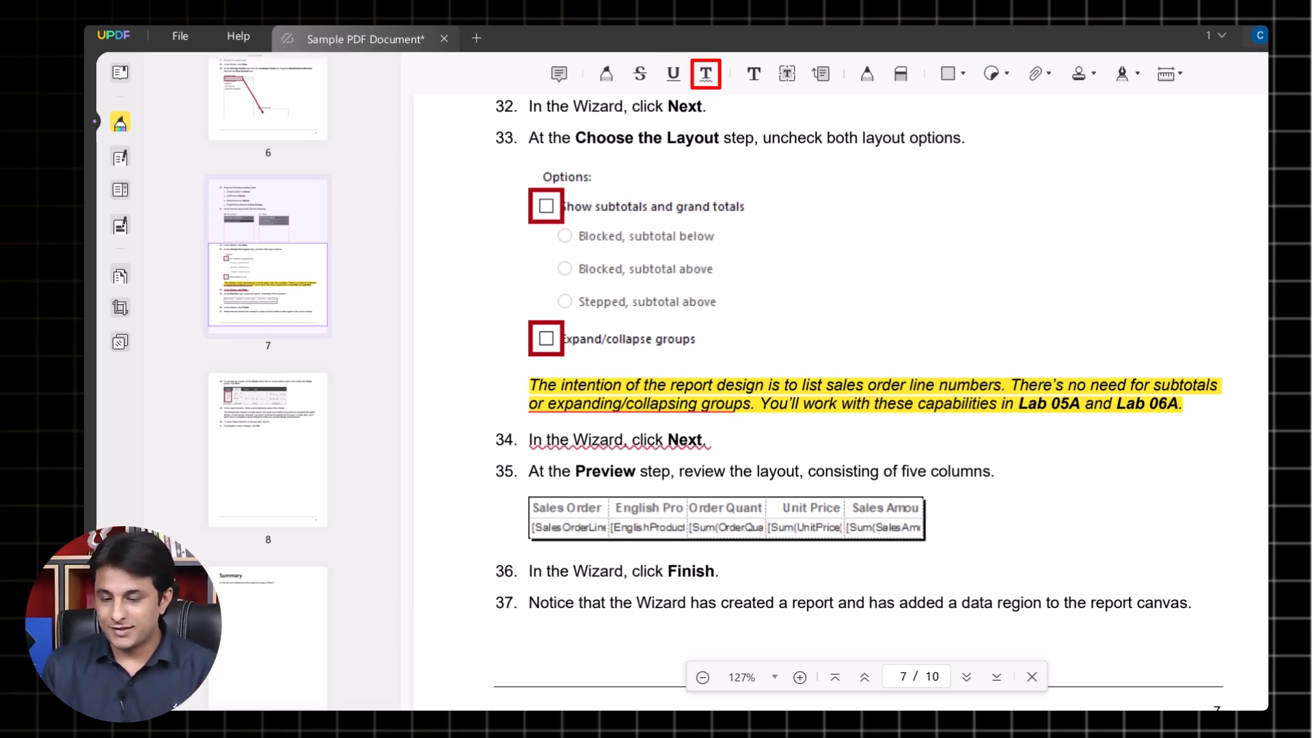
pyautogui.click(752, 74)
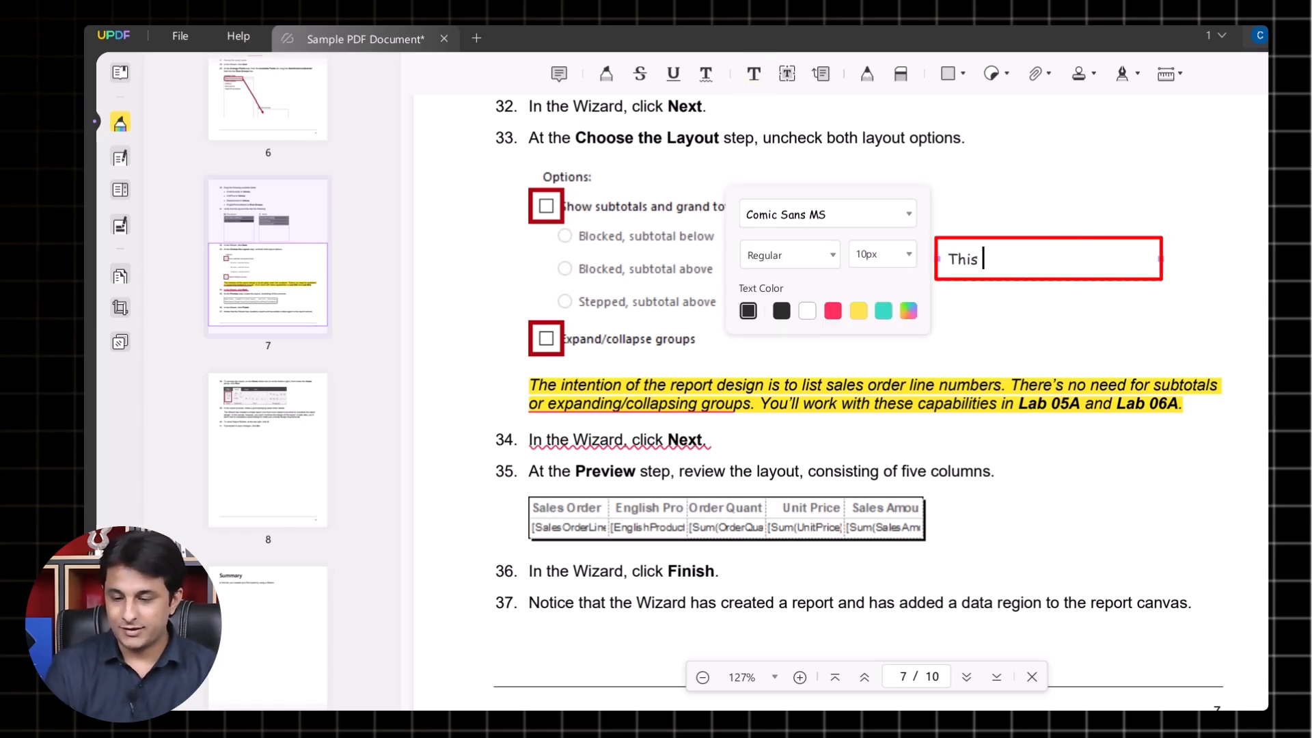
pyautogui.write('is textbox')
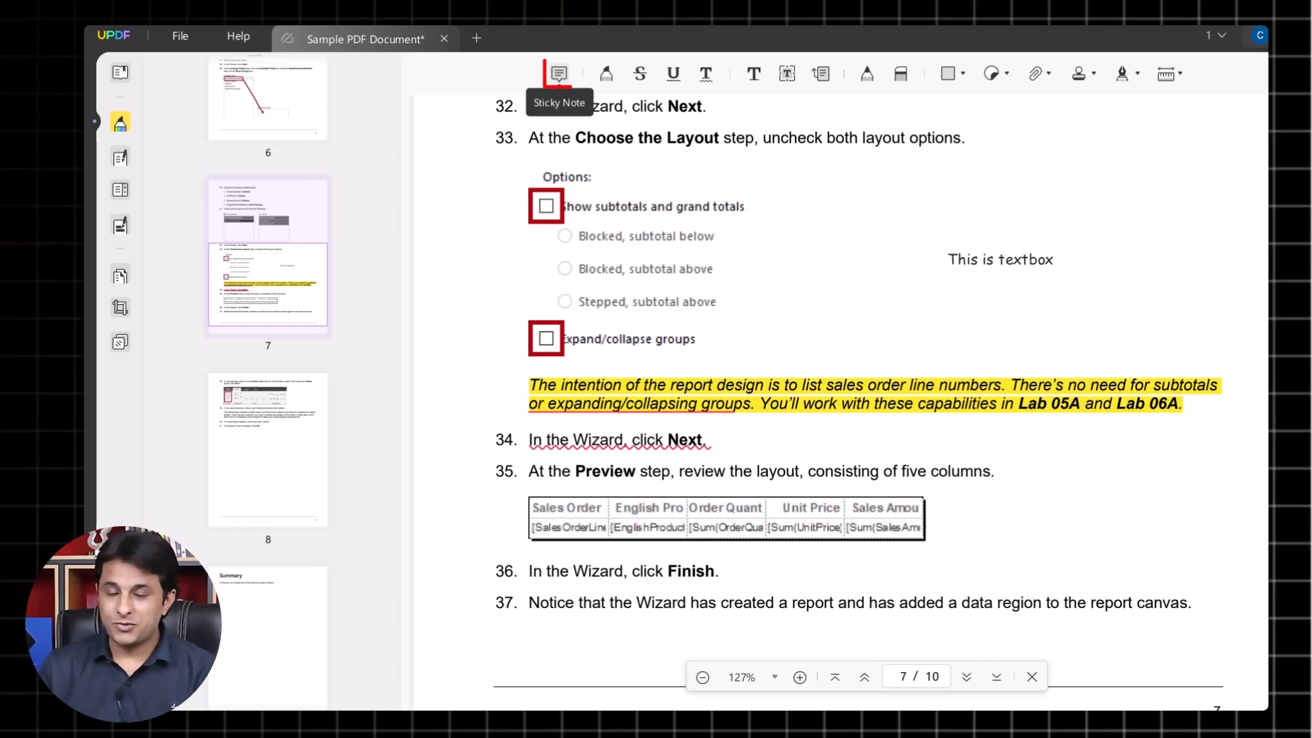
# Drop a sticky note near the top right of page 7 with the note 'Kindly read t'.
pyautogui.click(558, 74)
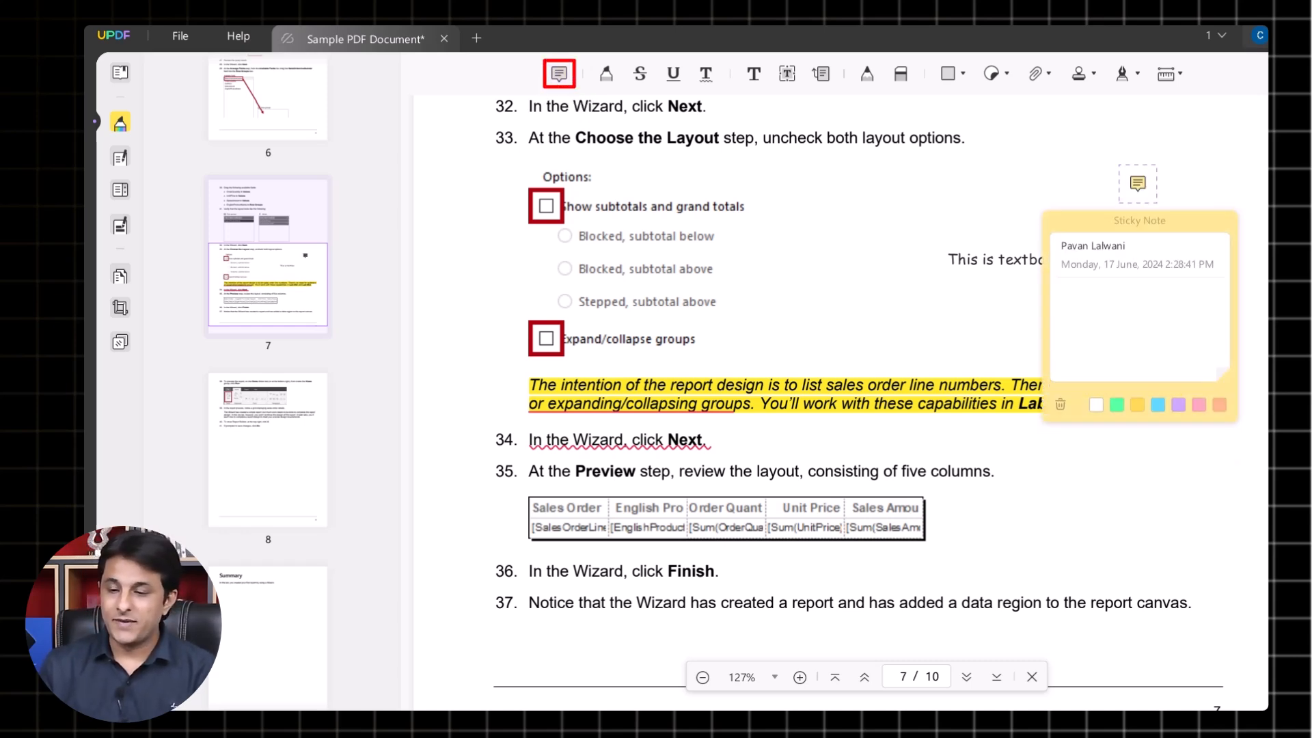
pyautogui.click(1139, 335)
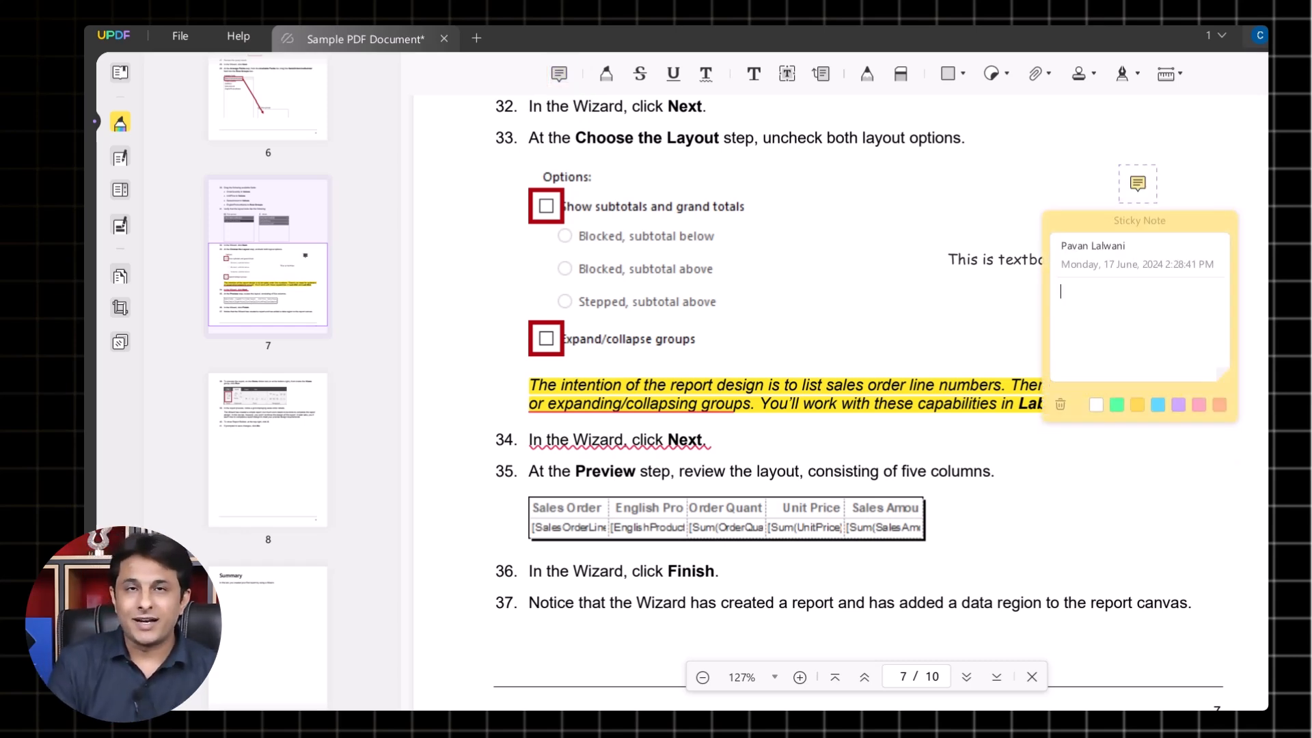
pyautogui.write('T')
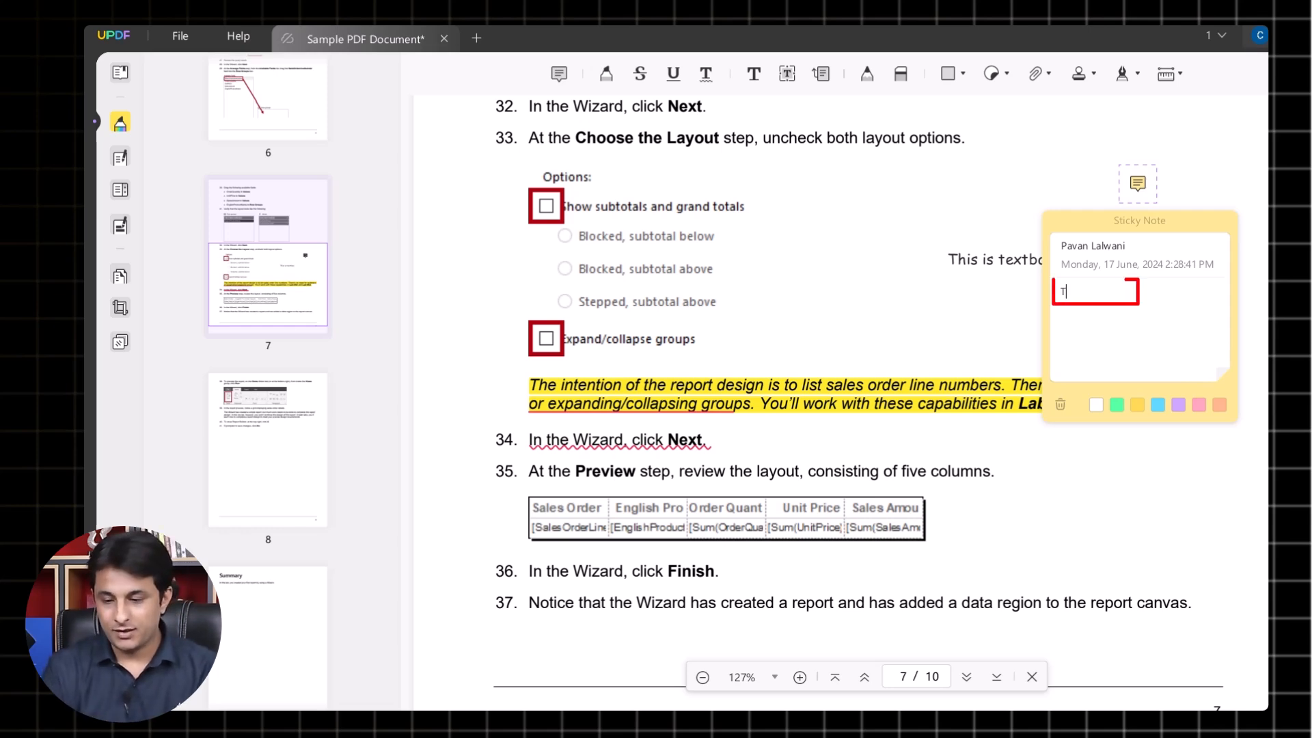
pyautogui.write('Kindly read t')
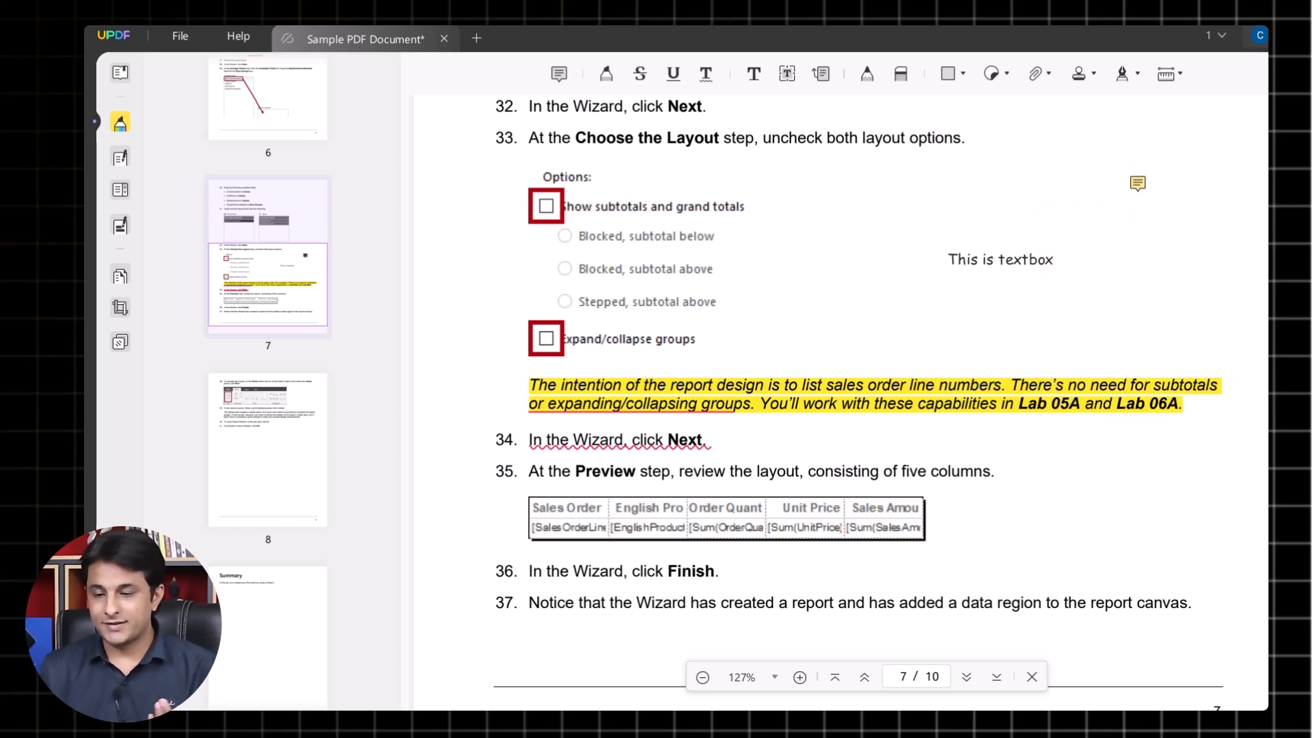
pyautogui.moveTo(990, 73)
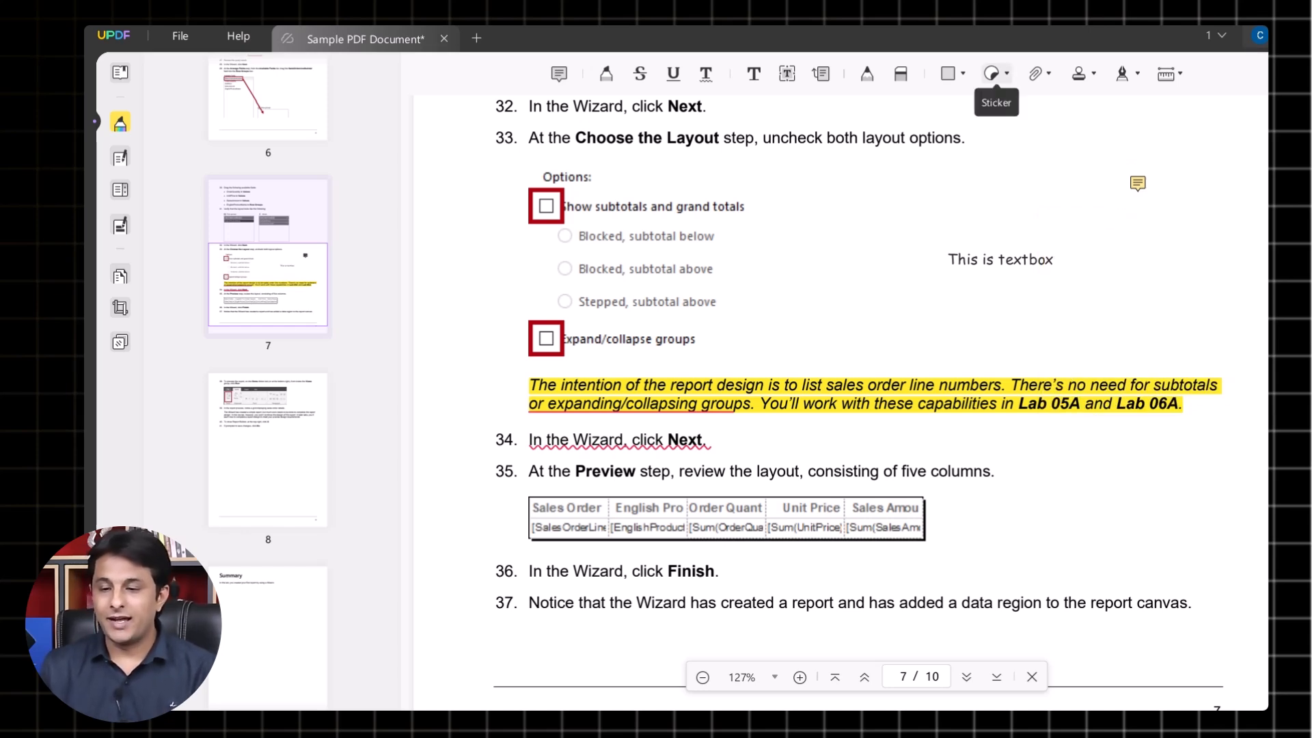
# Add spiral and arrow stickers, a REVISED stamp and a handwritten signature to page 7.
pyautogui.click(991, 74)
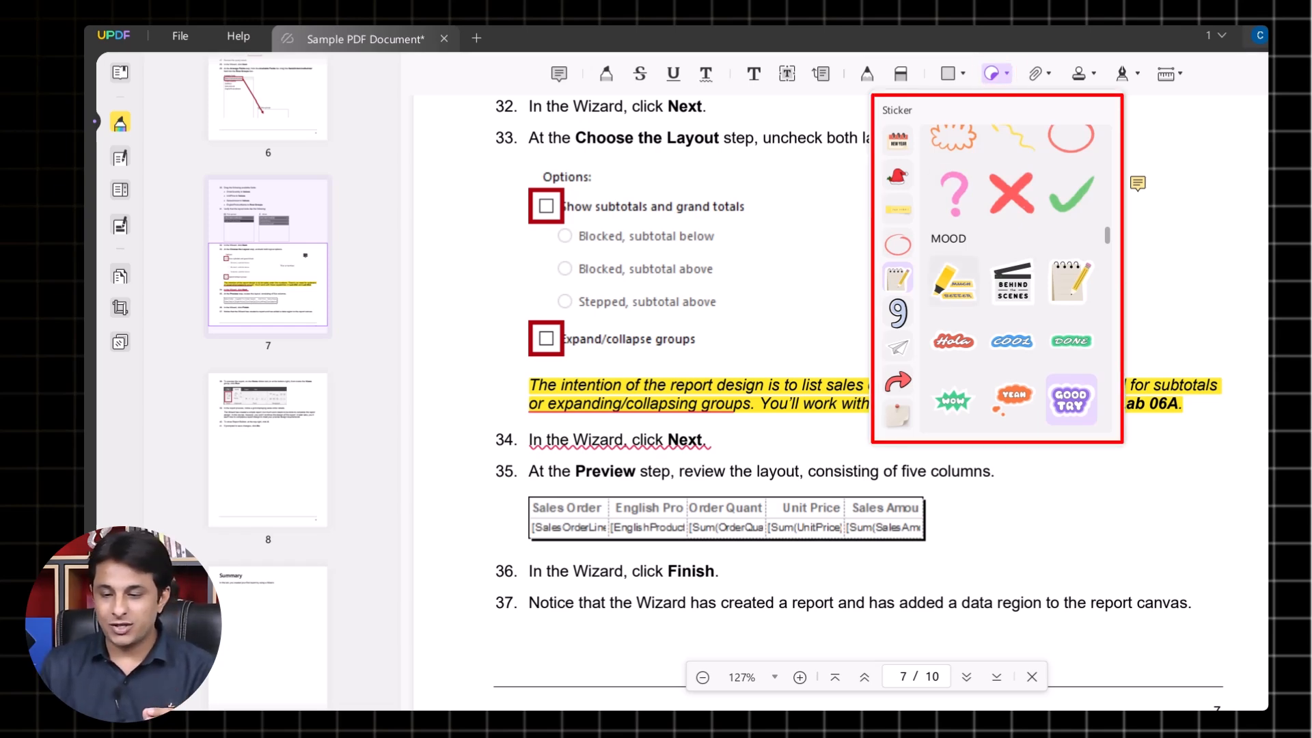
pyautogui.scroll(3)
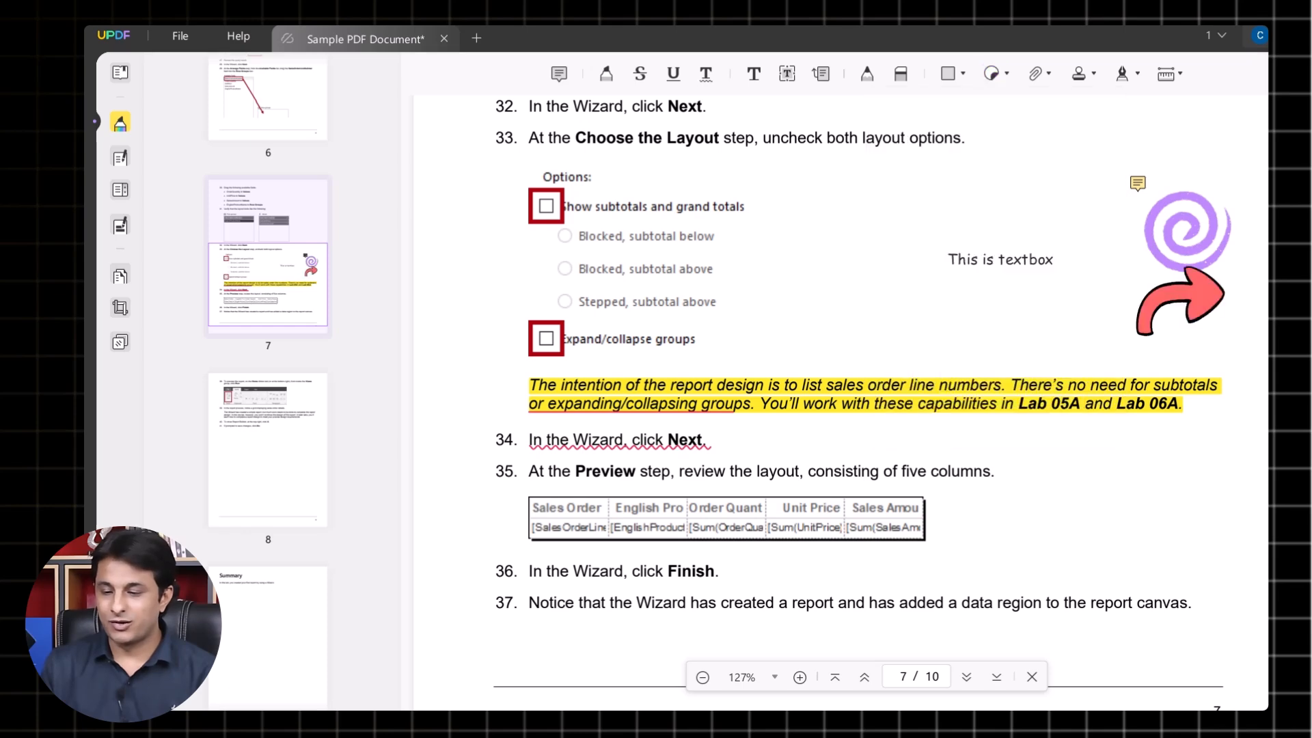
pyautogui.click(1176, 301)
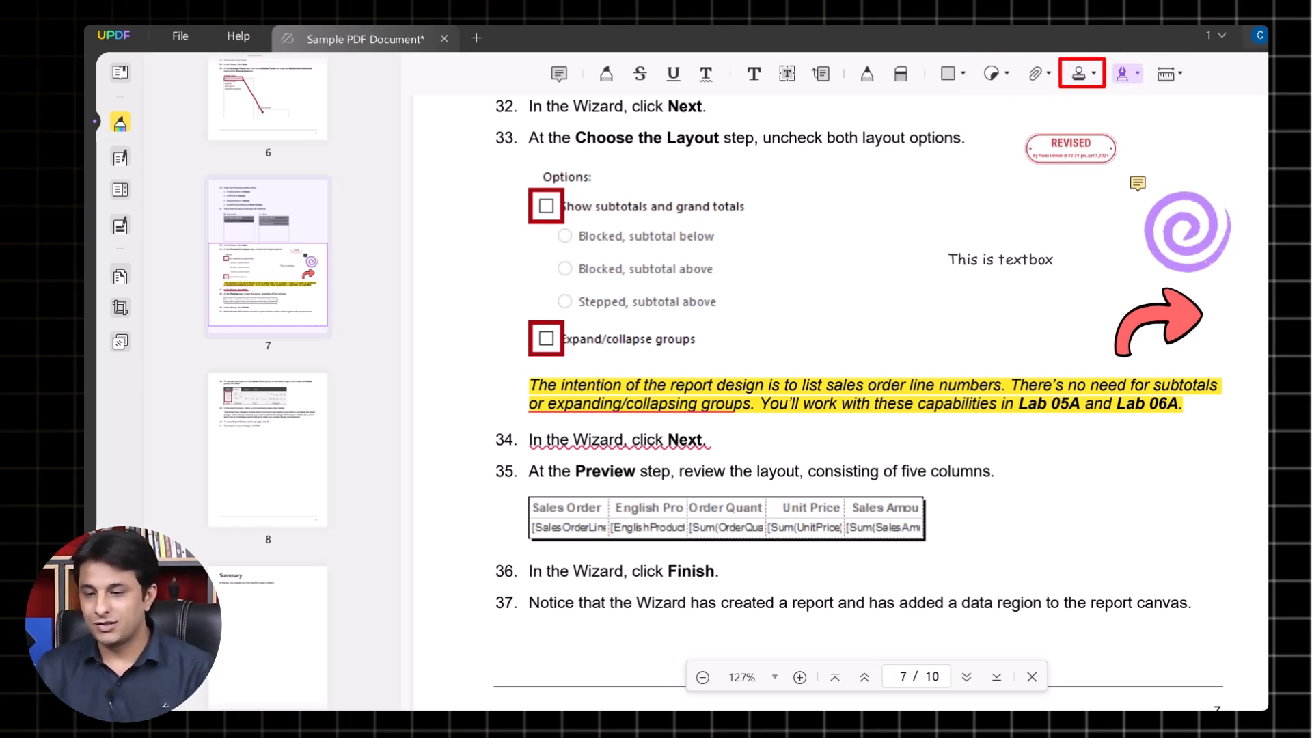
pyautogui.click(1127, 74)
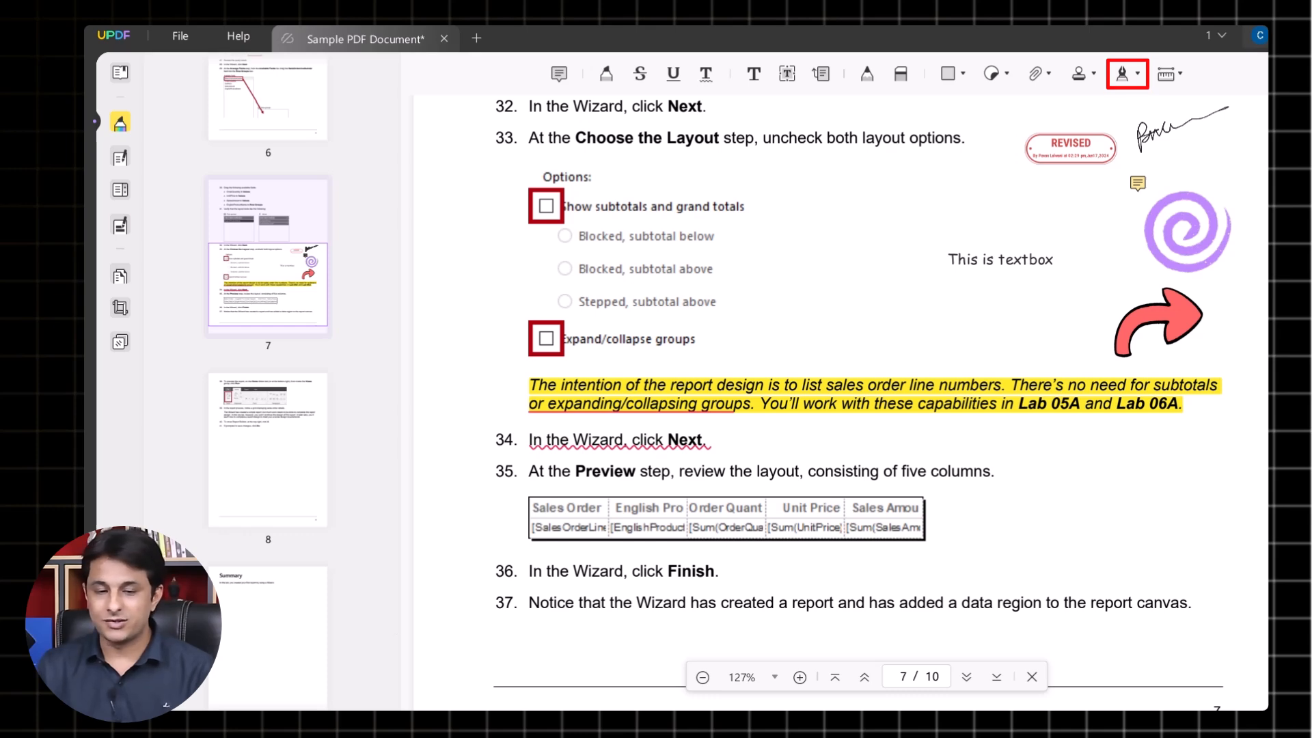
pyautogui.click(121, 156)
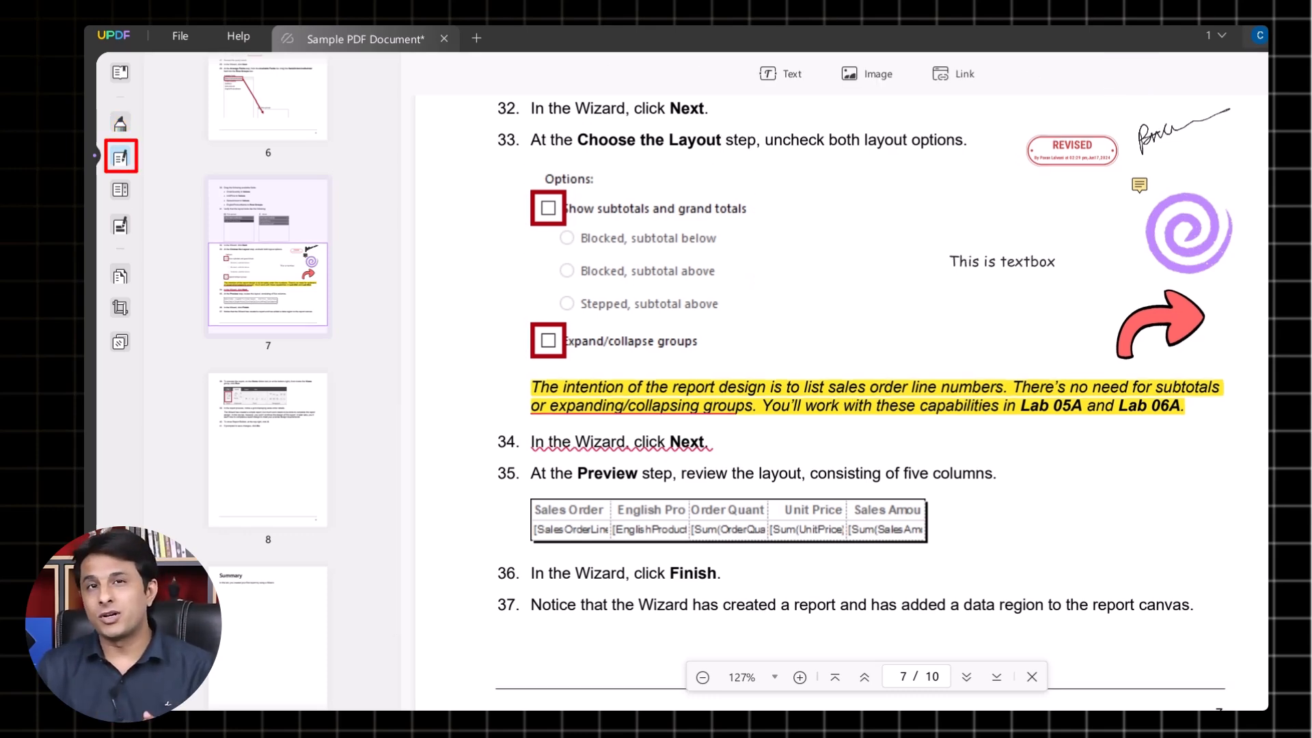
# Edit the cover page title to read 'Create Your First Power BI Report'.
pyautogui.scroll(-3)
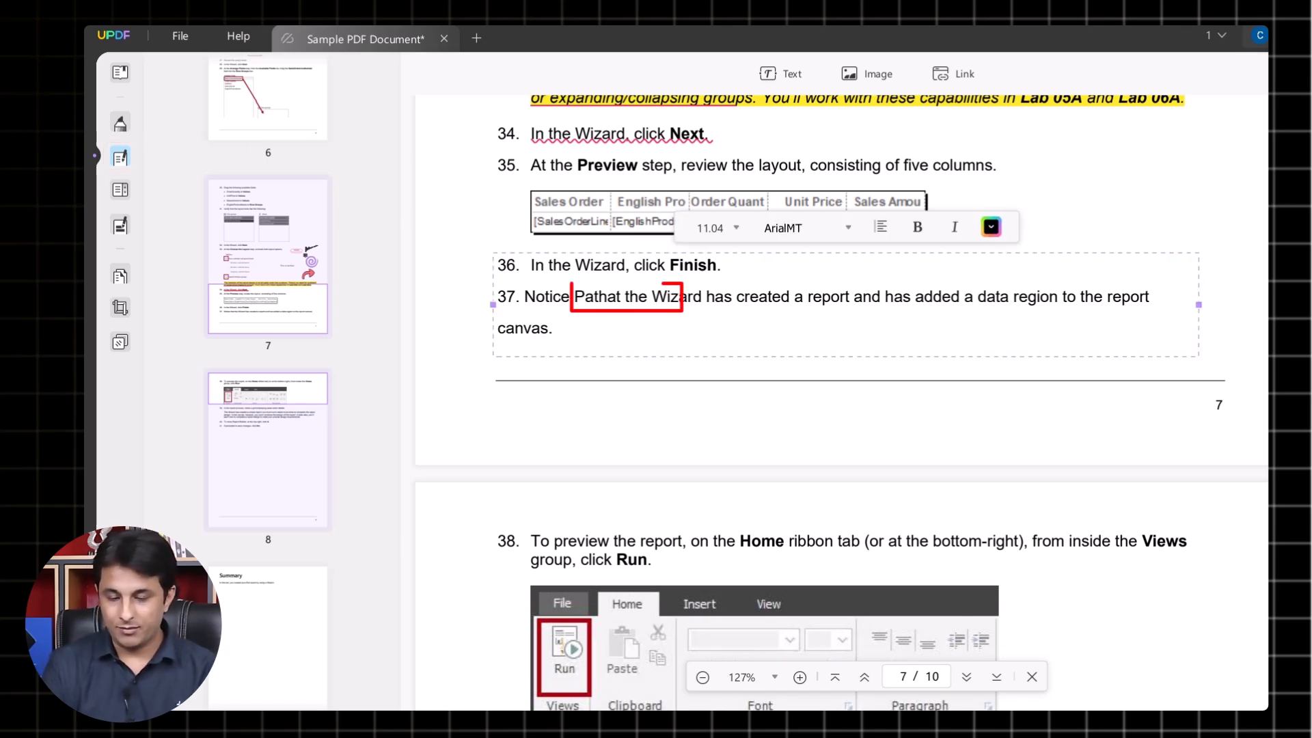
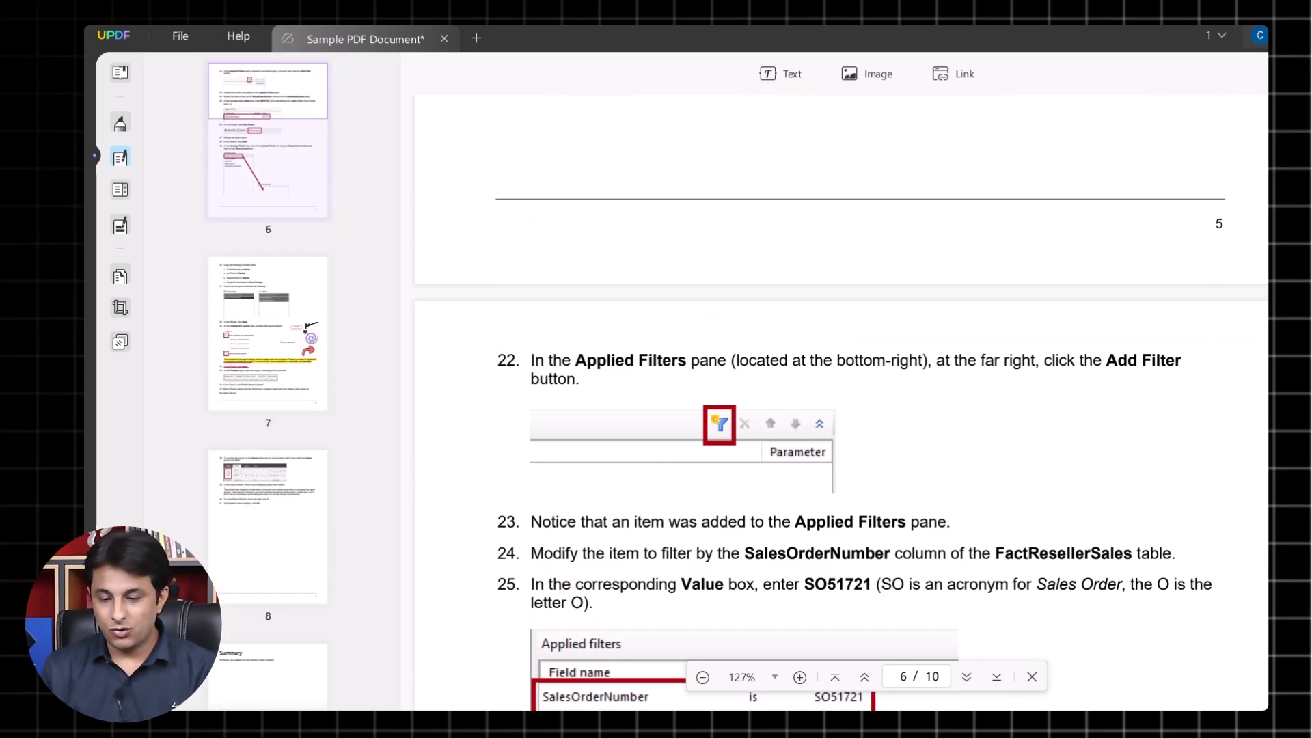
pyautogui.click(834, 676)
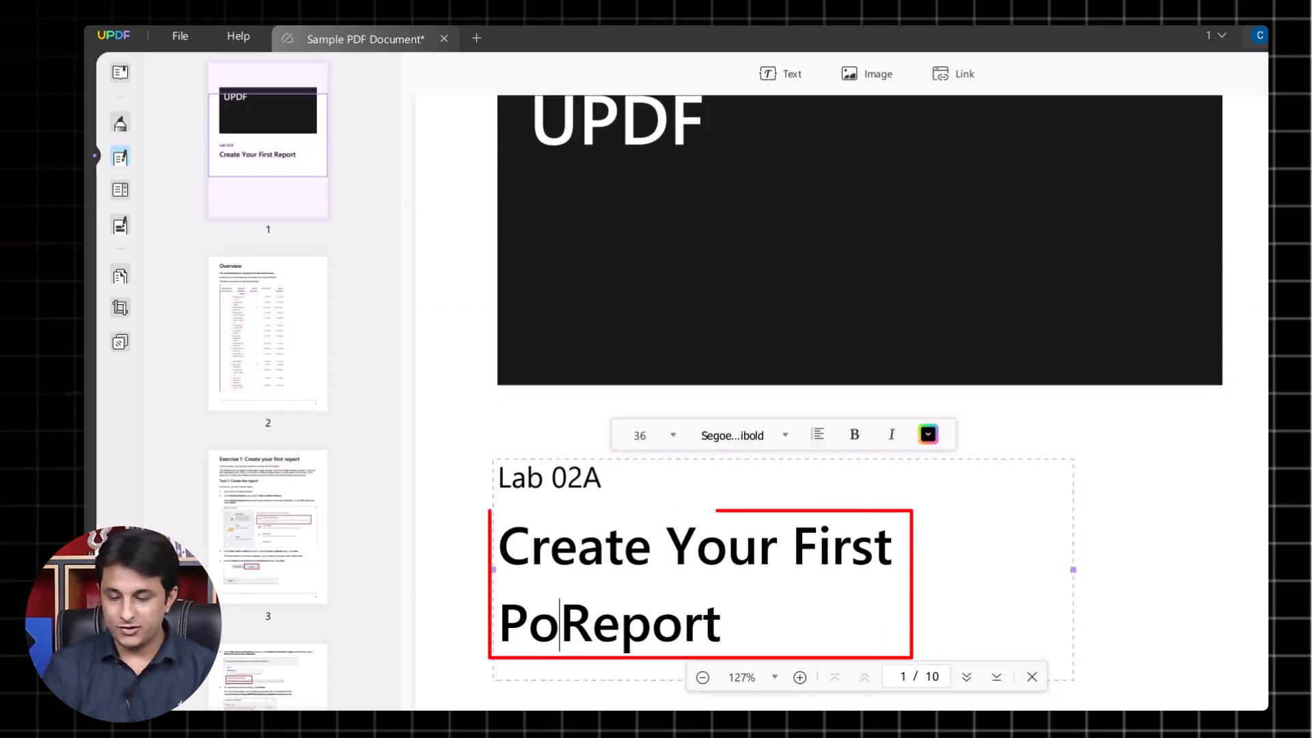
pyautogui.write('wer BI')
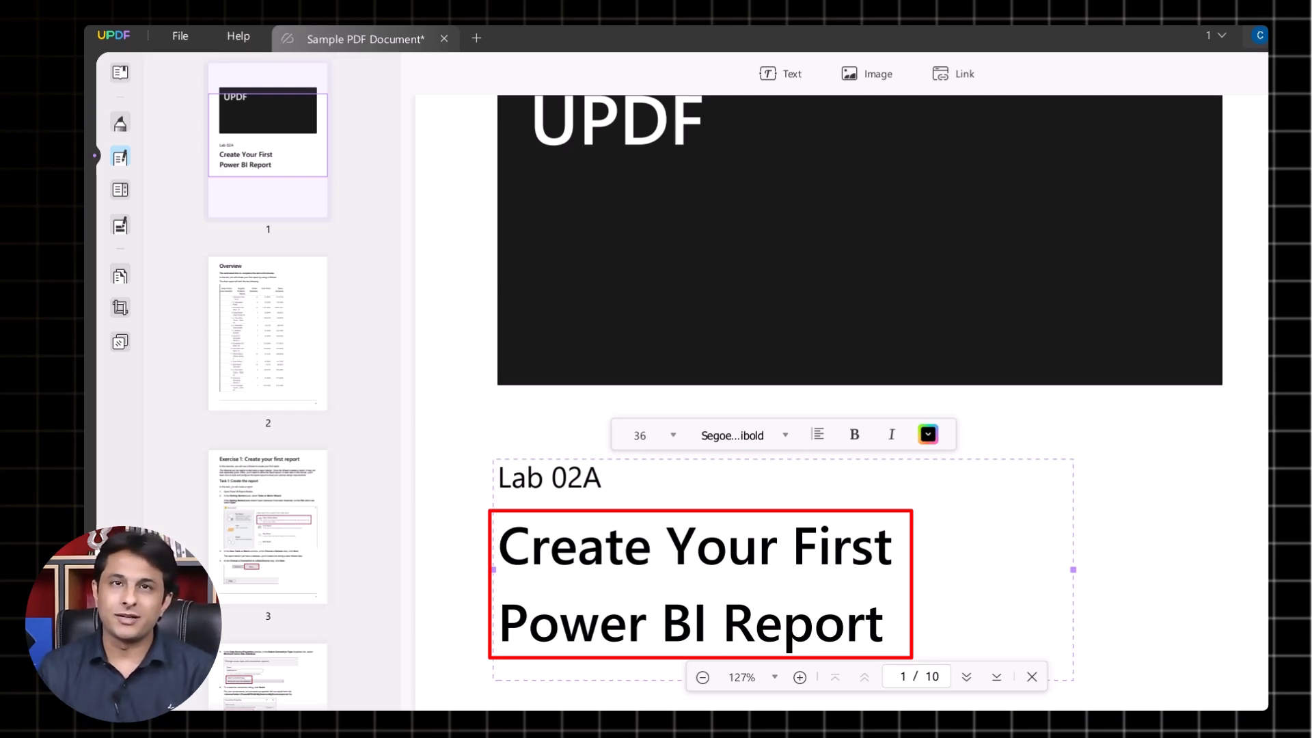
pyautogui.click(722, 623)
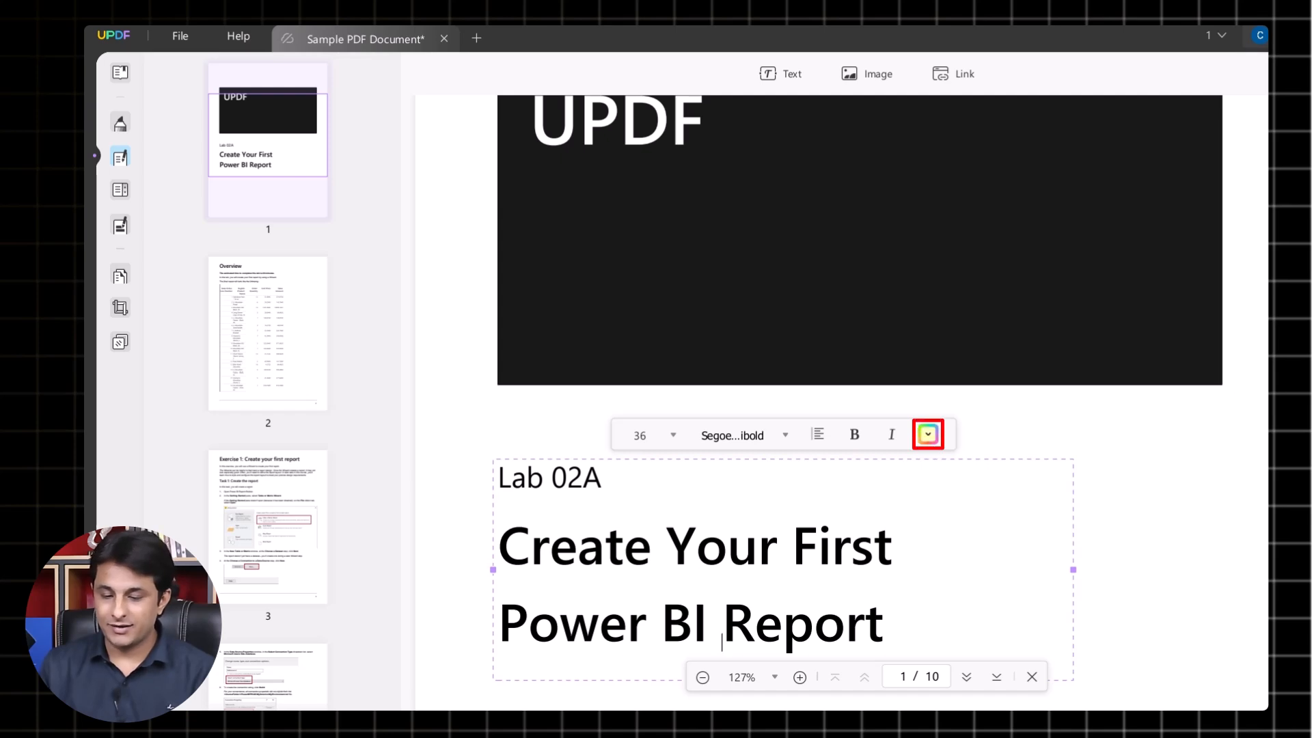
# Colour the word 'Power' in the cover title yellow.
pyautogui.doubleClick(572, 623)
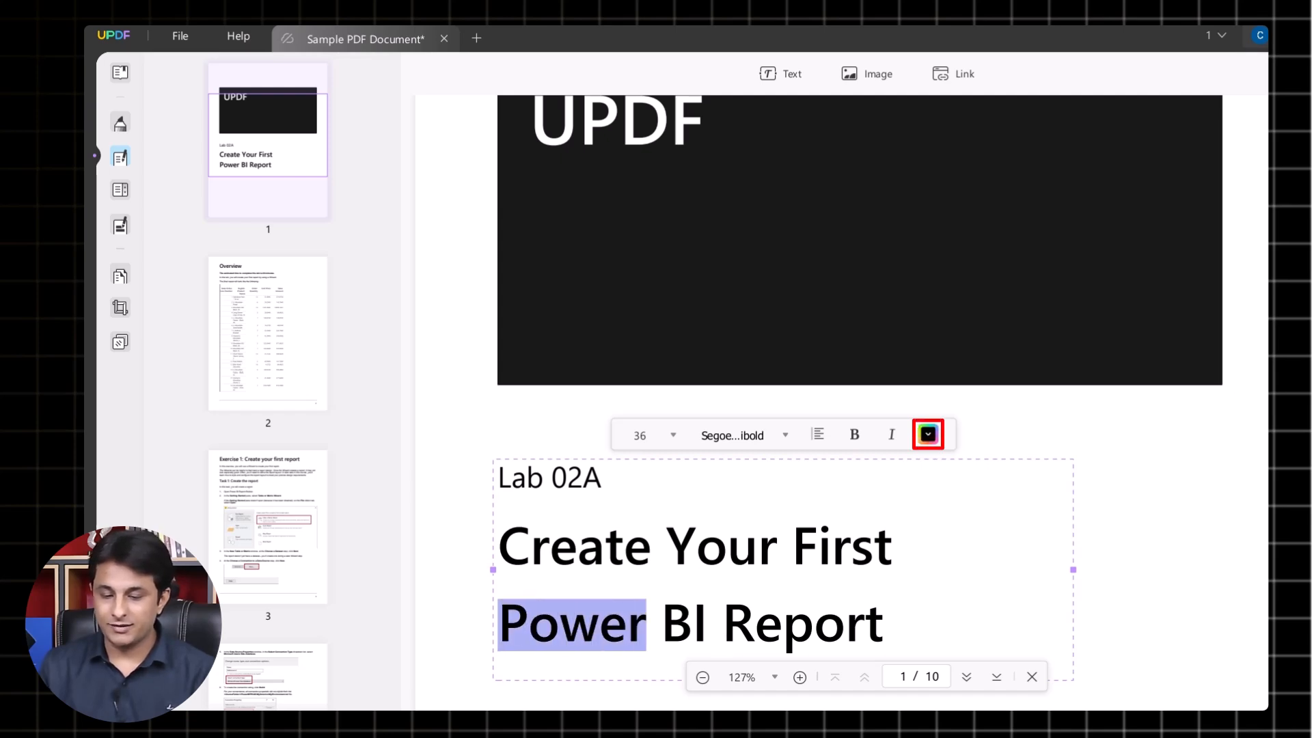
pyautogui.click(927, 434)
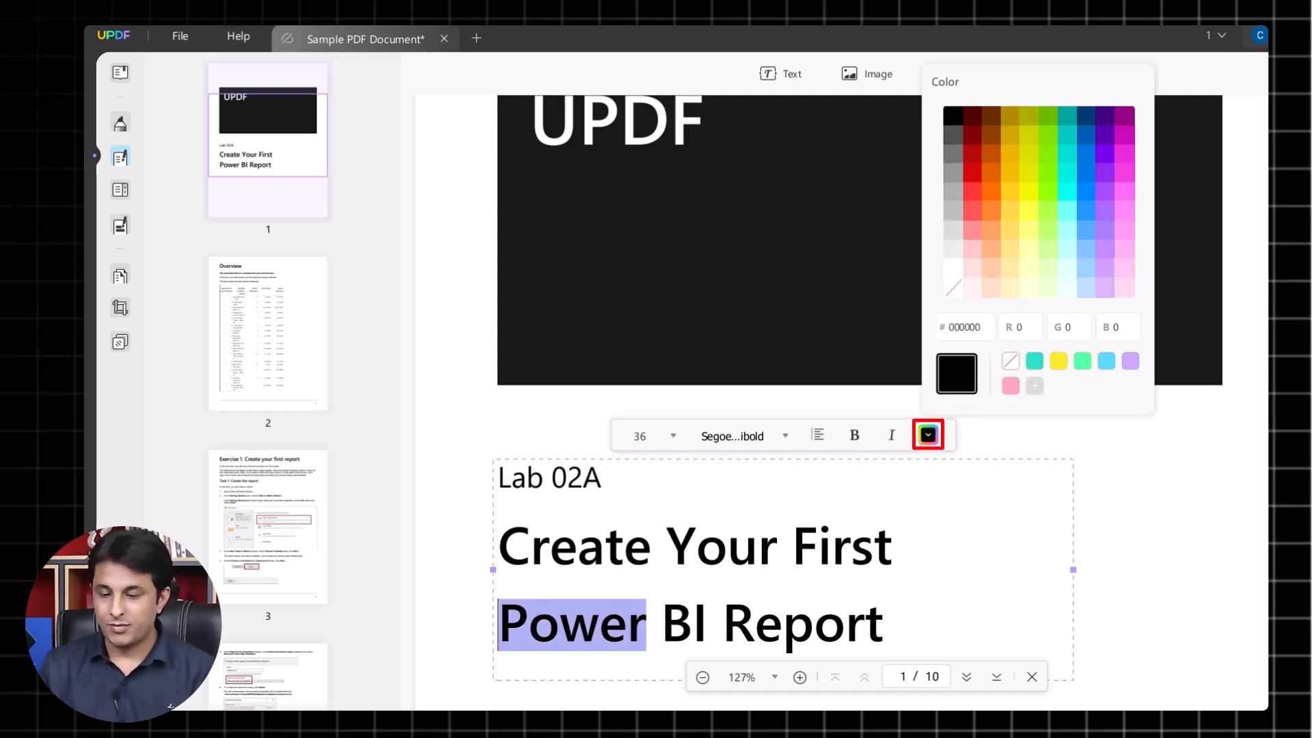
pyautogui.click(1083, 361)
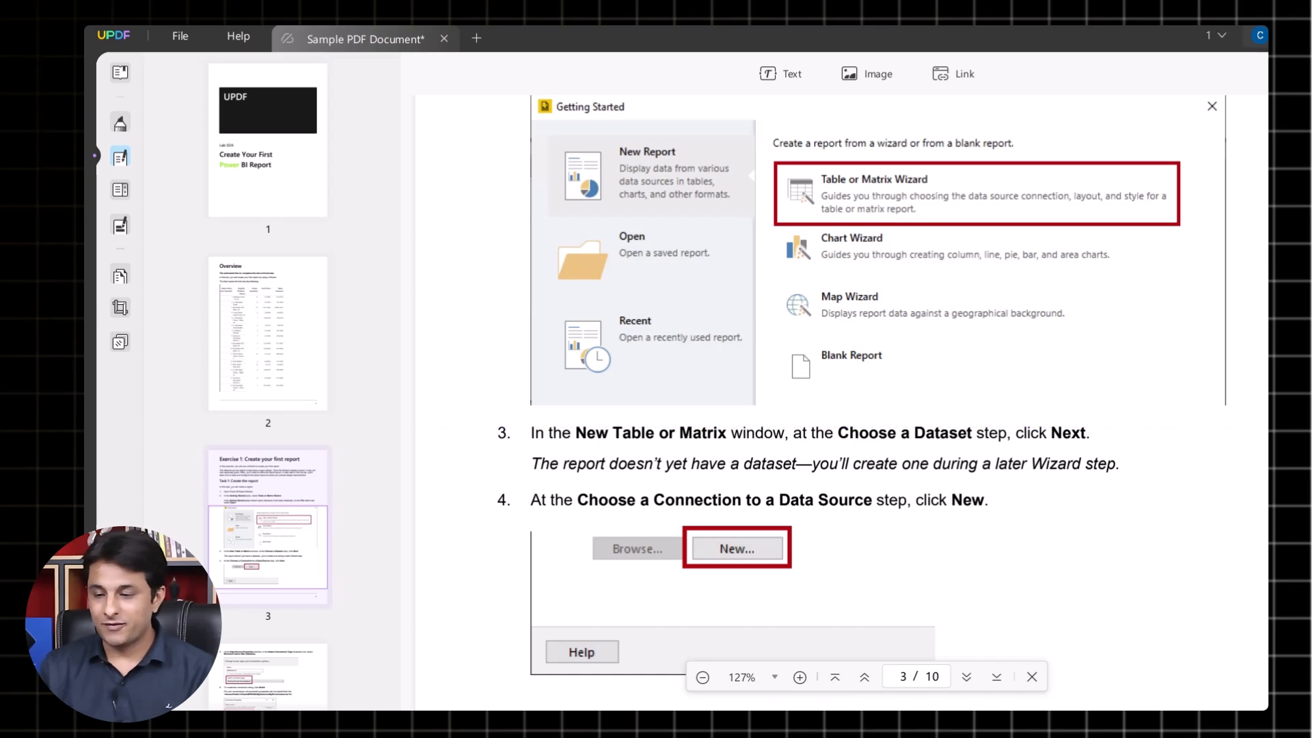
# On blank page 10 in Prepare Form mode, add a Text1 field and duplicate it with copy-paste.
pyautogui.click(997, 677)
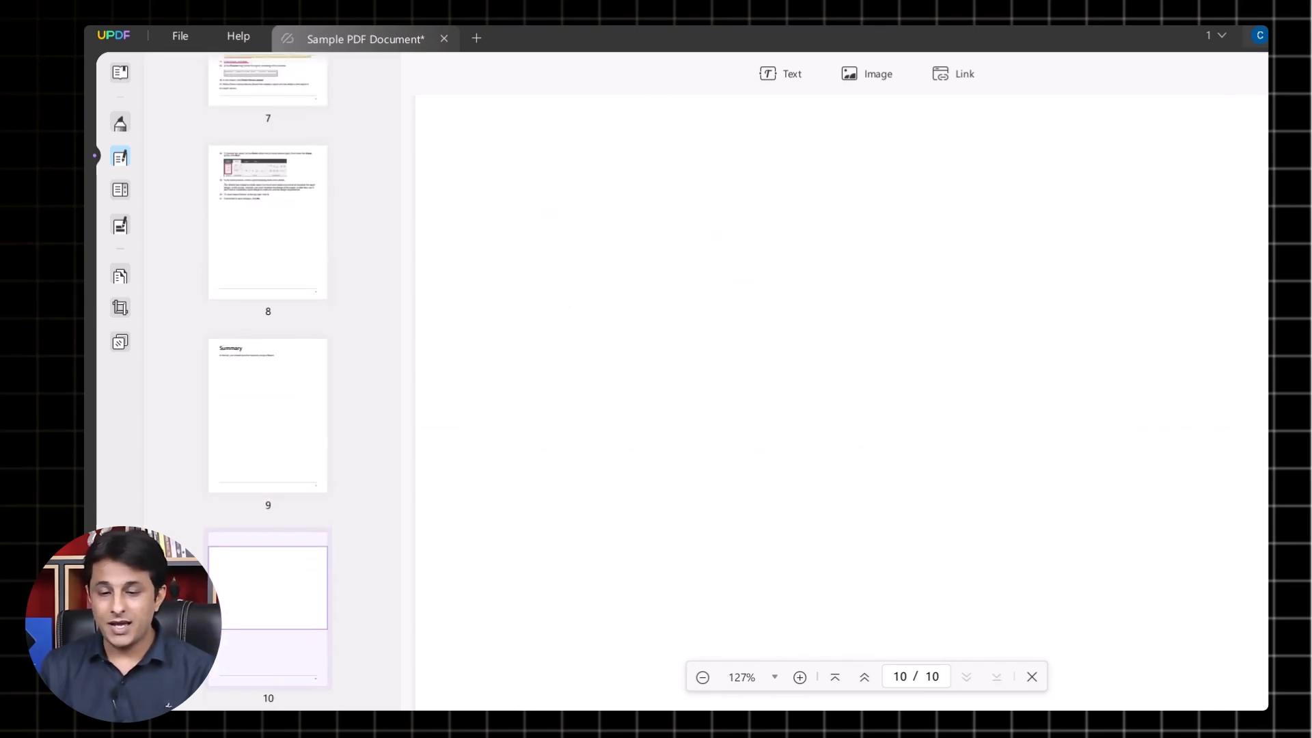
pyautogui.moveTo(120, 190)
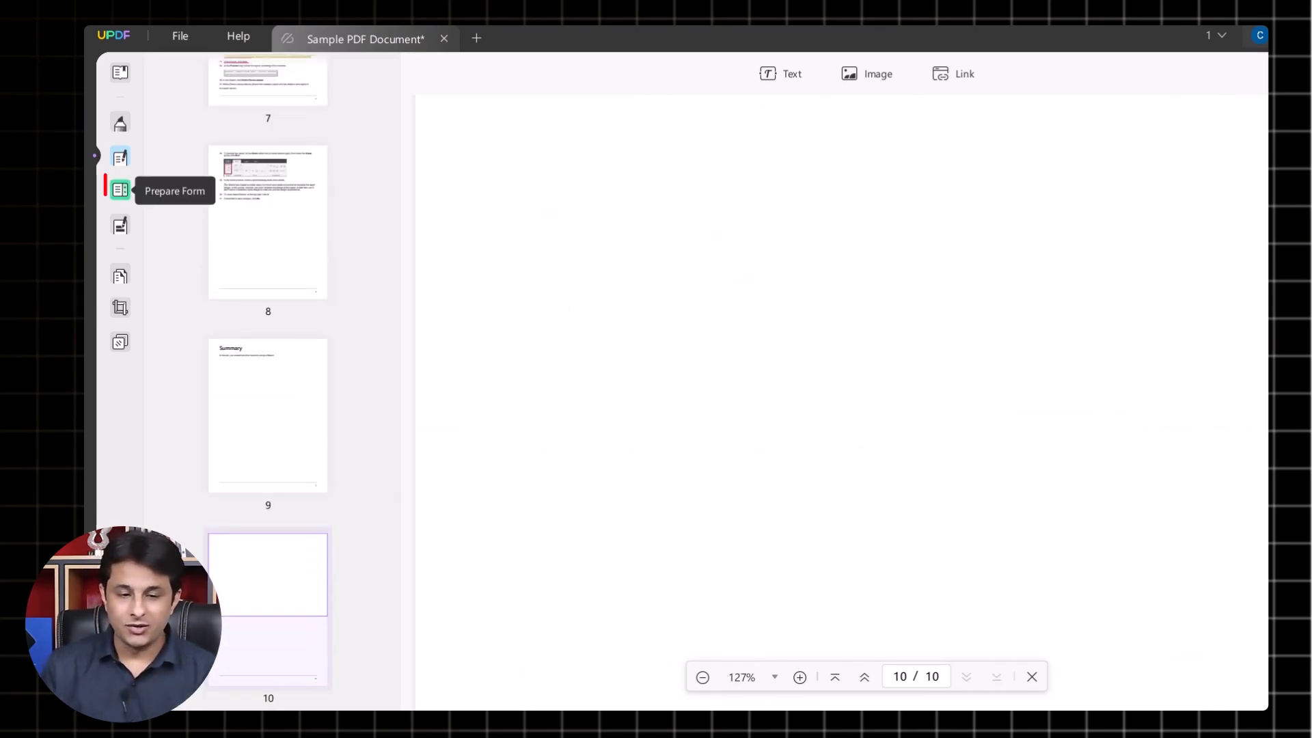
pyautogui.click(120, 189)
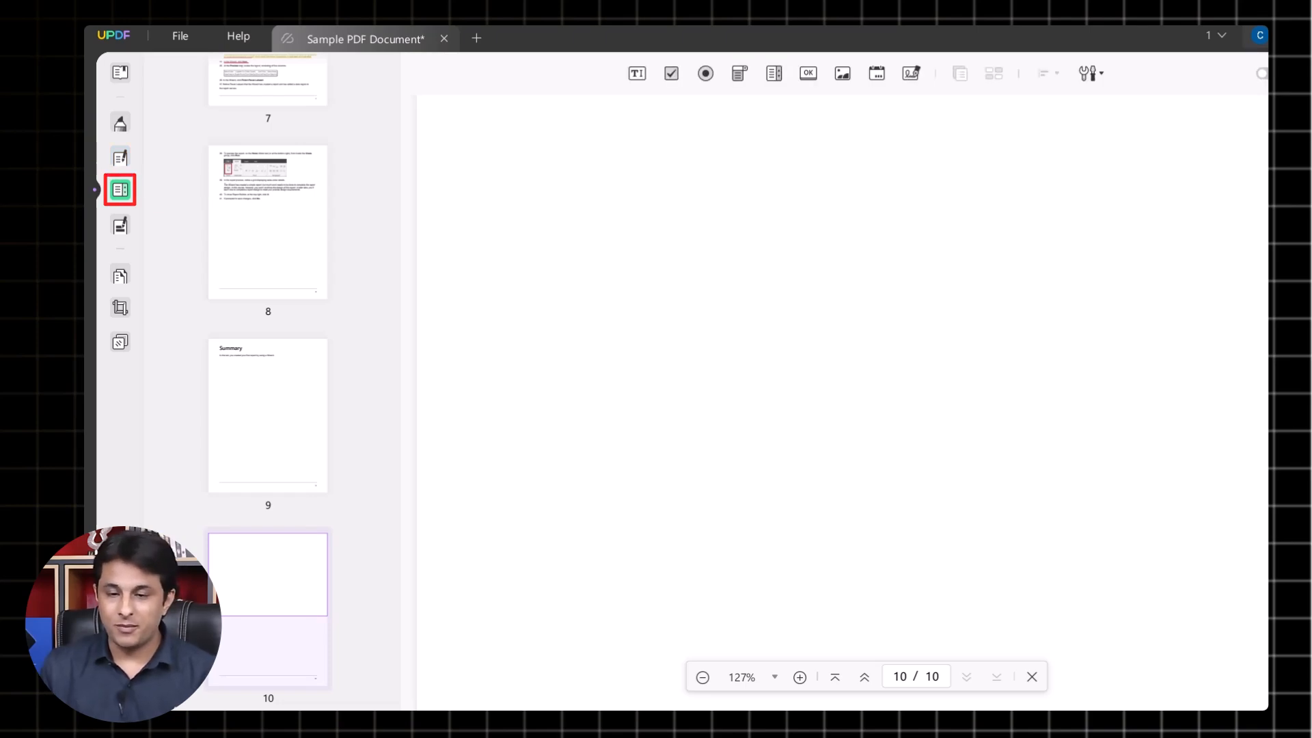
pyautogui.click(1087, 72)
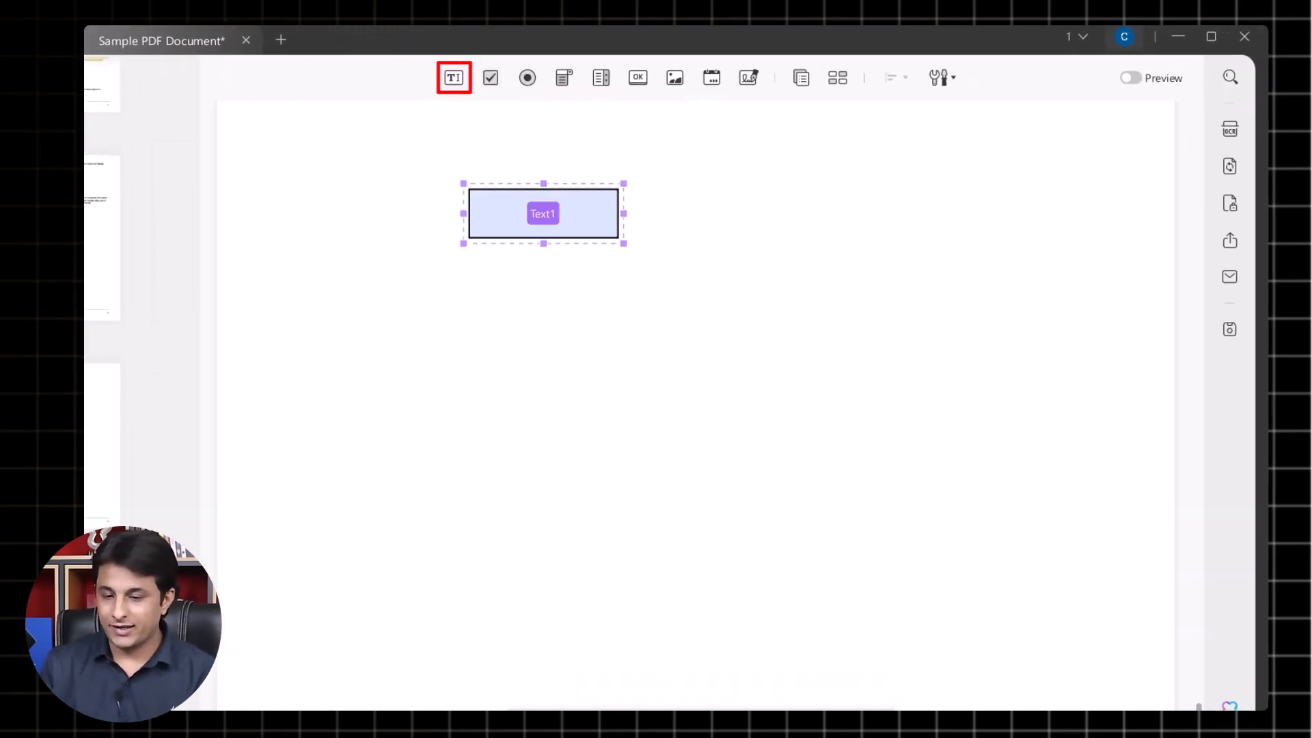
pyautogui.press('ctrl+c')
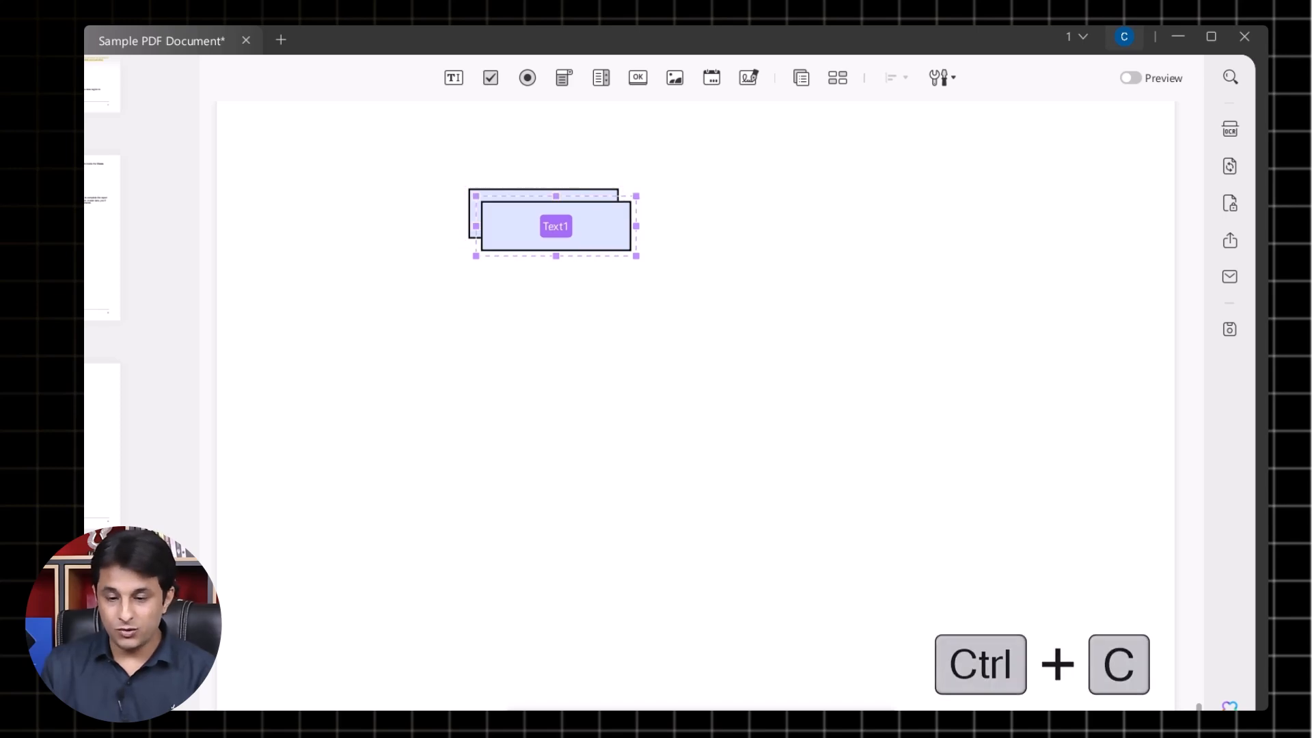
pyautogui.press('ctrl+v')
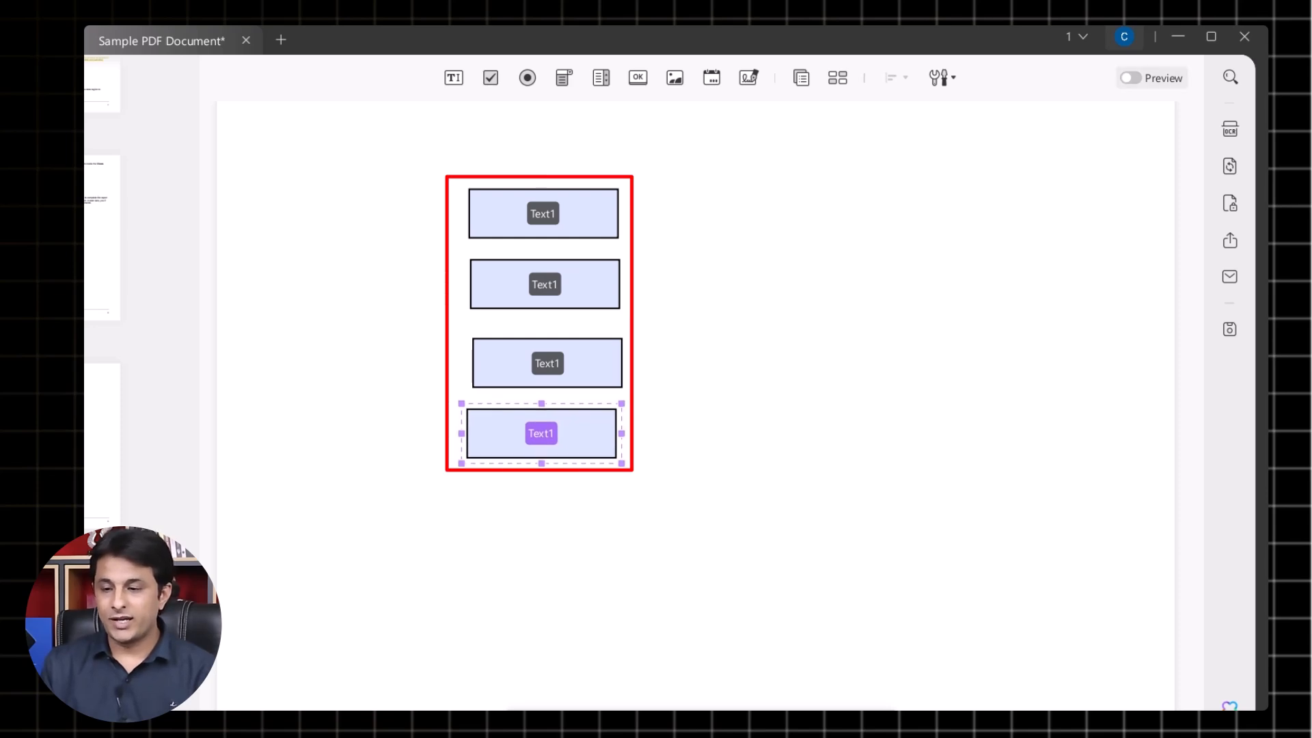
# Preview the form and fill the linked Text1 fields, ending with 'Hinjewadi' mirrored in all four.
pyautogui.click(1131, 78)
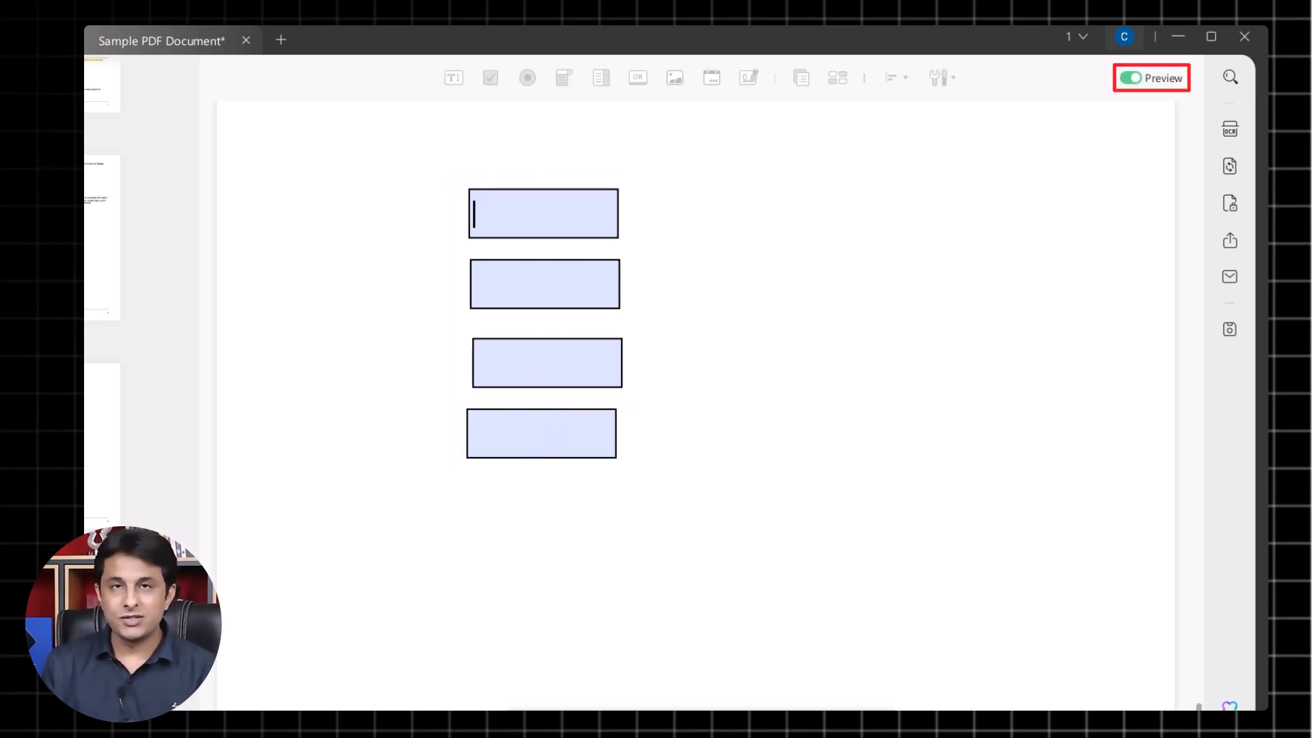
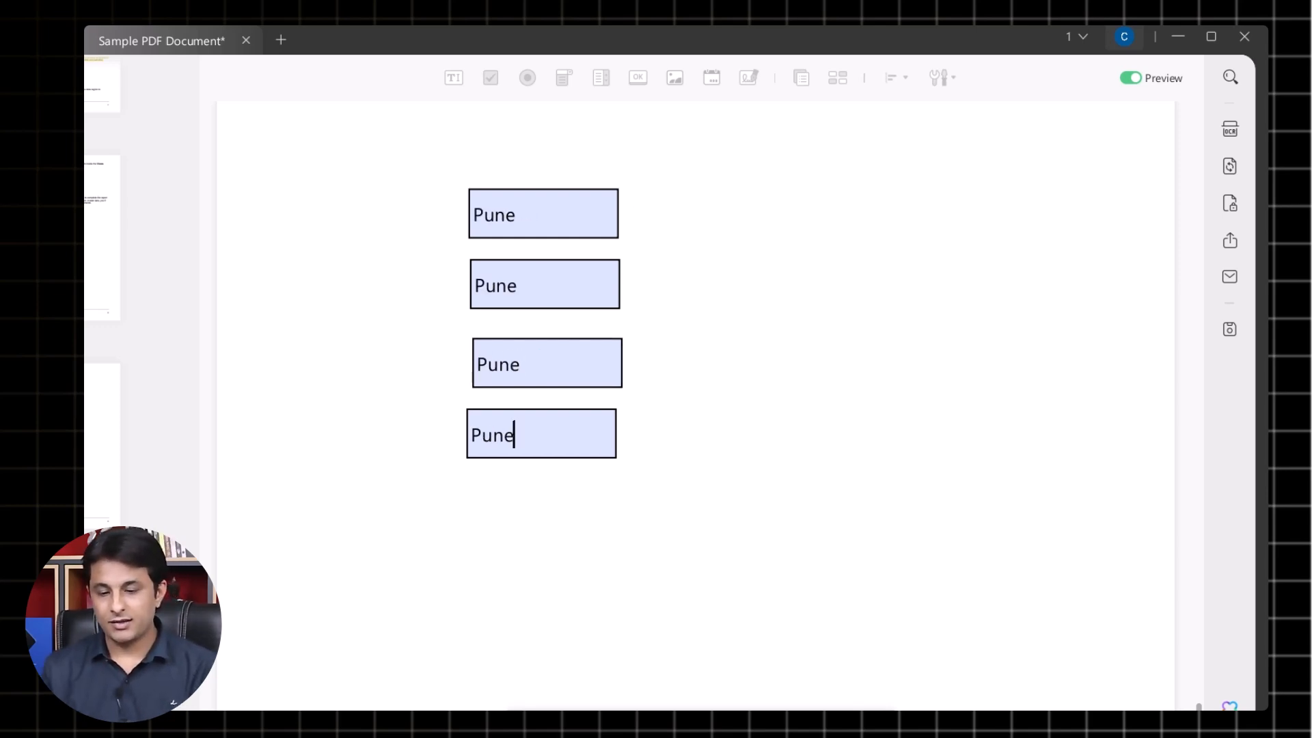
pyautogui.write('Hinjewadi')
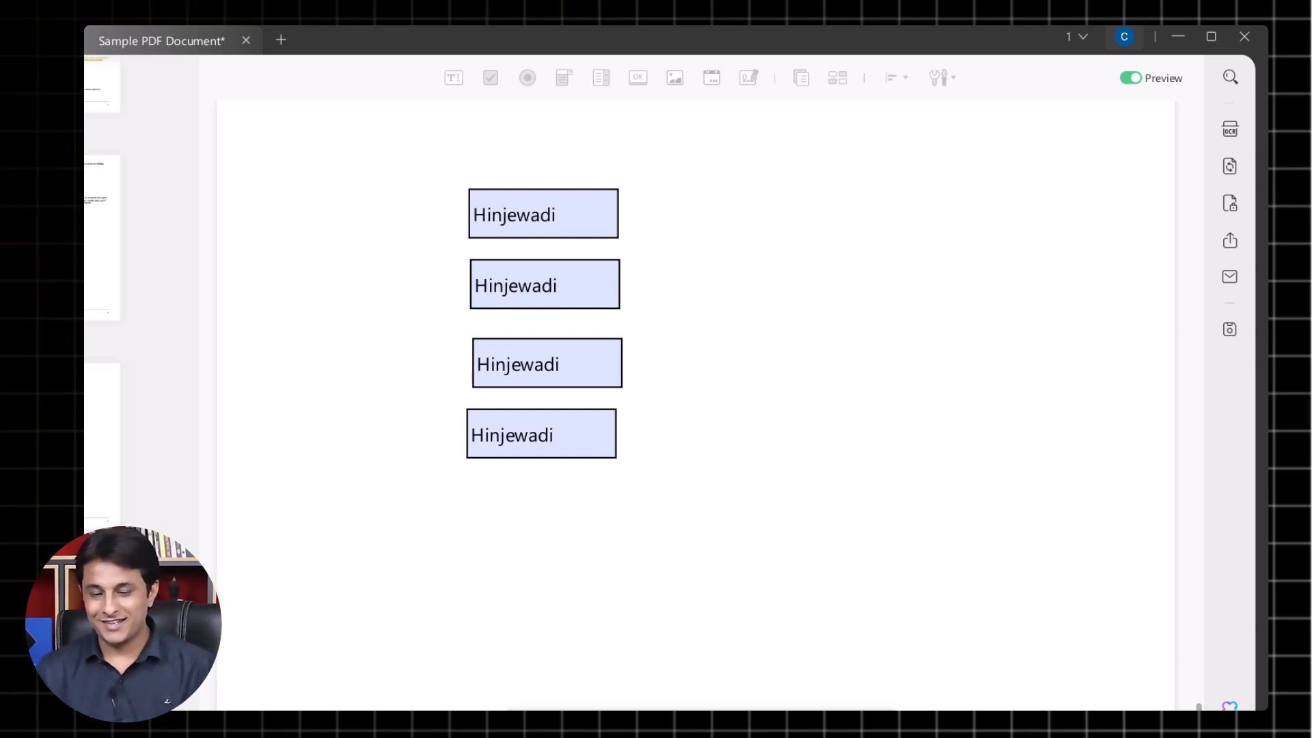
pyautogui.click(1130, 78)
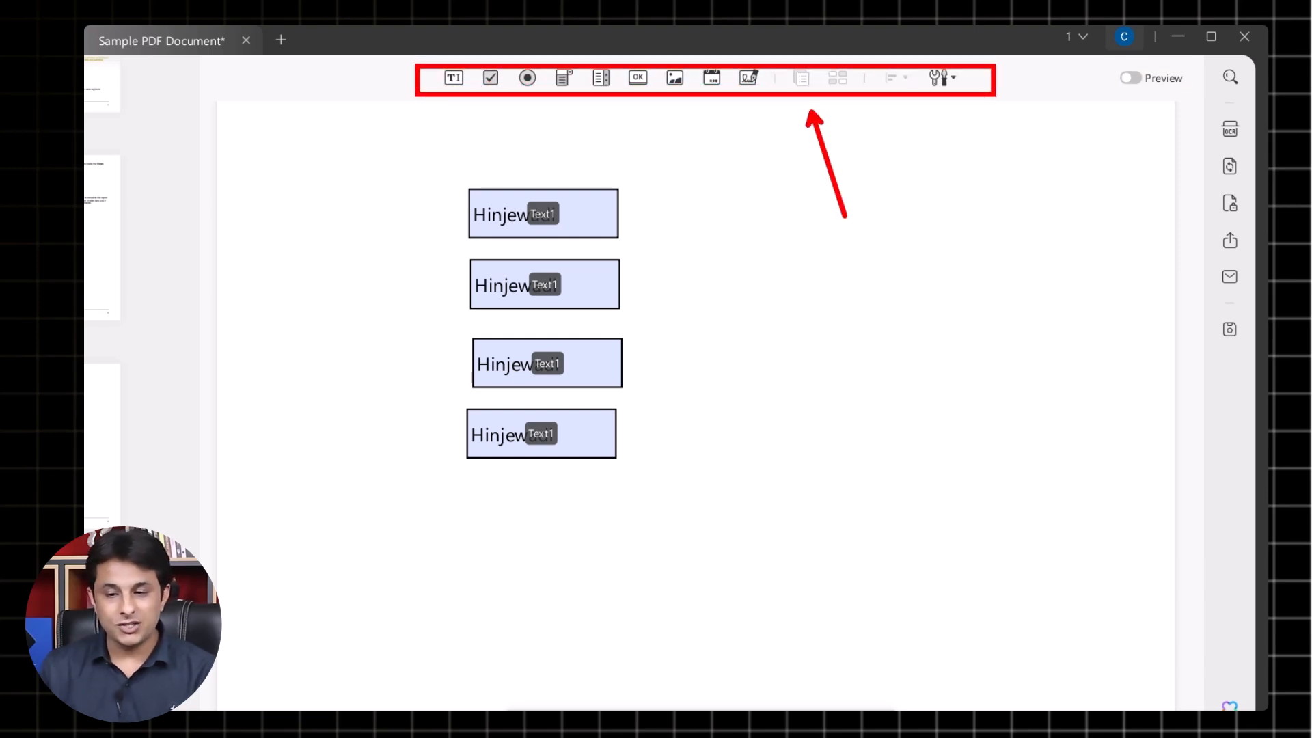
# Add a Button1, a Dropdown1 and a separate Text2 field below the Hinjewadi fields, checking them in Preview.
pyautogui.click(637, 78)
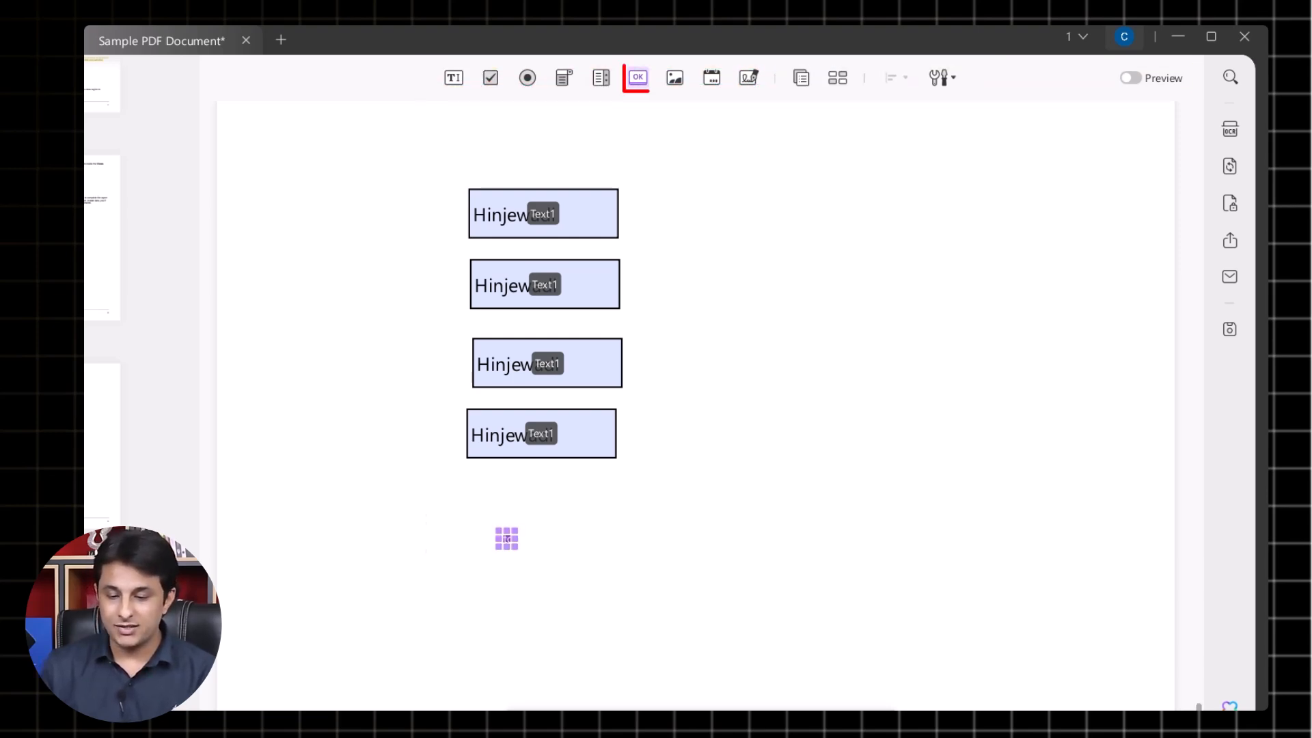
pyautogui.click(565, 77)
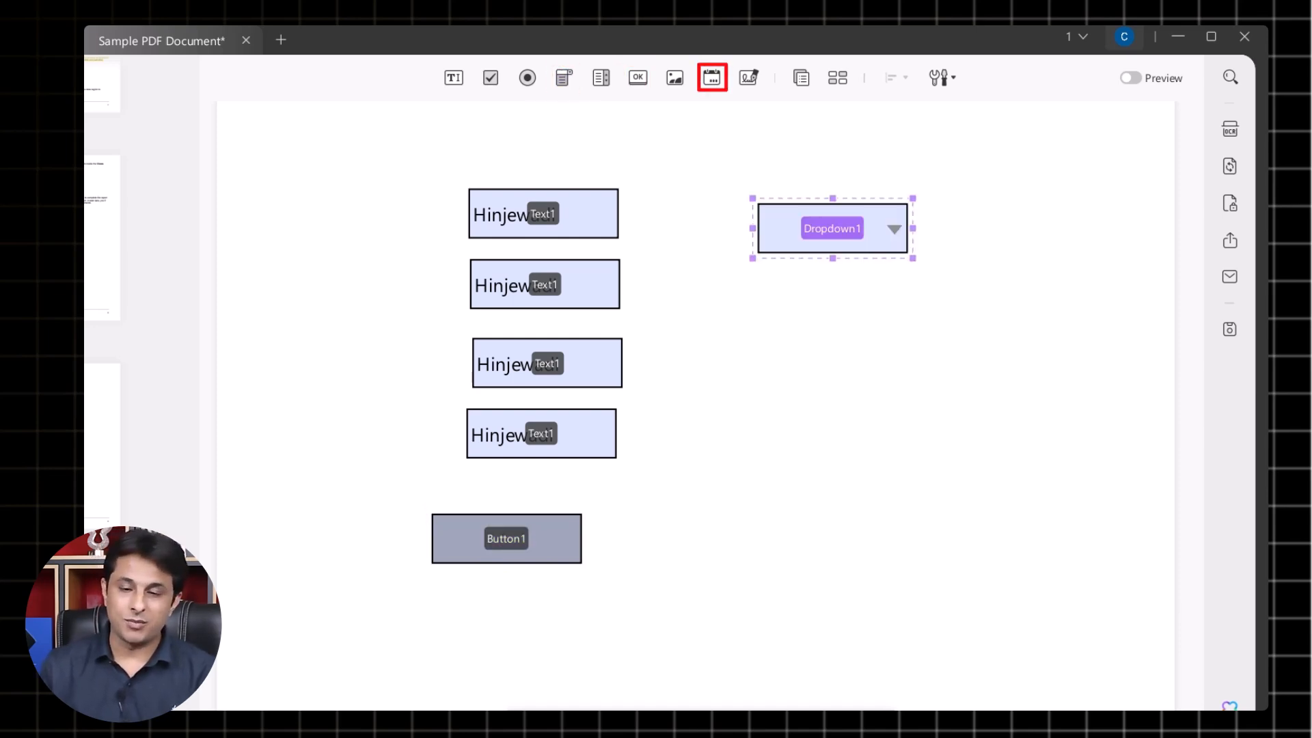
pyautogui.click(452, 77)
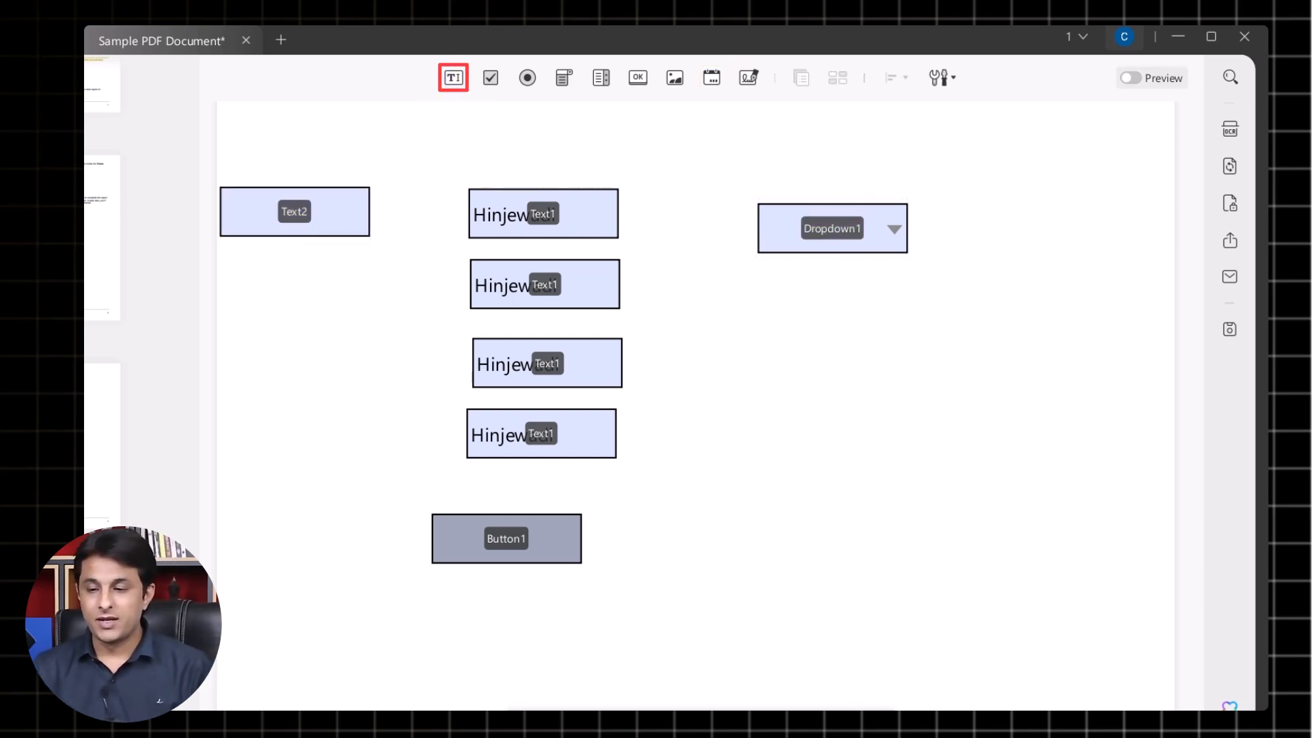
pyautogui.click(1131, 77)
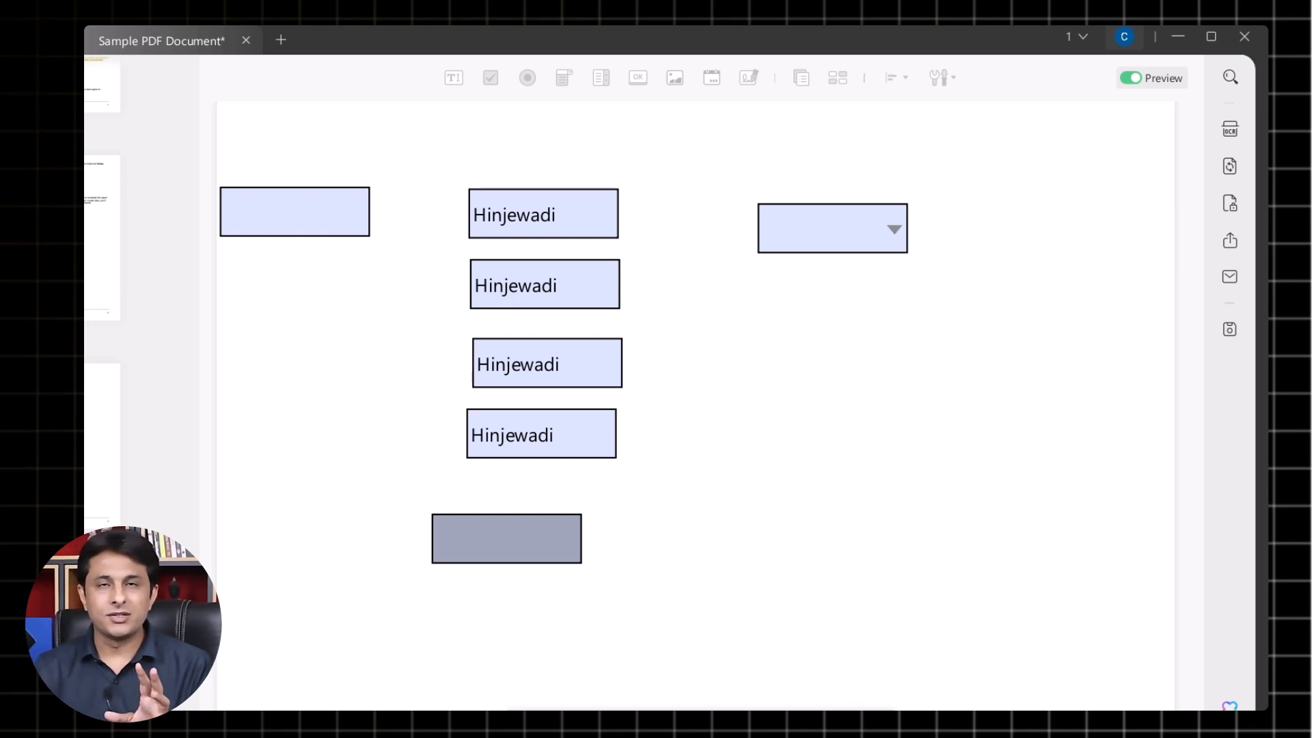
pyautogui.click(1130, 77)
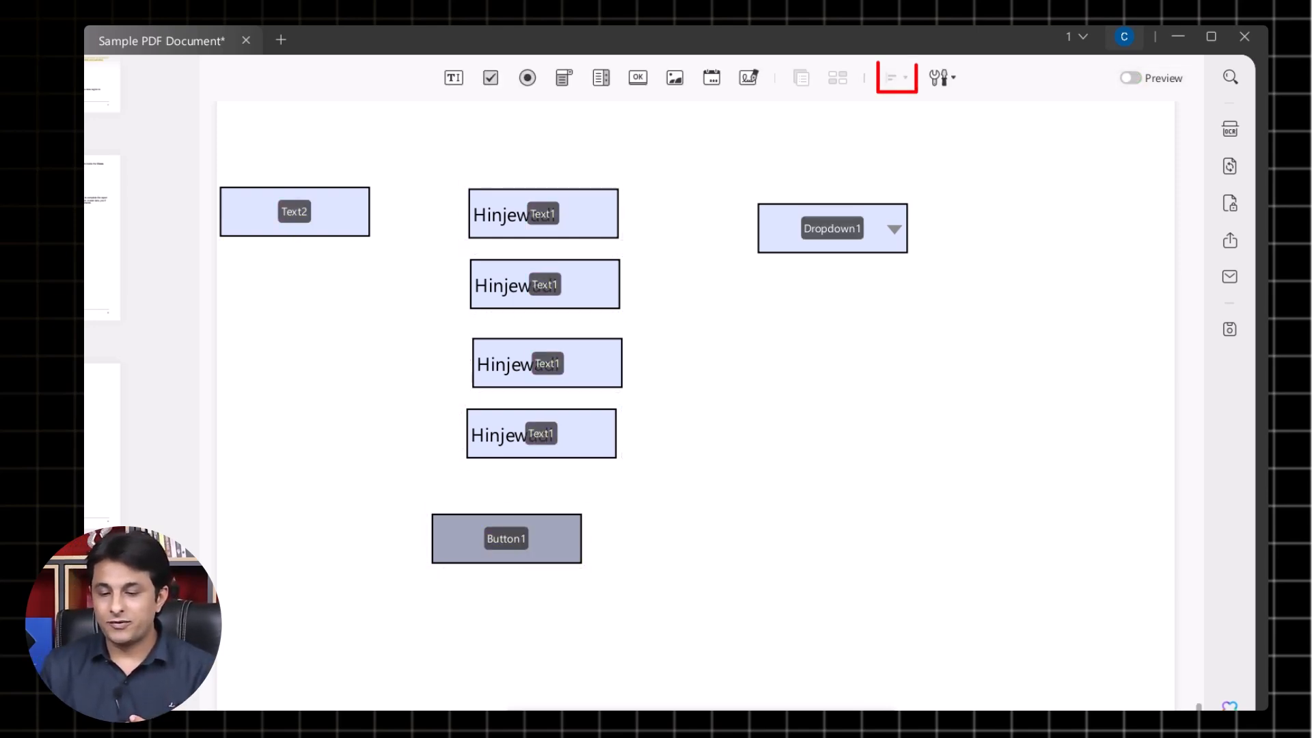
# Align the selected fields left and distribute them vertically, then show the Organize Pages thumbnails.
pyautogui.click(890, 77)
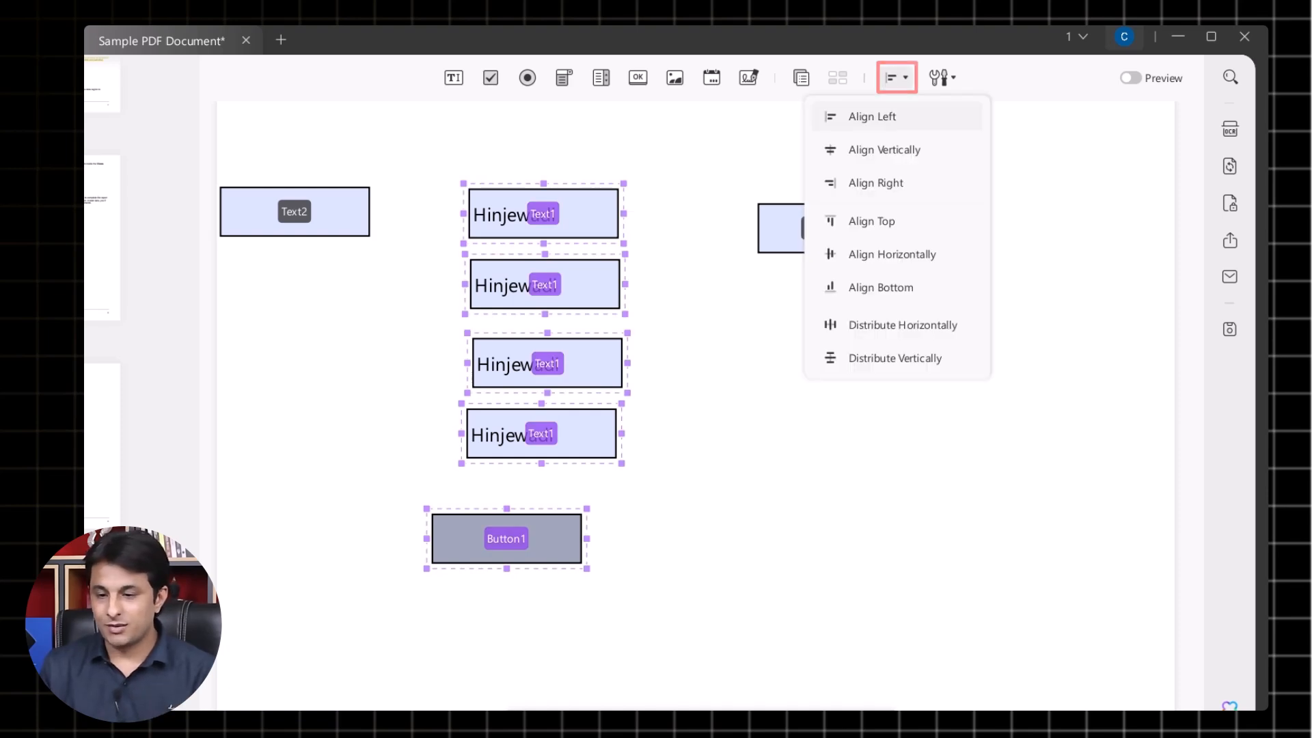
pyautogui.click(873, 116)
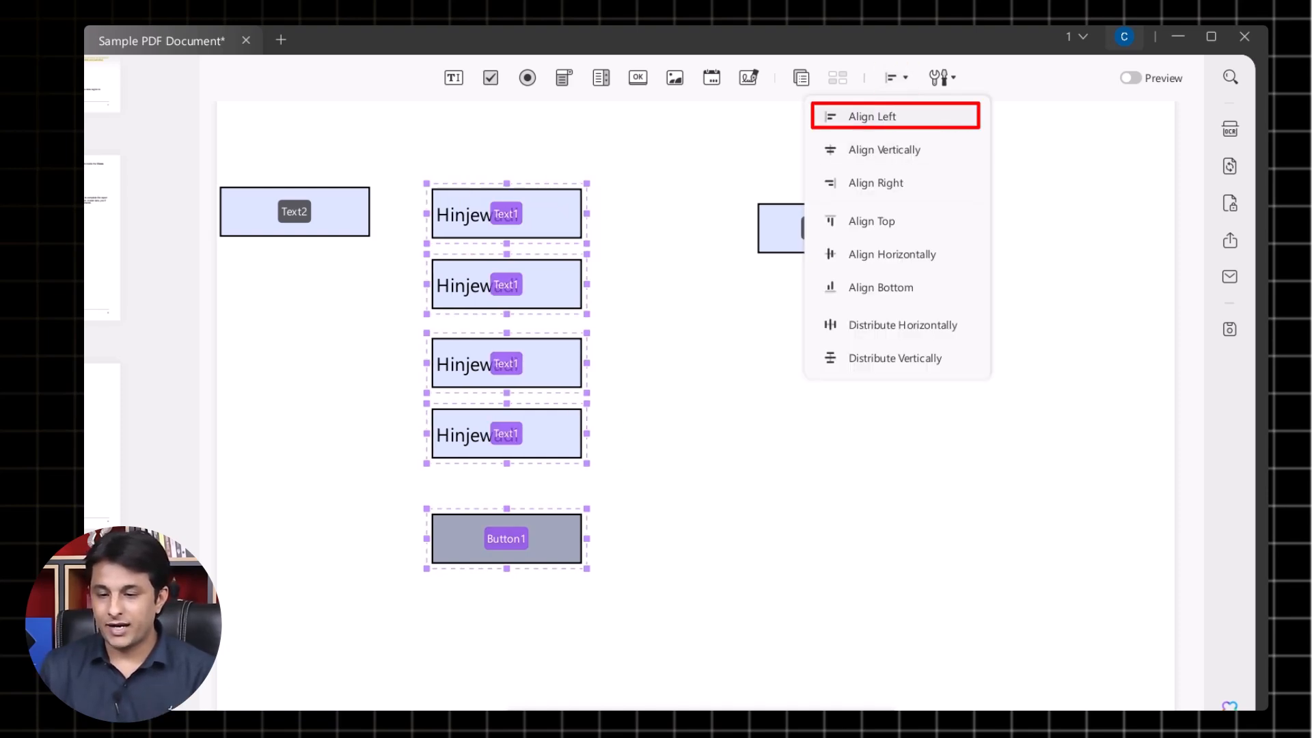
pyautogui.moveTo(894, 357)
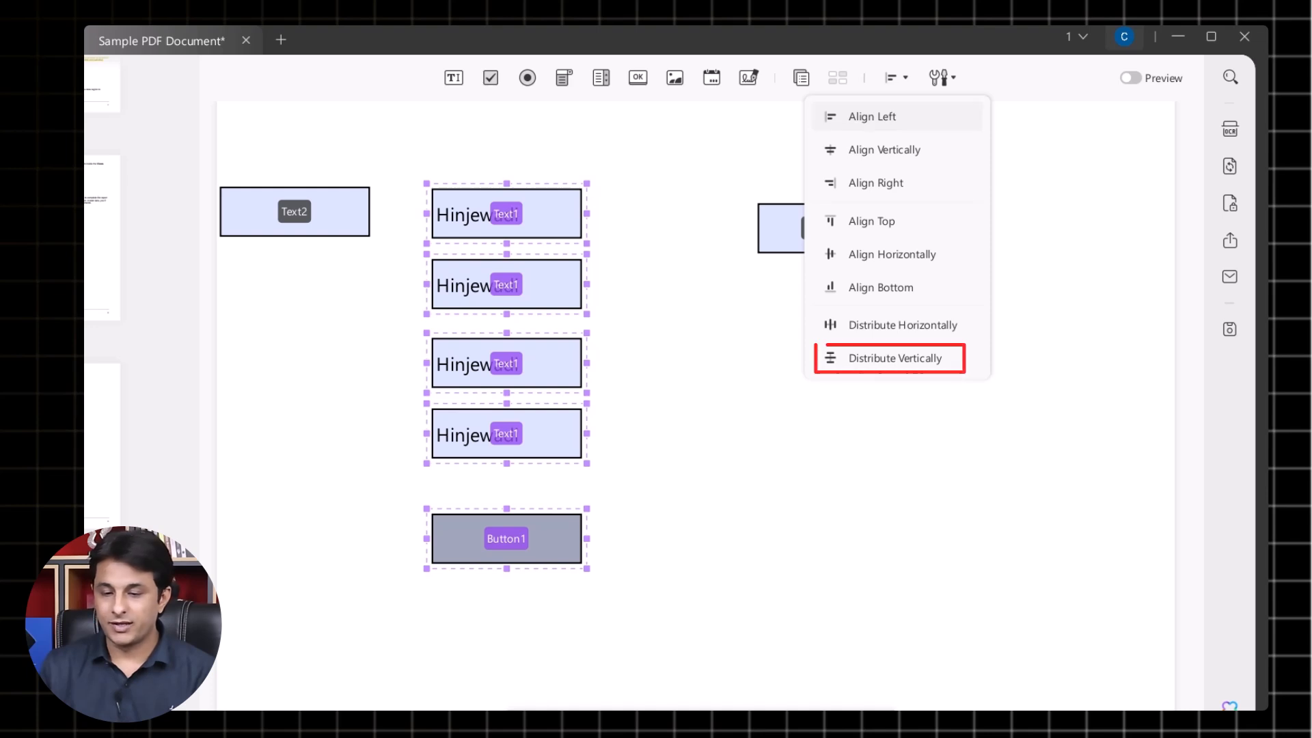
pyautogui.click(894, 359)
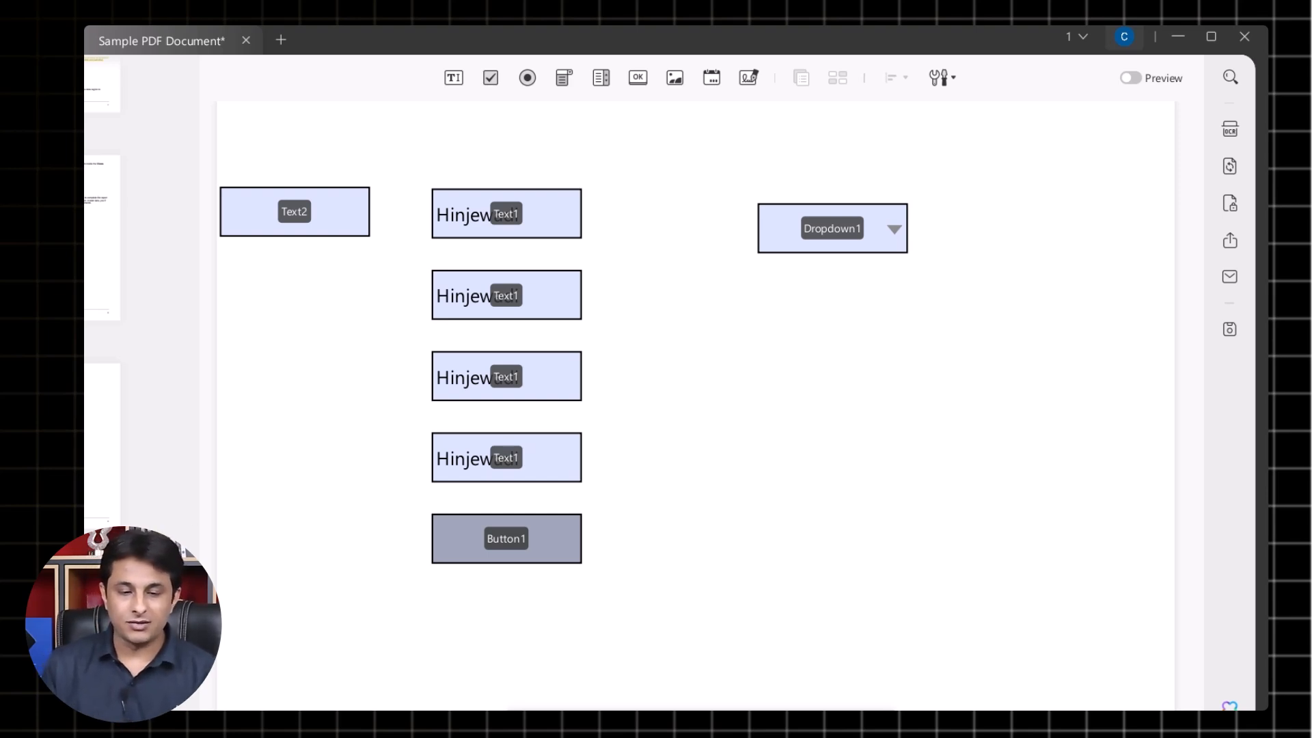
pyautogui.click(122, 284)
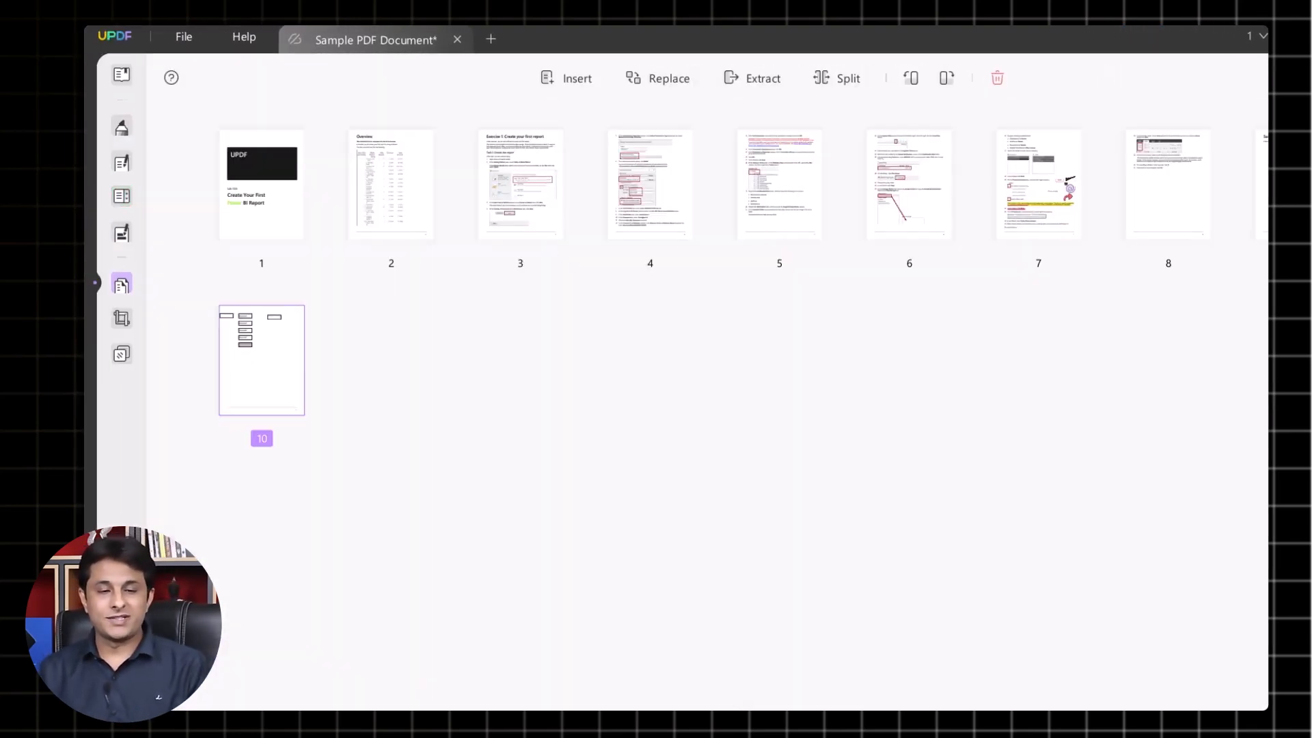
pyautogui.click(121, 283)
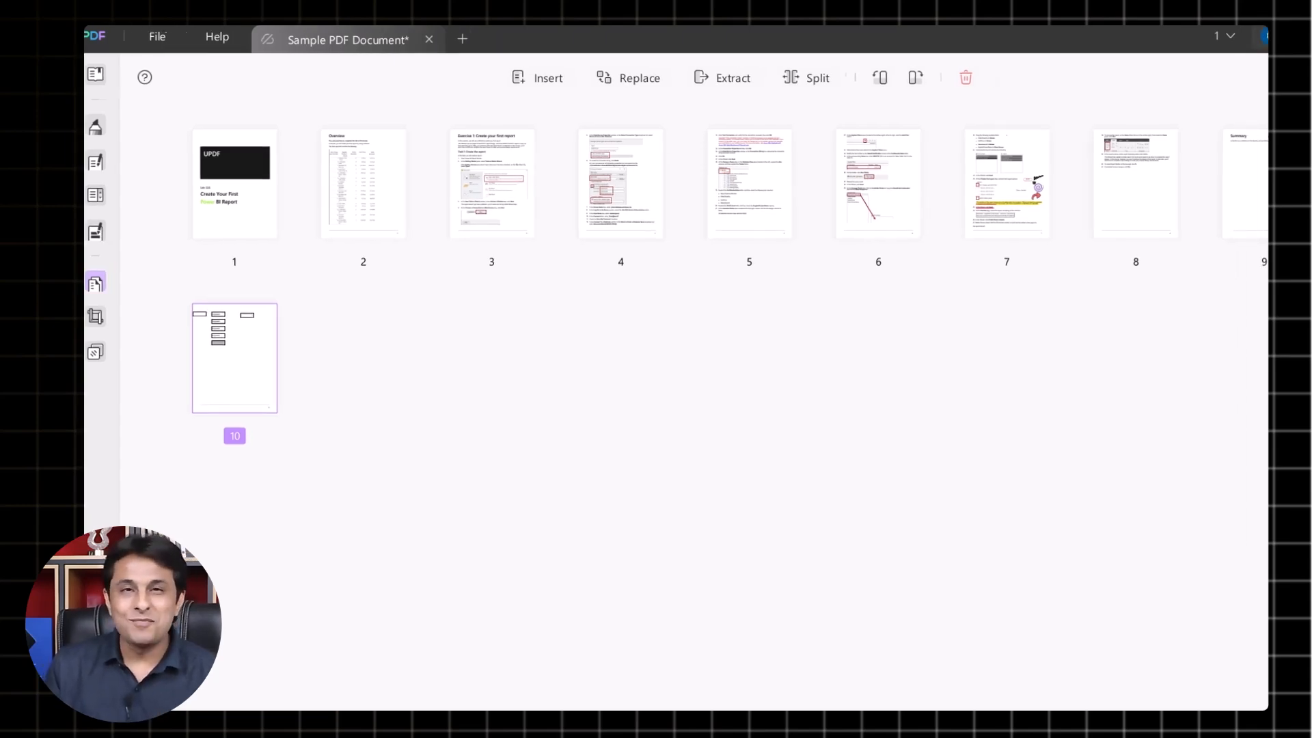
pyautogui.click(364, 182)
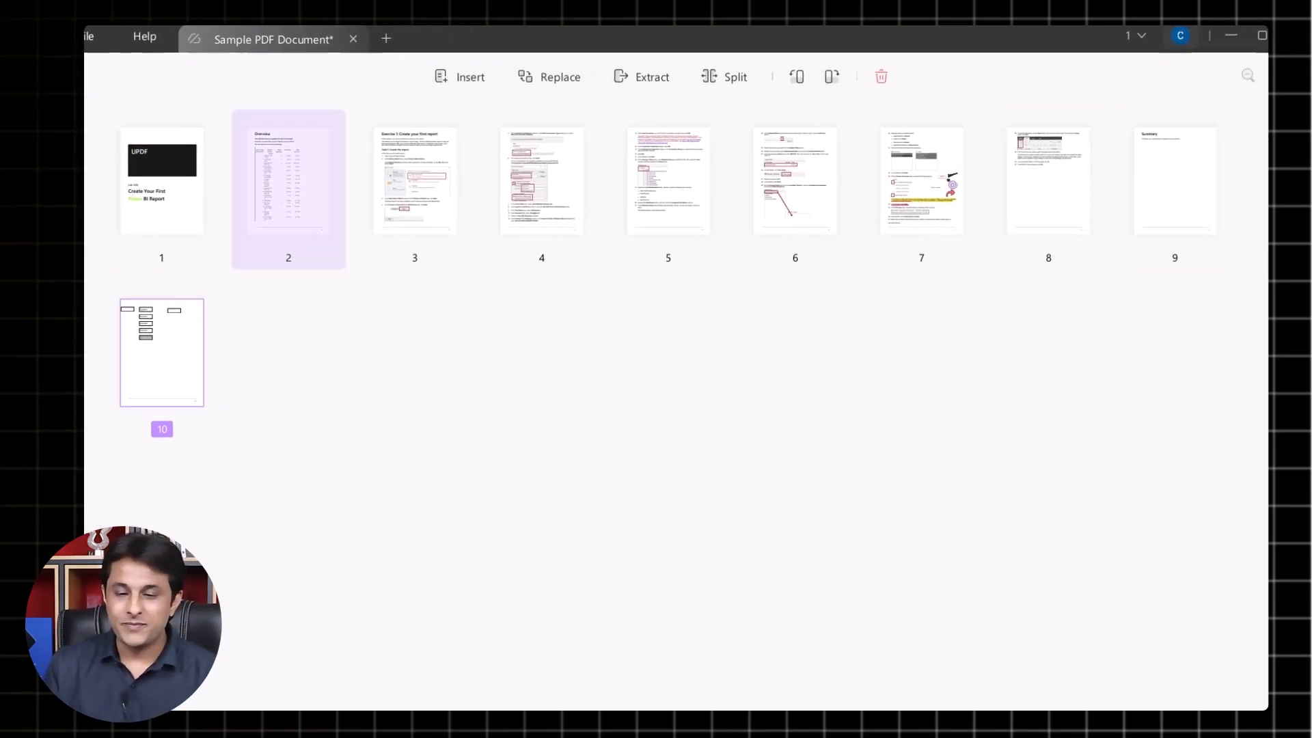
pyautogui.click(288, 180)
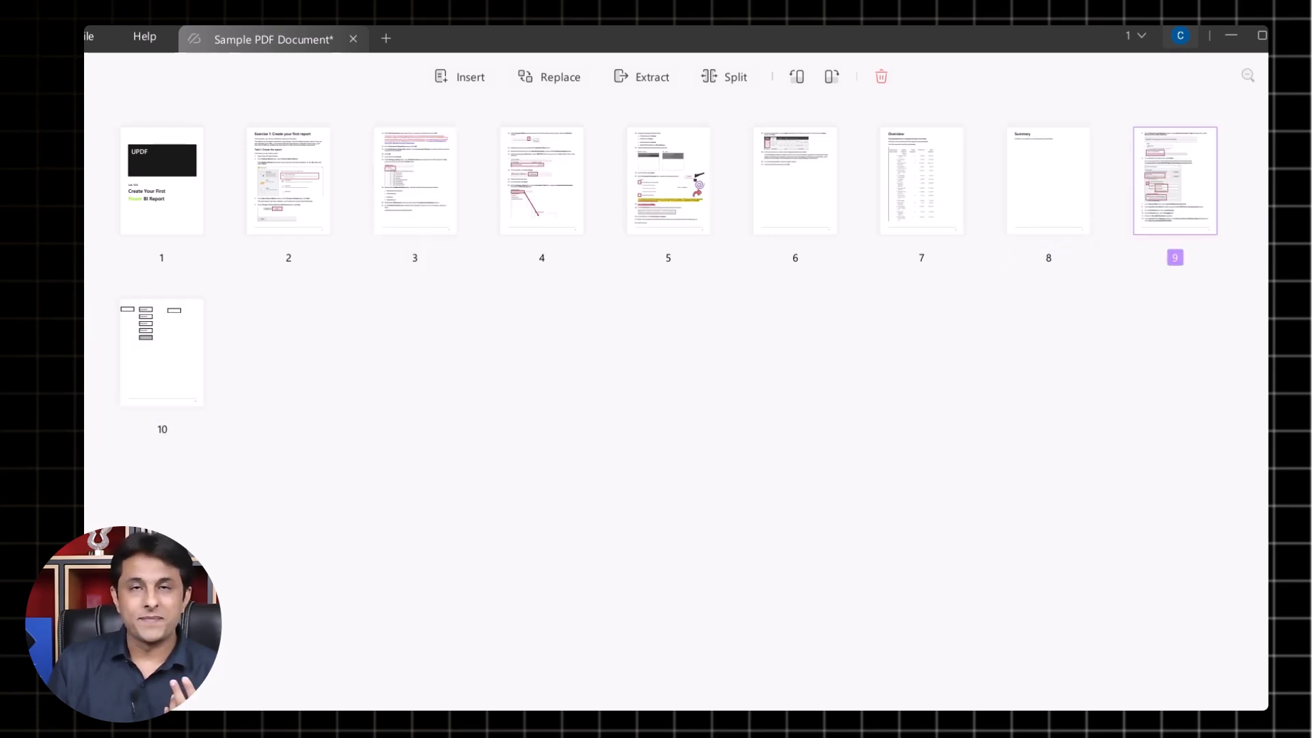
pyautogui.click(414, 180)
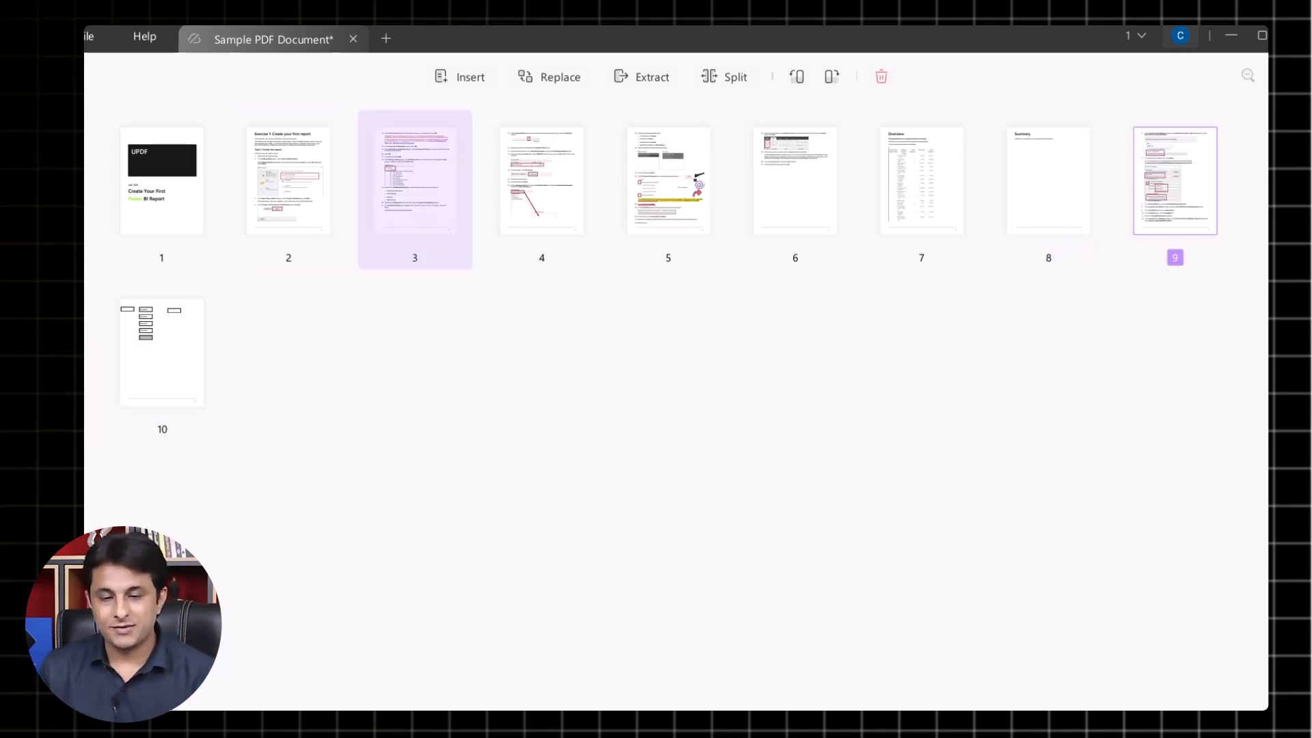
pyautogui.moveTo(651, 76)
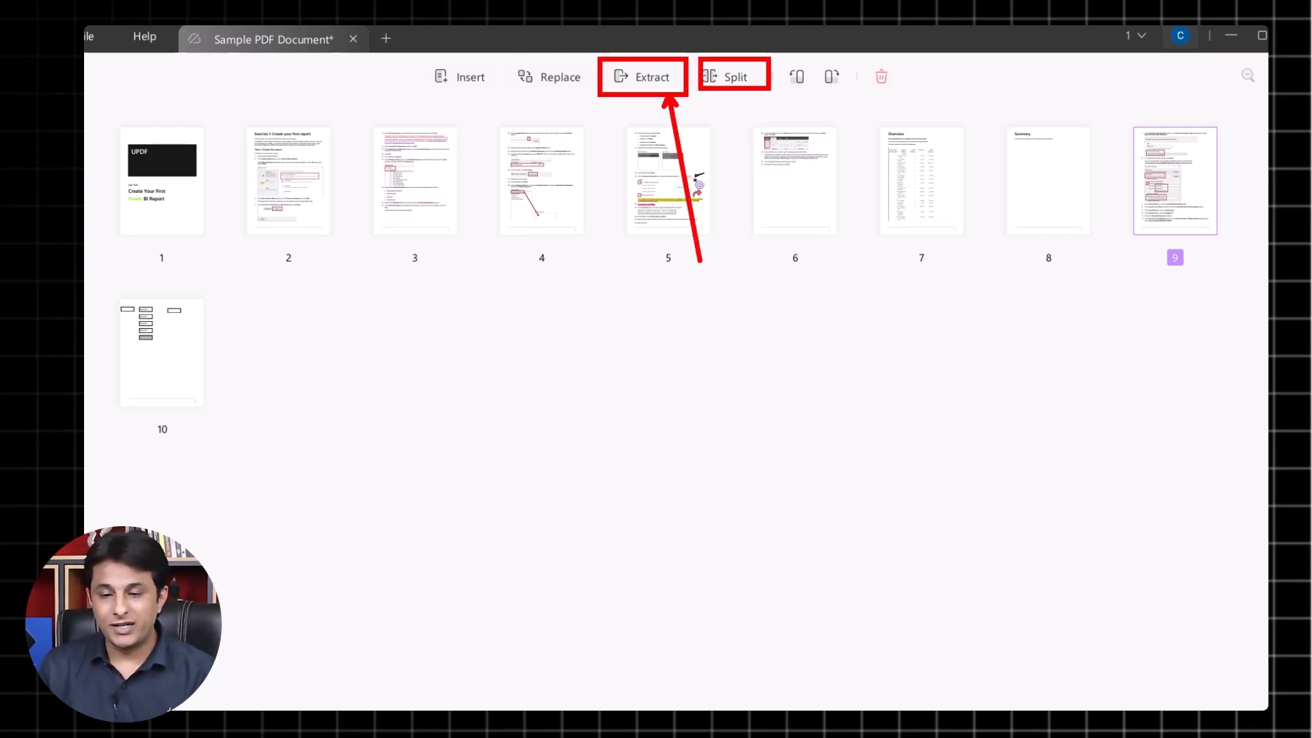
pyautogui.click(668, 180)
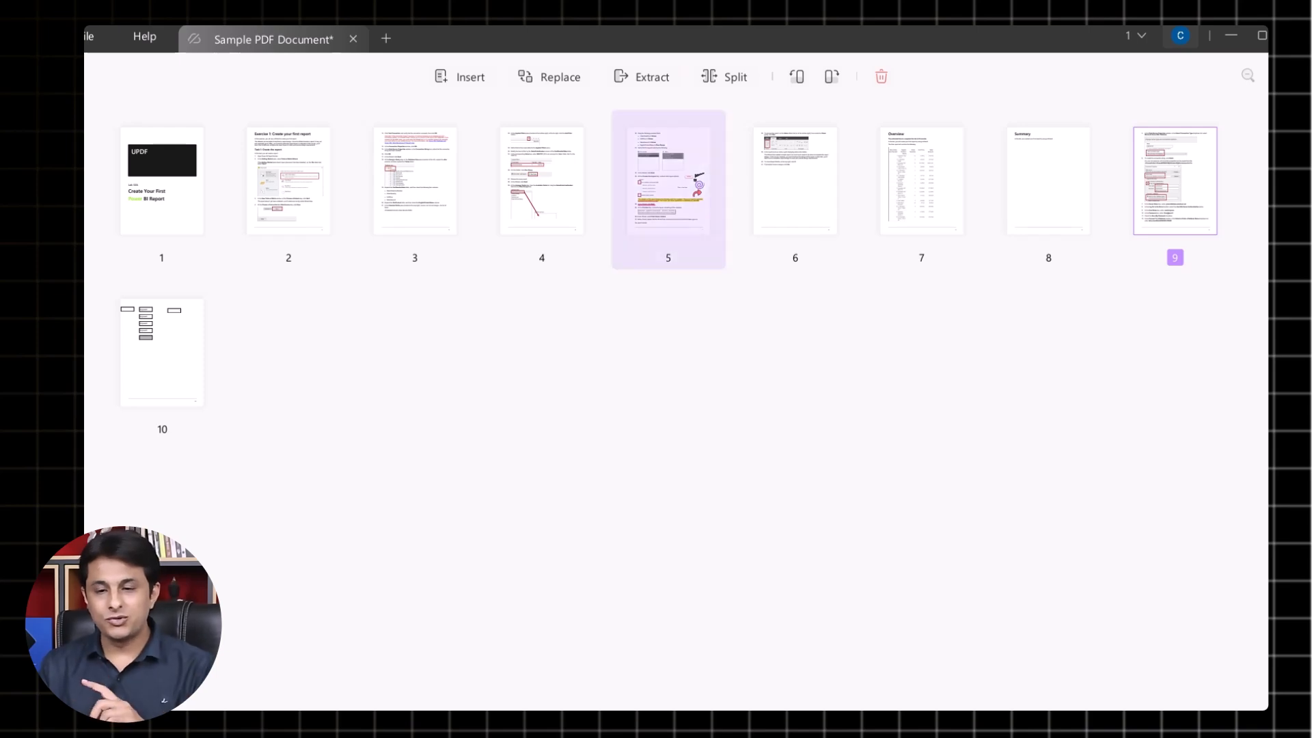
# Set up a split by number of pages with 1 page per file, giving ten PDFs.
pyautogui.click(724, 76)
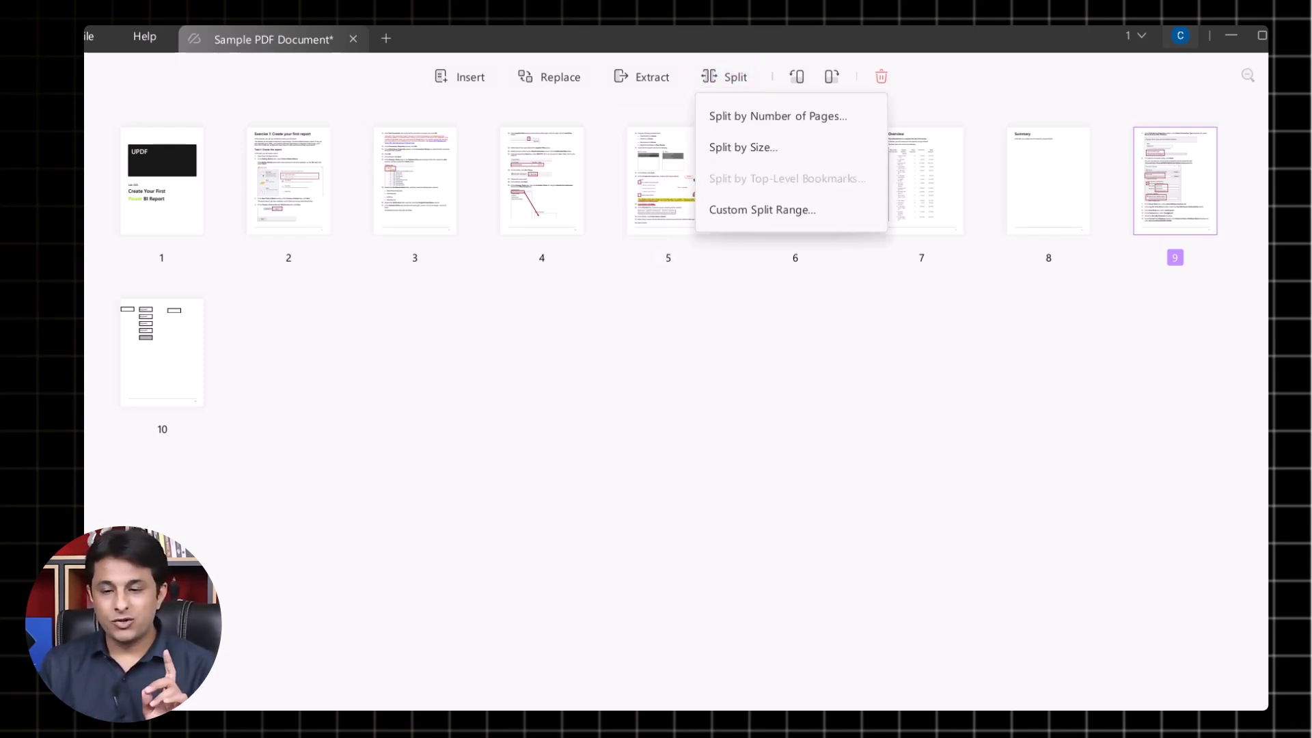
pyautogui.moveTo(776, 114)
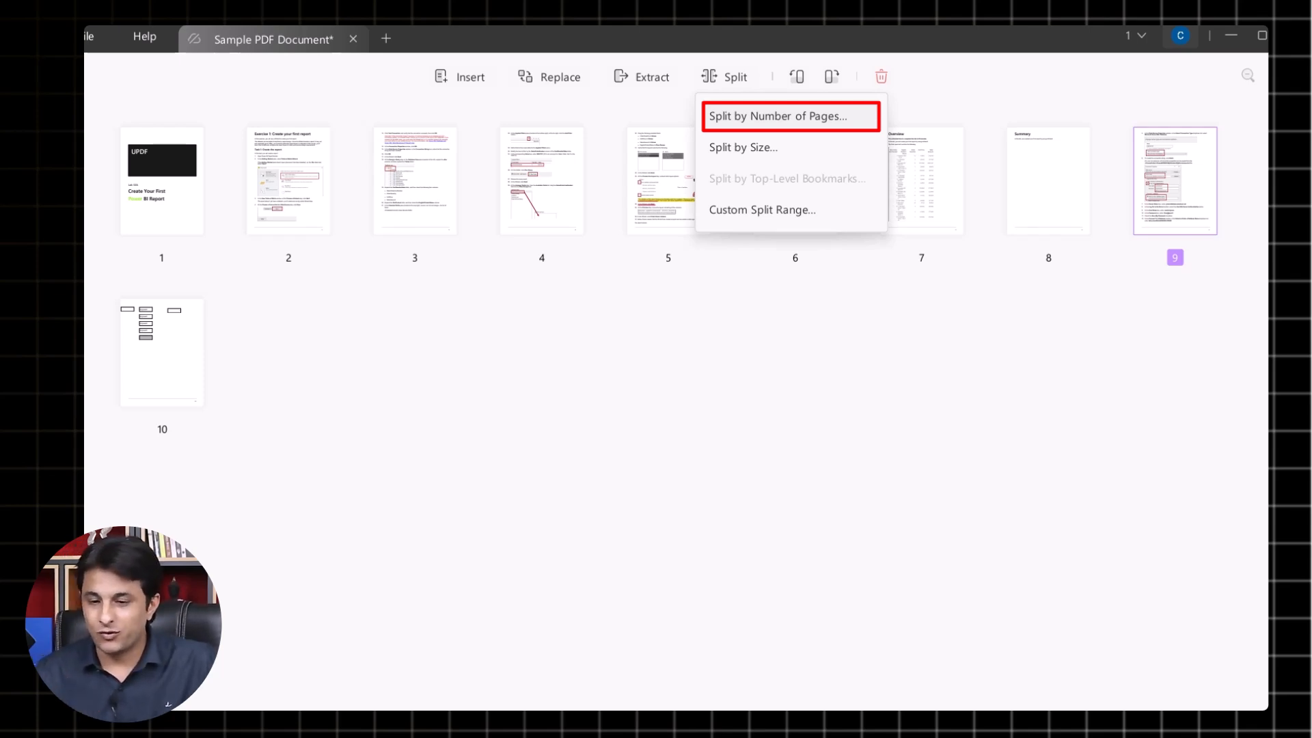
pyautogui.click(778, 114)
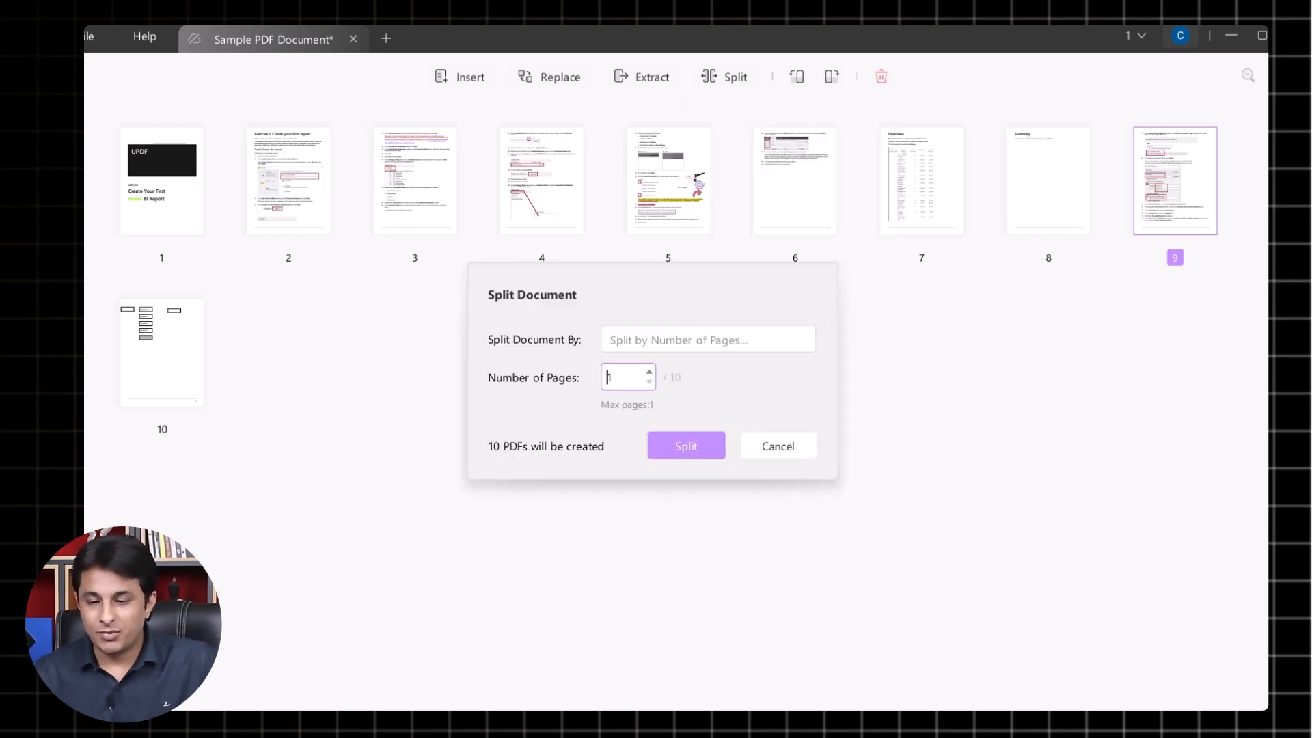
pyautogui.click(627, 377)
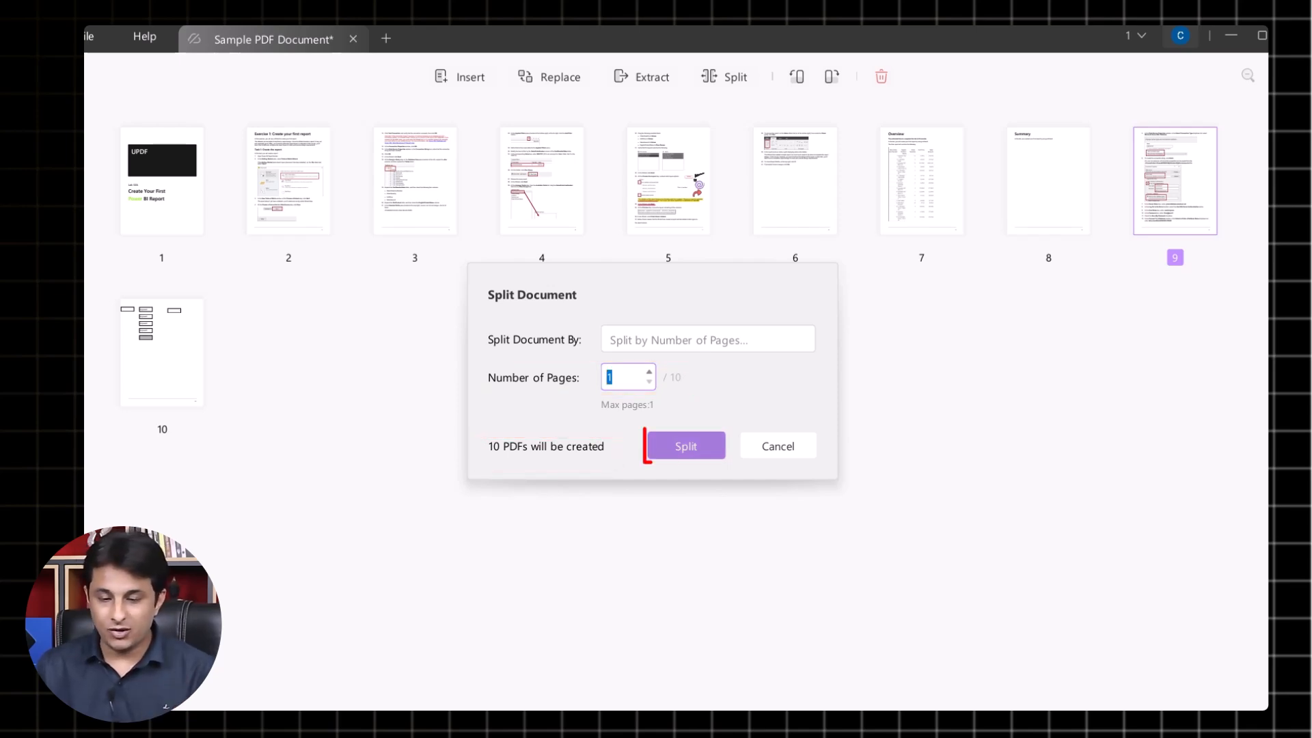
pyautogui.click(685, 445)
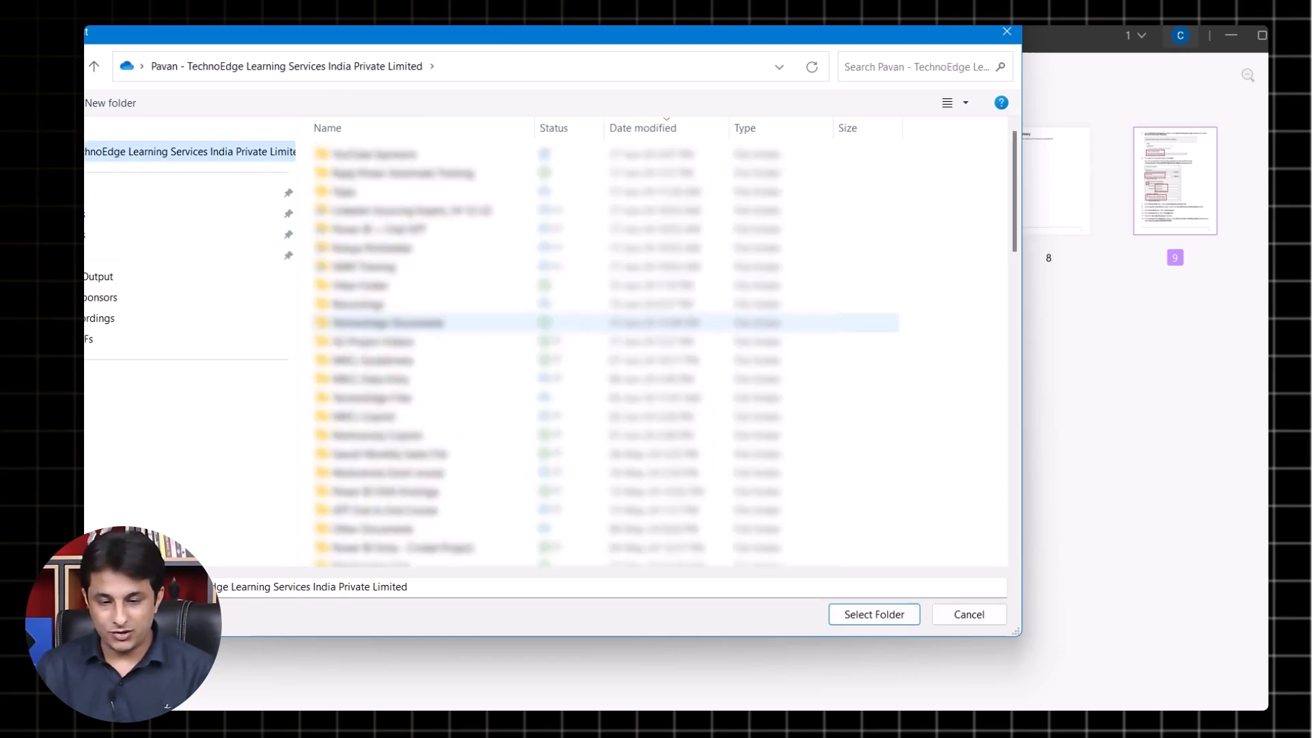
# Choose the YouTube Sponsors folder as the destination for the ten split PDFs.
pyautogui.scroll(-3)
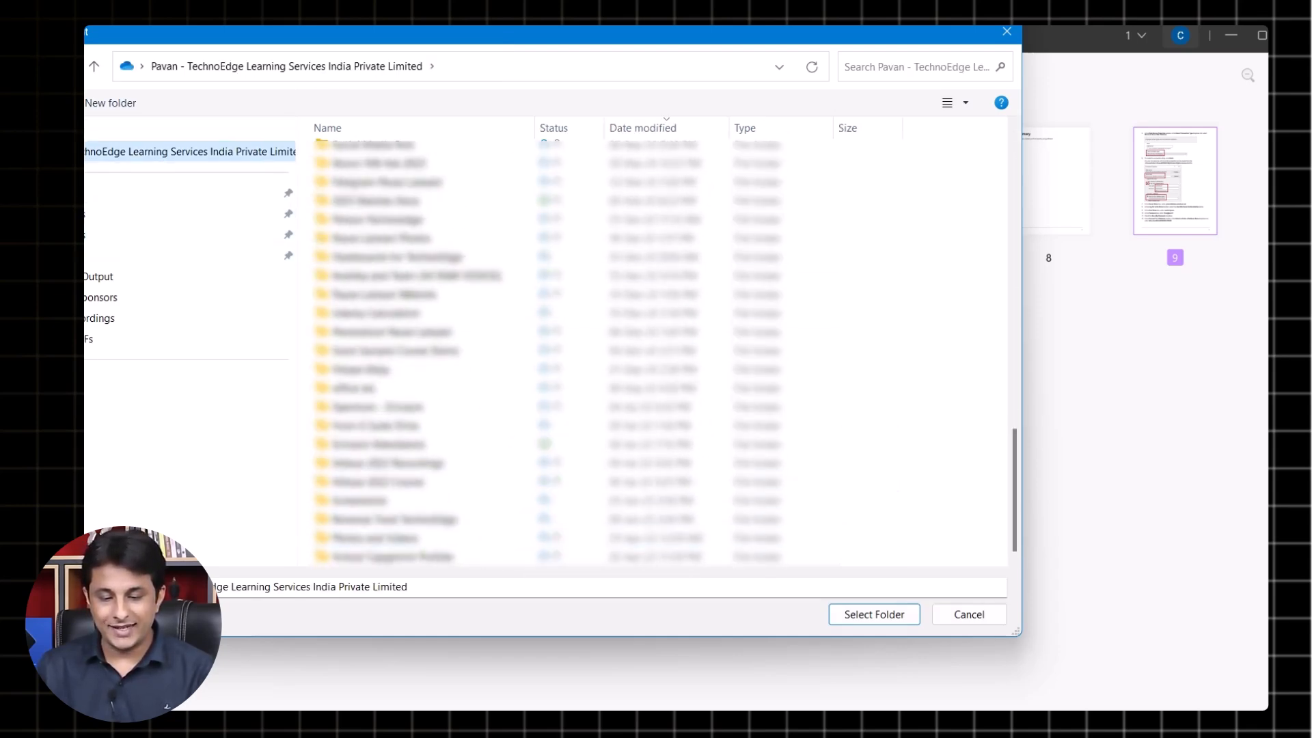
pyautogui.click(394, 350)
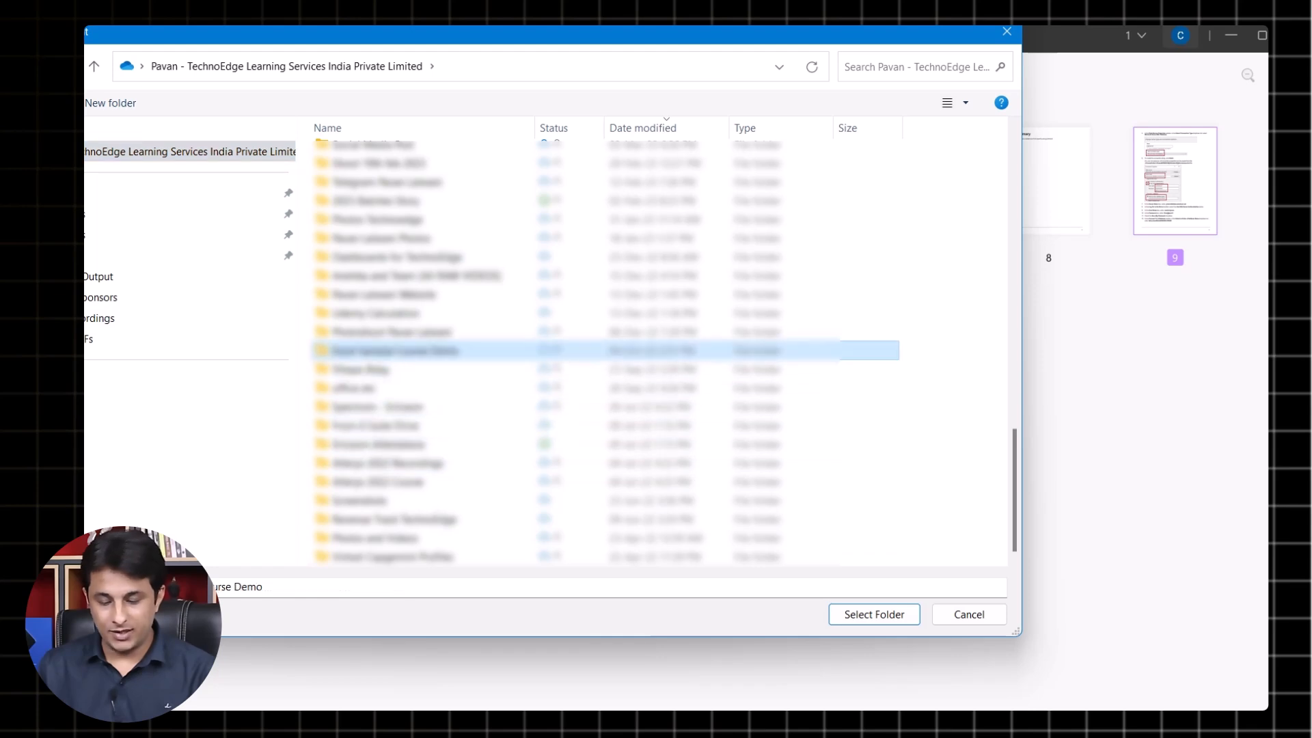
pyautogui.doubleClick(394, 350)
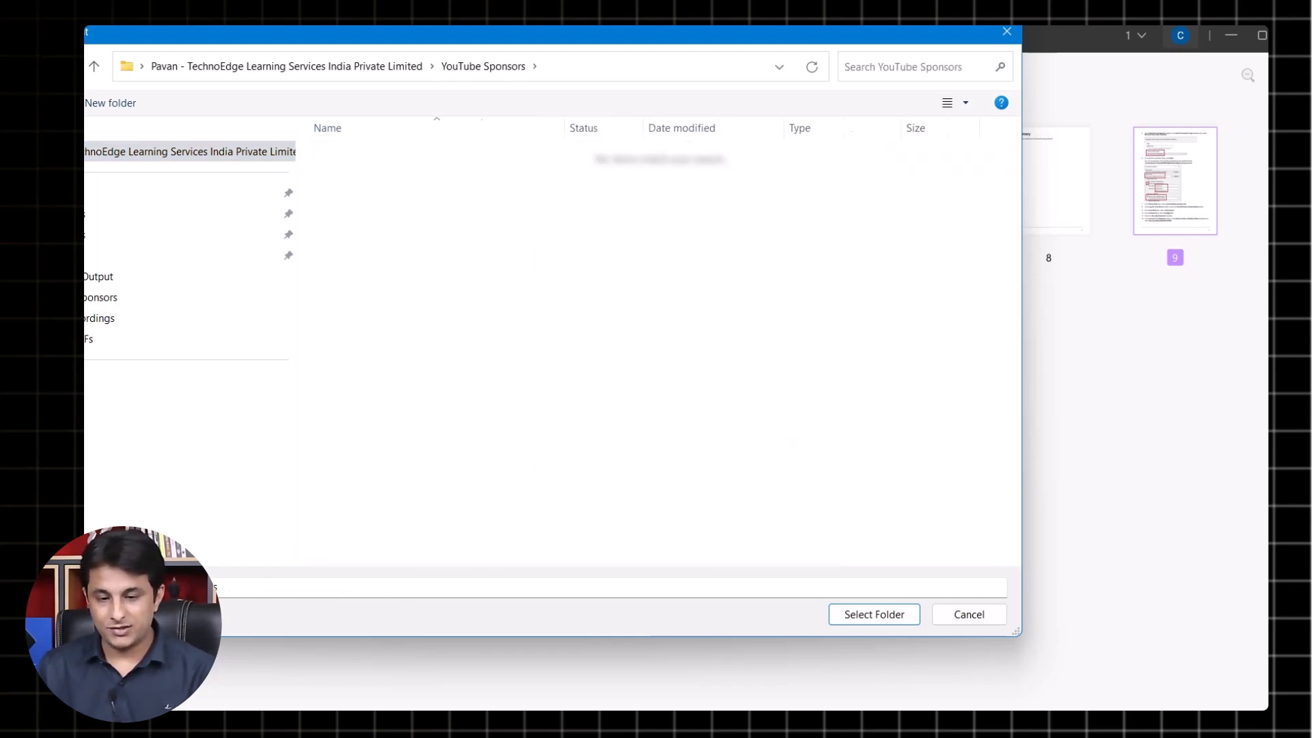
pyautogui.click(98, 318)
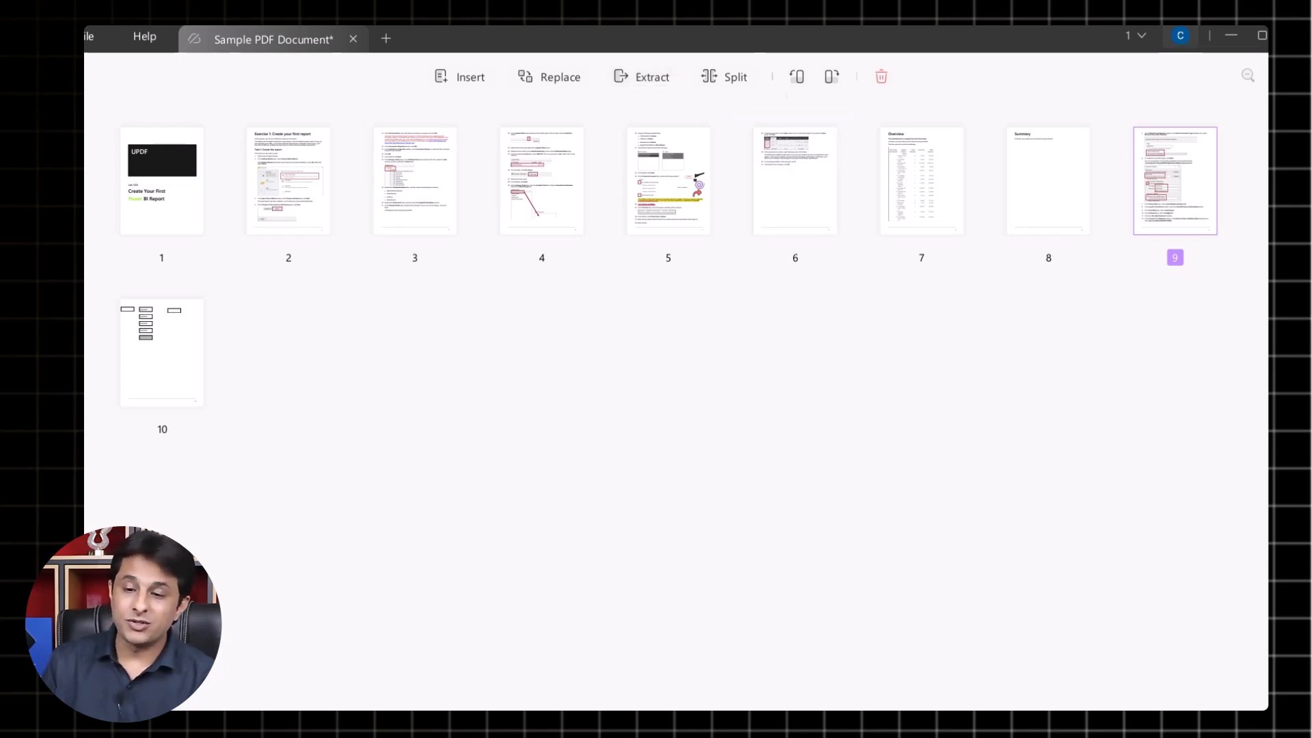
pyautogui.moveTo(796, 76)
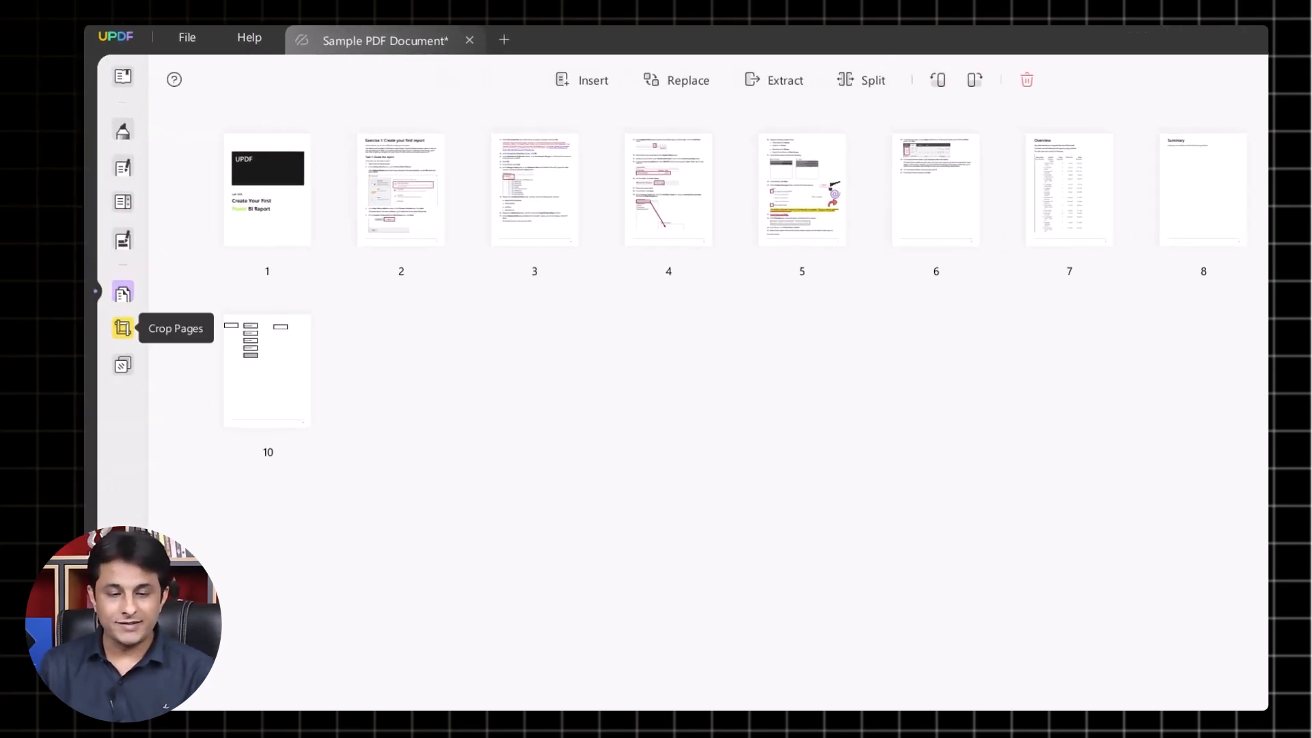
# Return to the reader view of the Sample PDF Document and bring up UPDF AI.
pyautogui.click(122, 326)
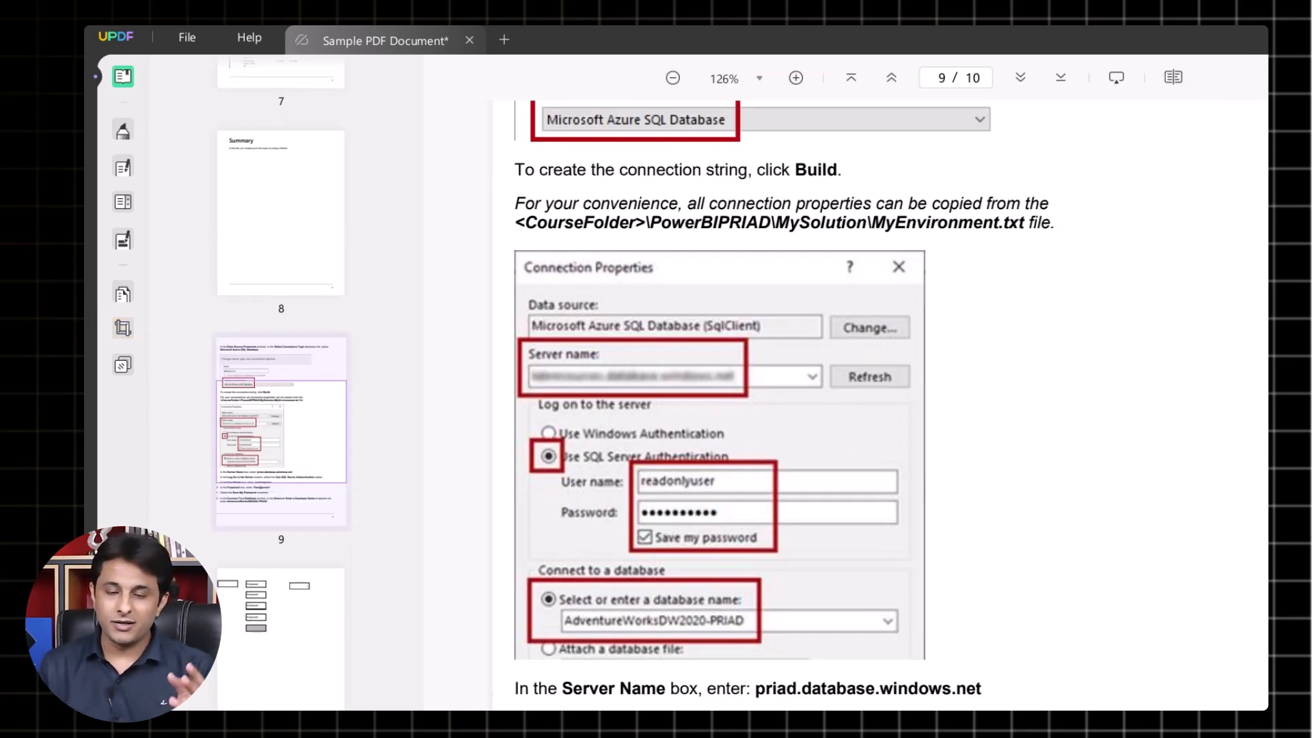
pyautogui.scroll(-3)
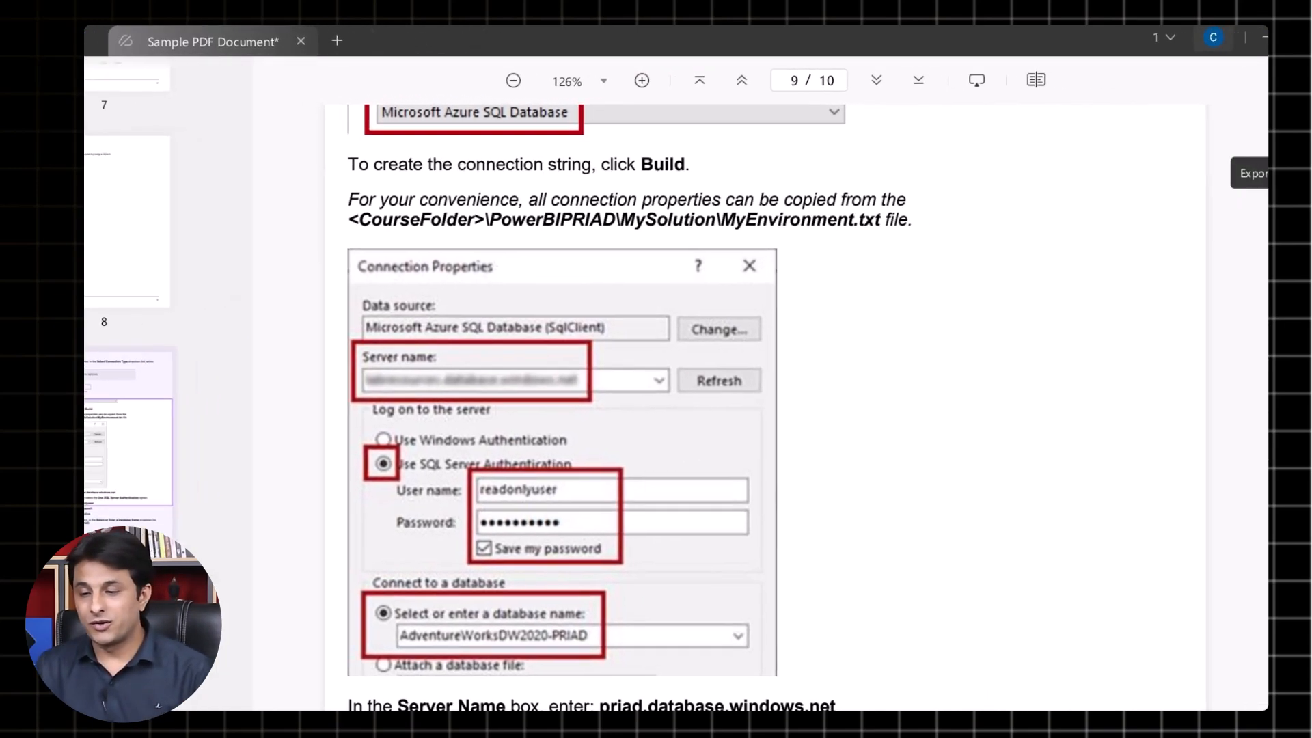
pyautogui.click(1228, 176)
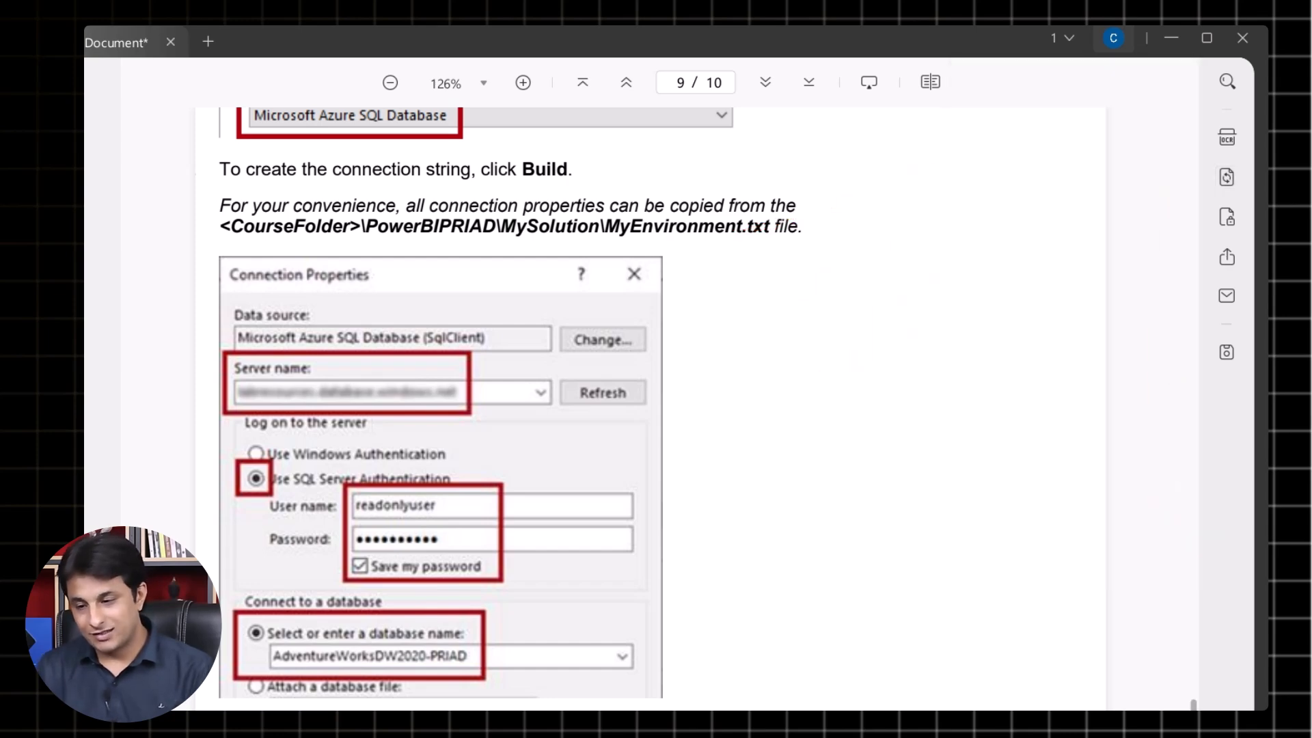
pyautogui.click(582, 82)
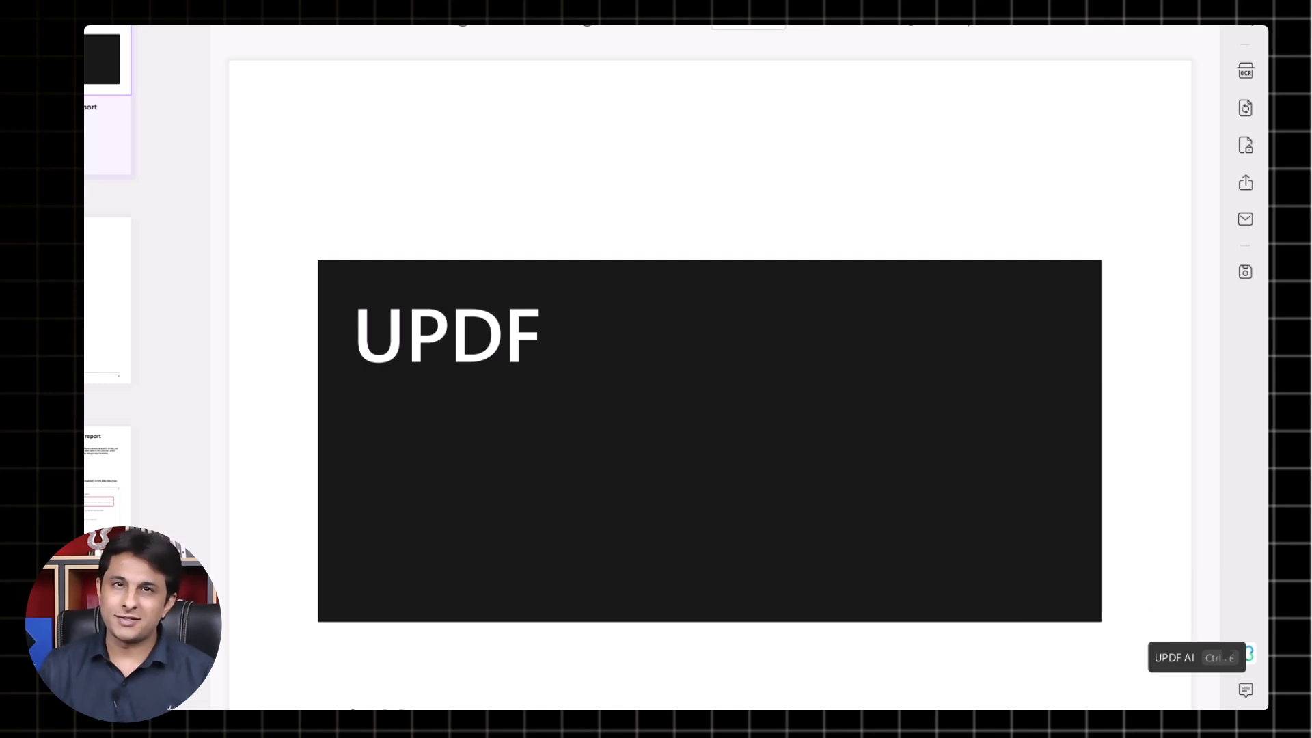
pyautogui.moveTo(1245, 654)
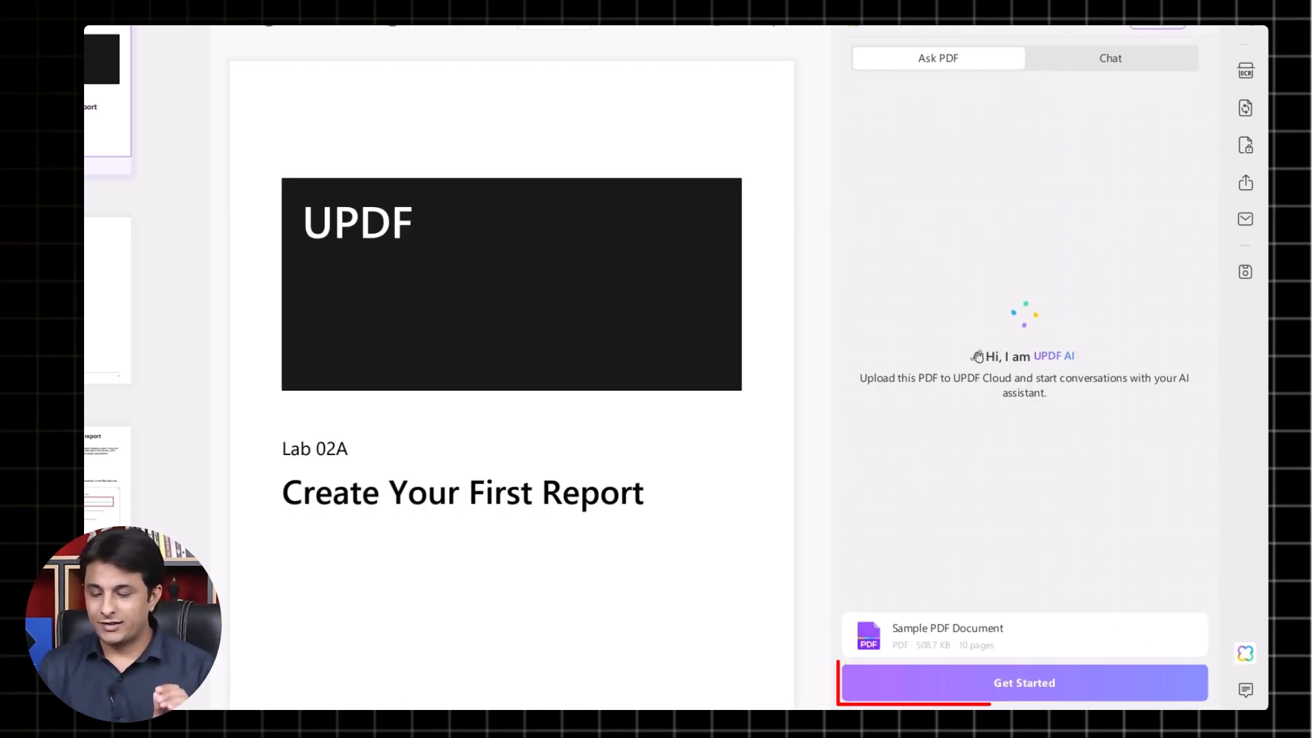
# Upload the PDF to the AI assistant and bring up the Translate by Page options.
pyautogui.click(1024, 682)
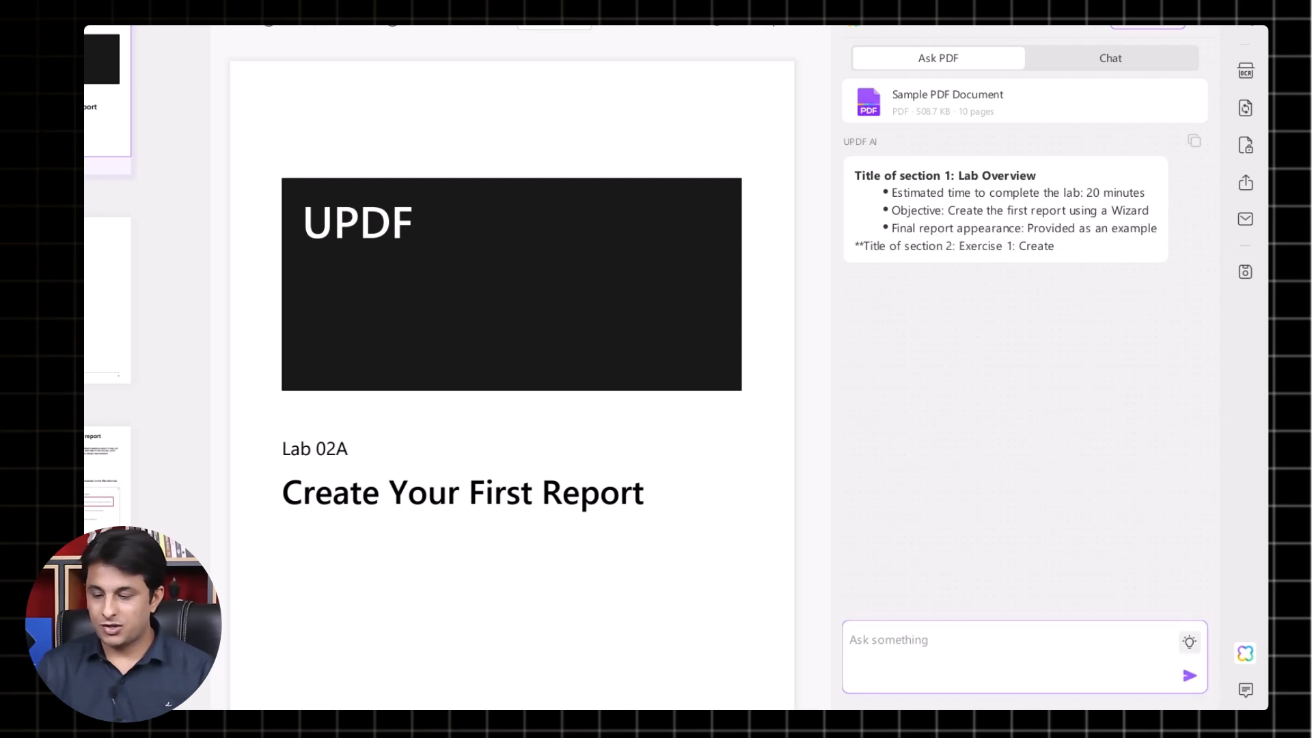
pyautogui.click(1189, 642)
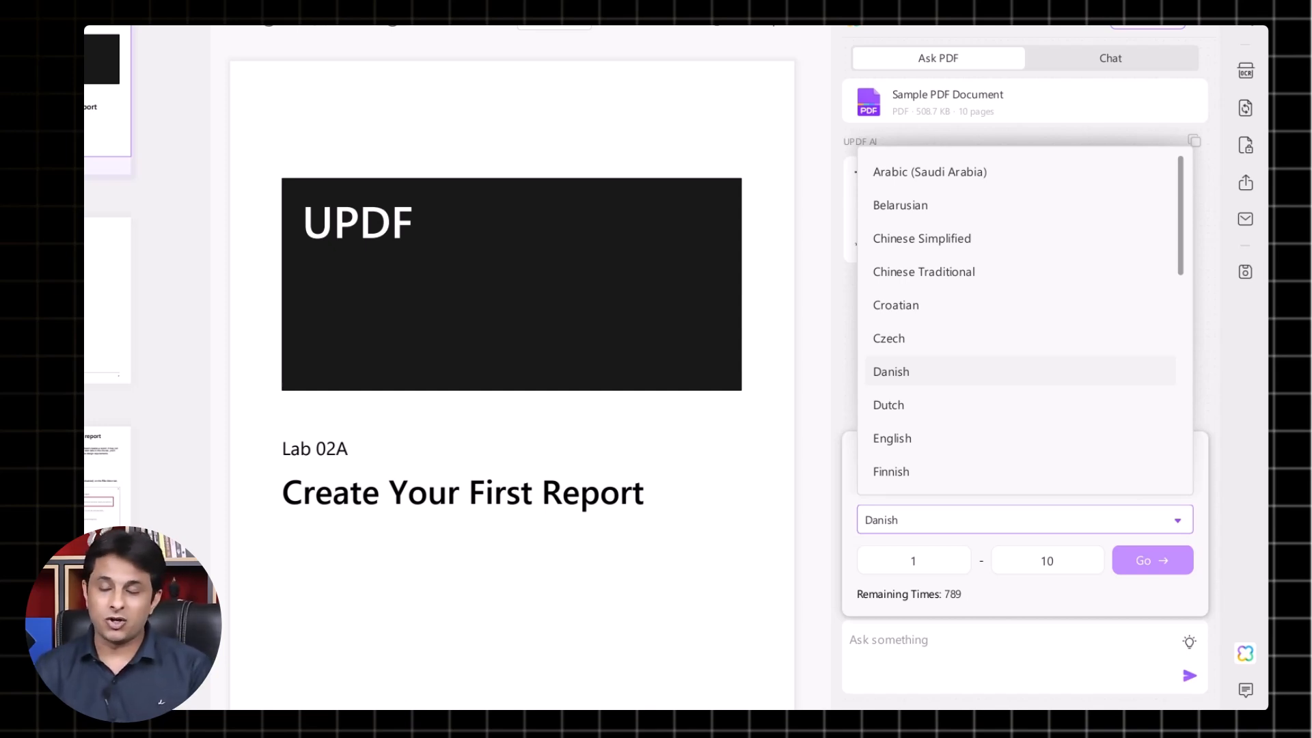
# Translate pages 1–10 into Danish with the AI assistant and review the result.
pyautogui.scroll(-3)
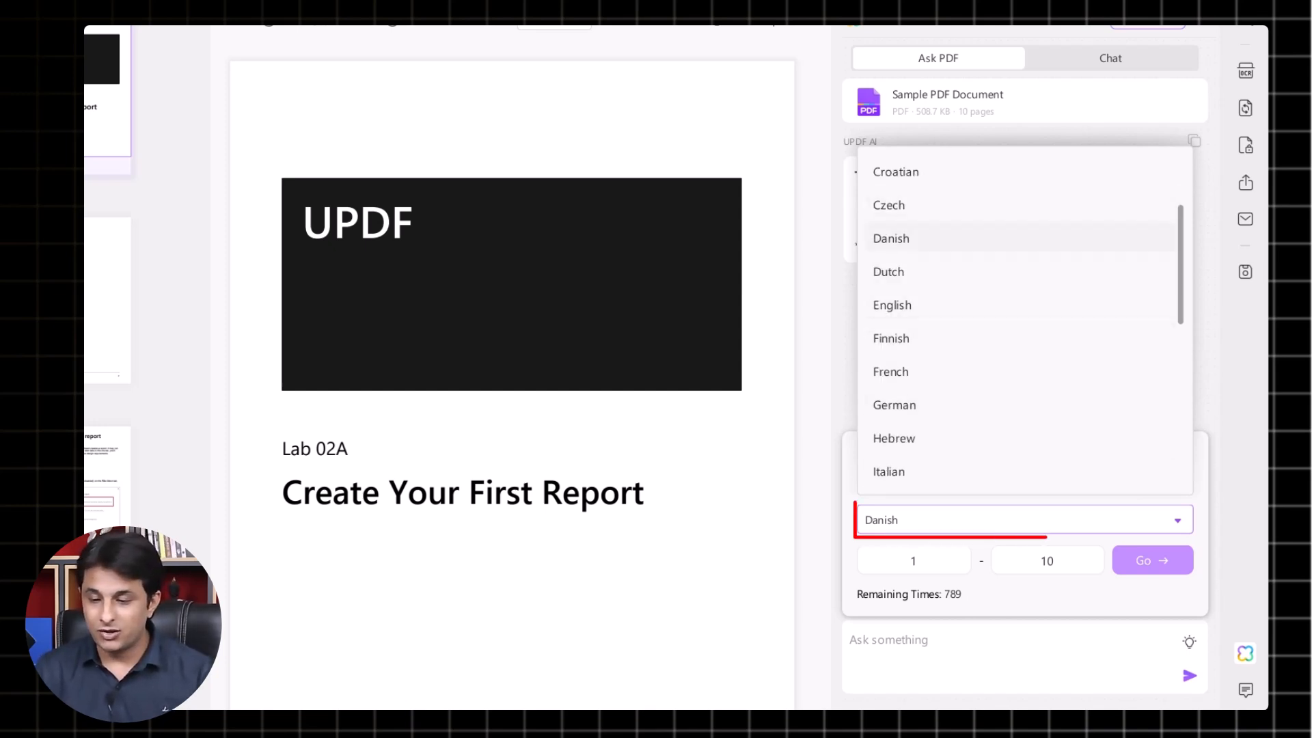
pyautogui.click(891, 237)
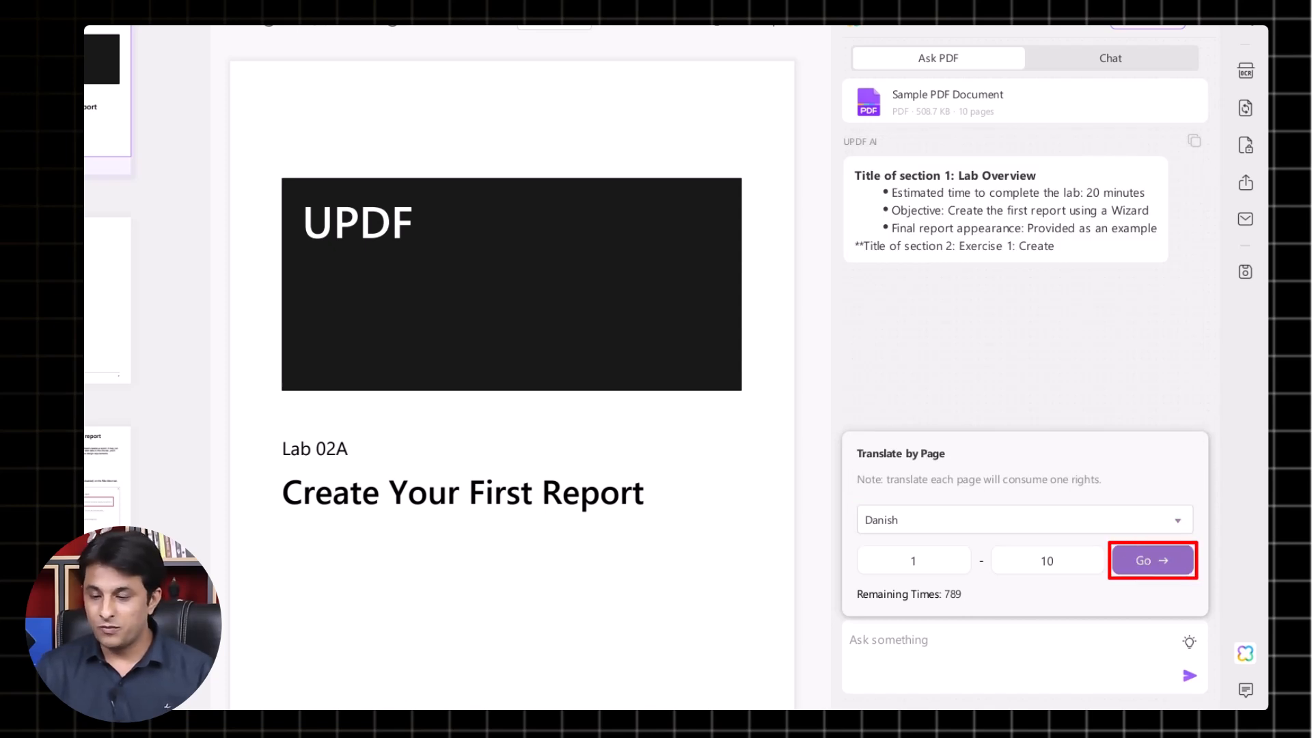
pyautogui.click(1151, 560)
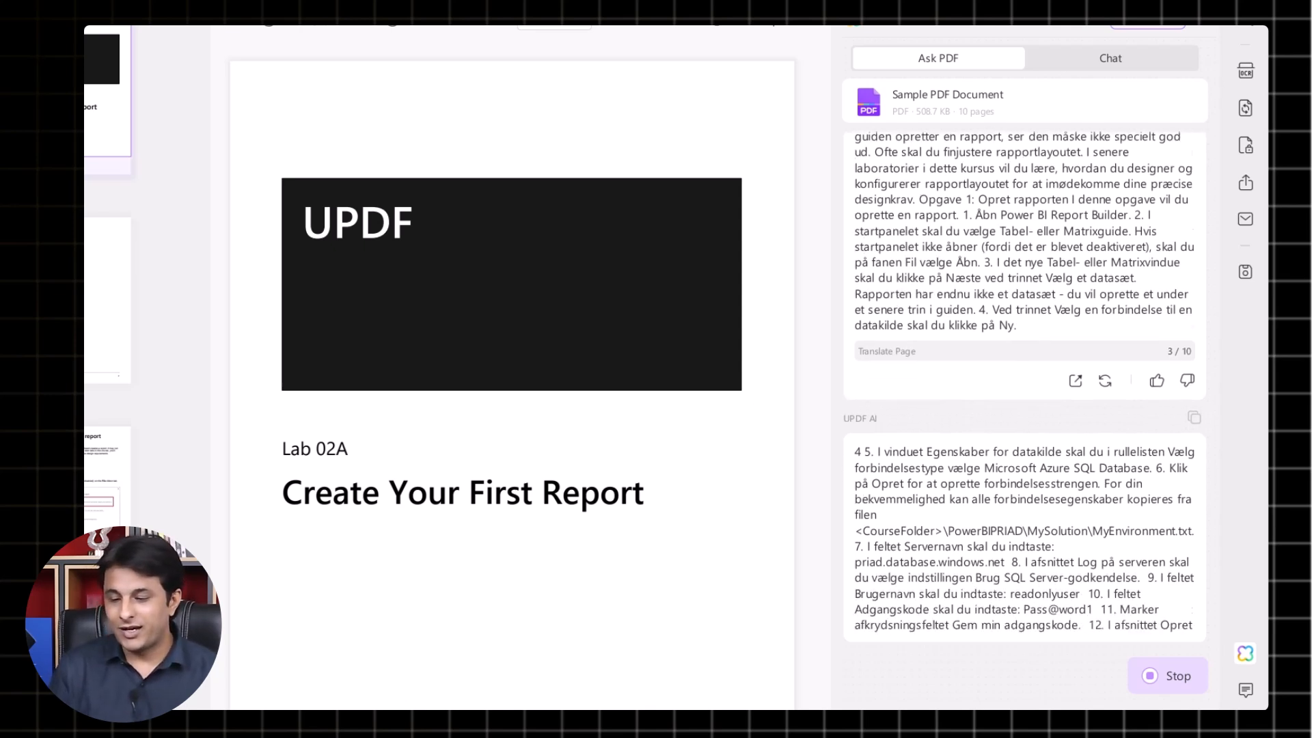
pyautogui.scroll(-3)
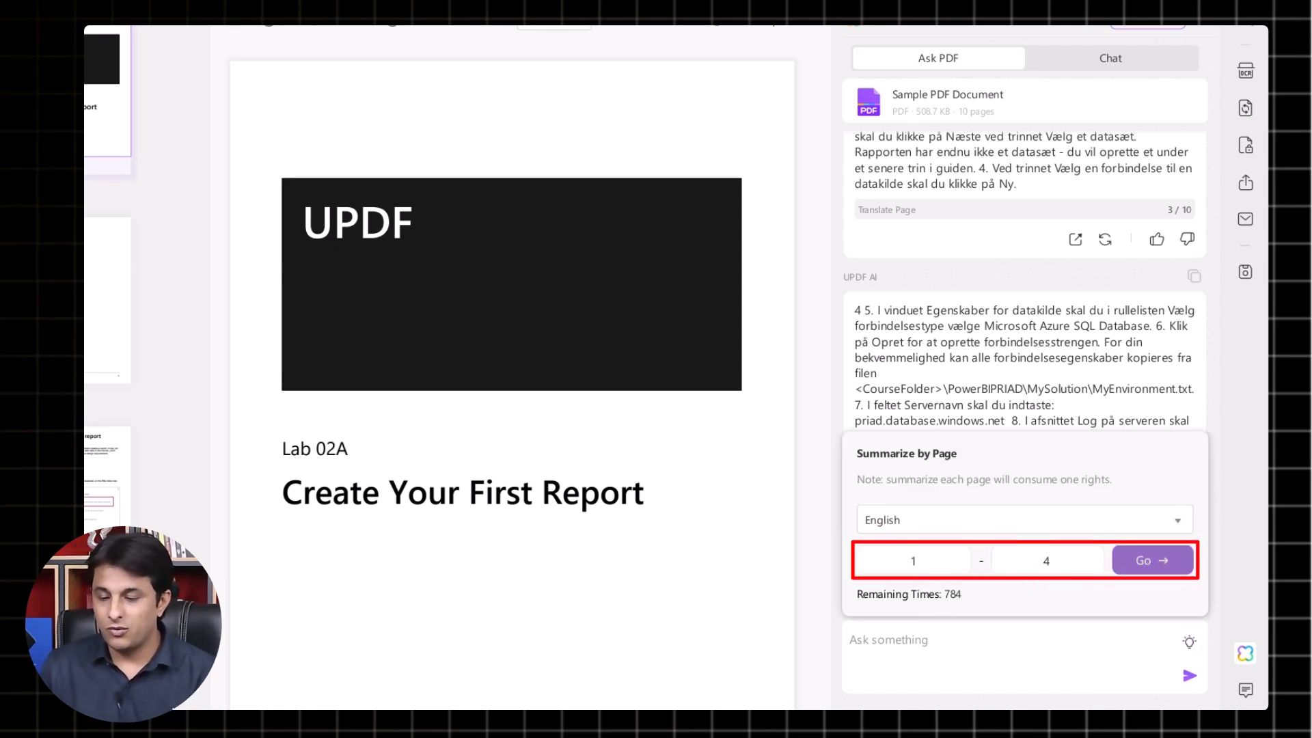
# Summarize pages 1 to 4 in English with the AI assistant.
pyautogui.click(1151, 560)
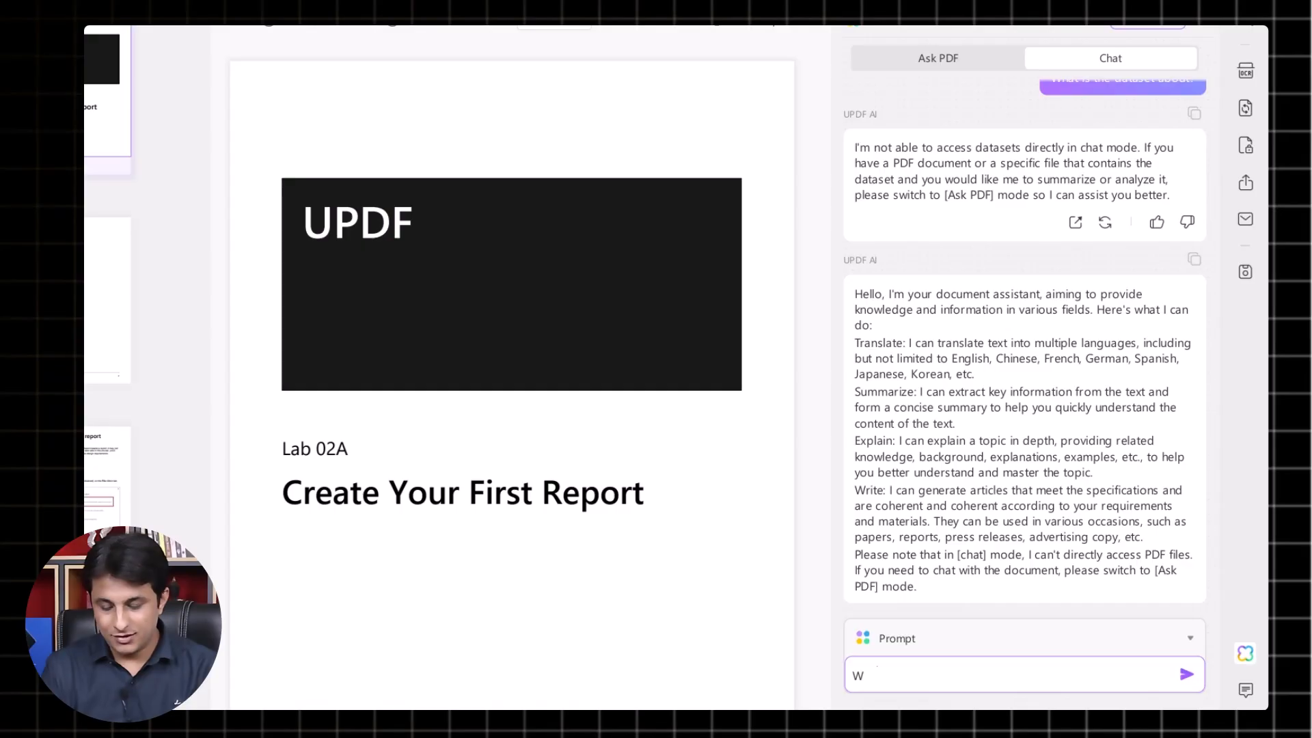
# Ask the AI chat 'What is the password' and 'Summarize this document.', then close the panel.
pyautogui.write('What is')
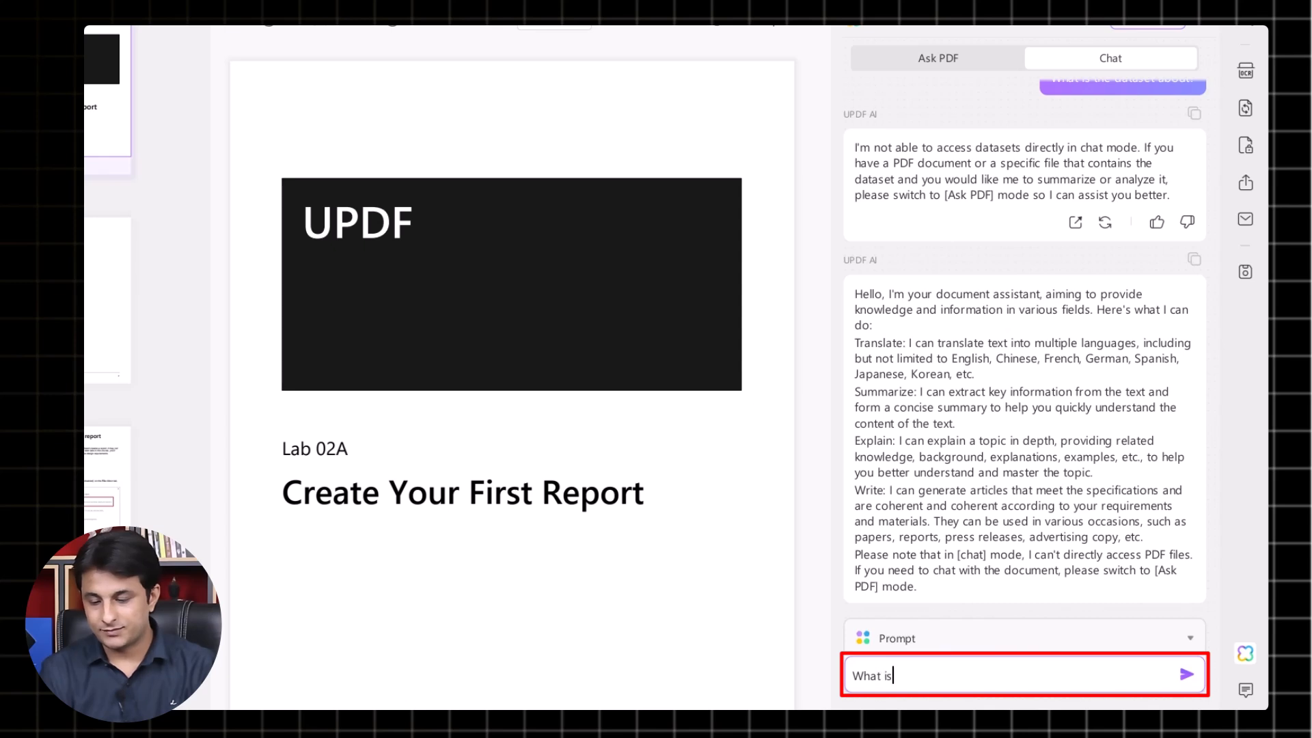
pyautogui.click(1186, 674)
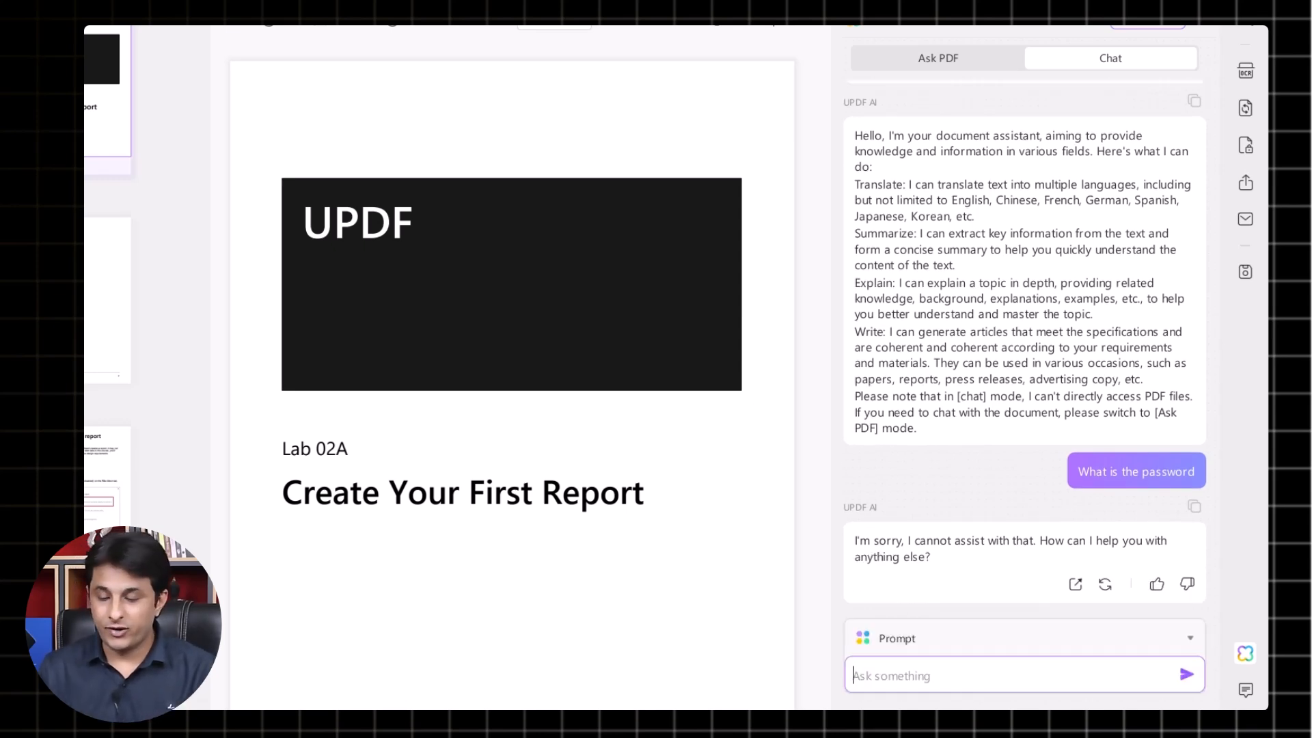
pyautogui.write('Summarixe')
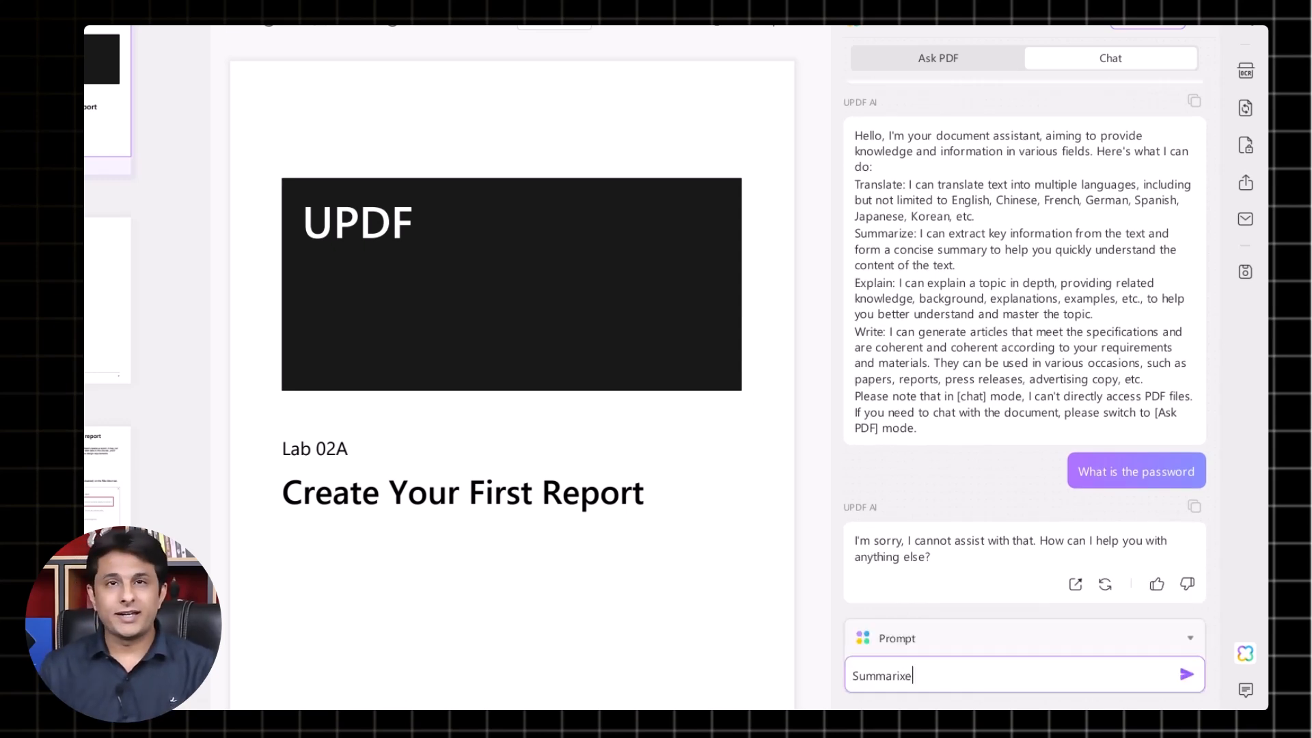
pyautogui.write('Summarize this document.')
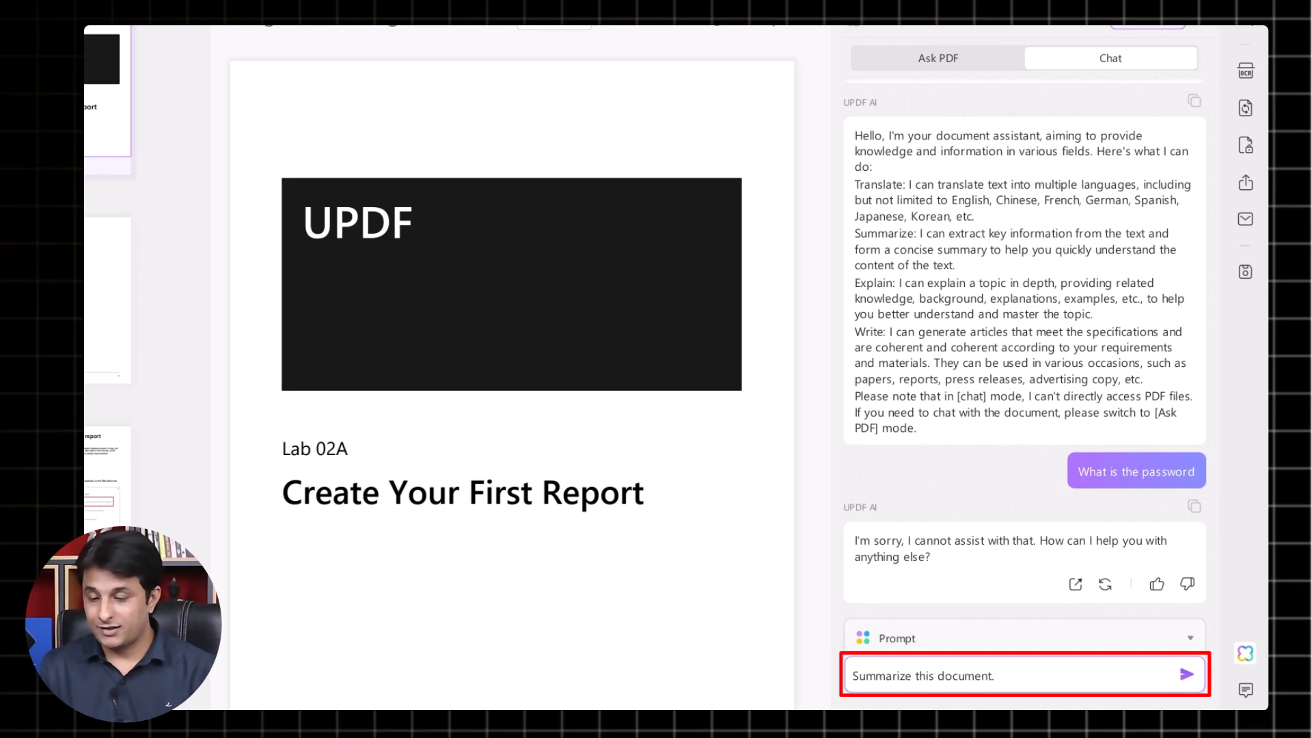
pyautogui.click(1186, 675)
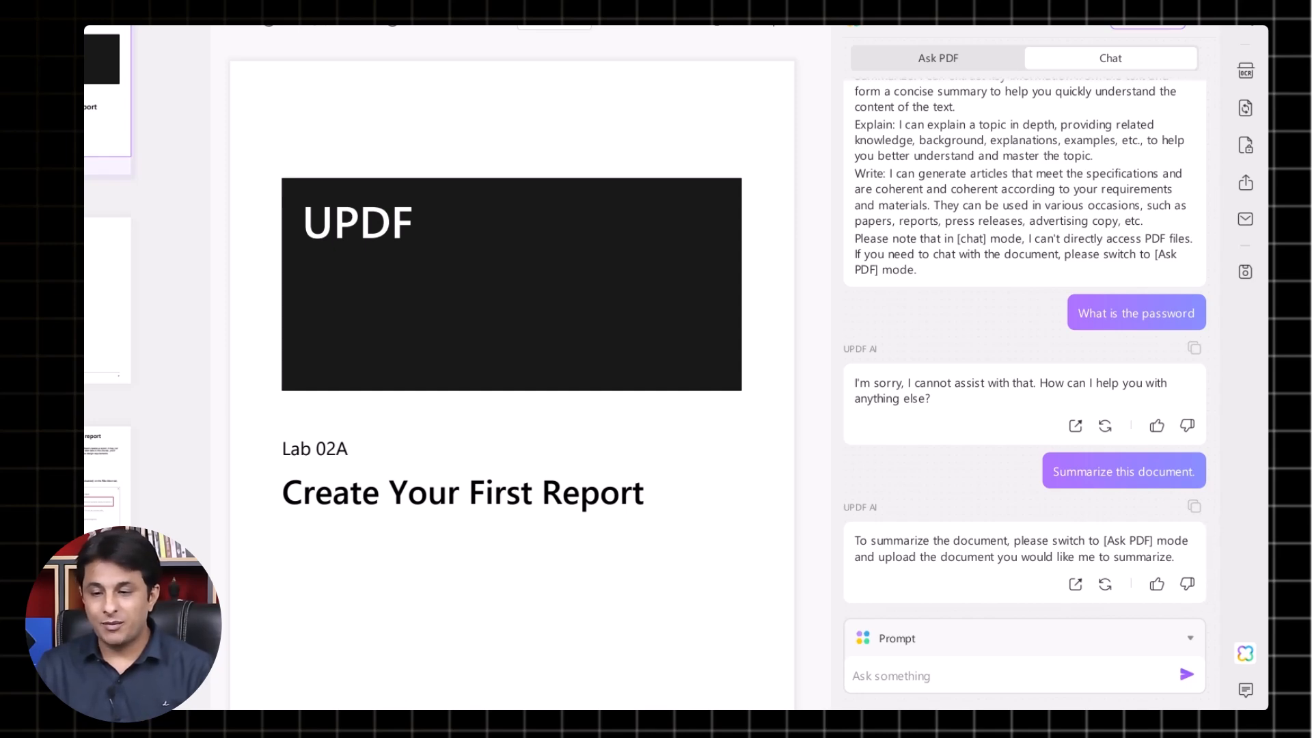
pyautogui.click(938, 57)
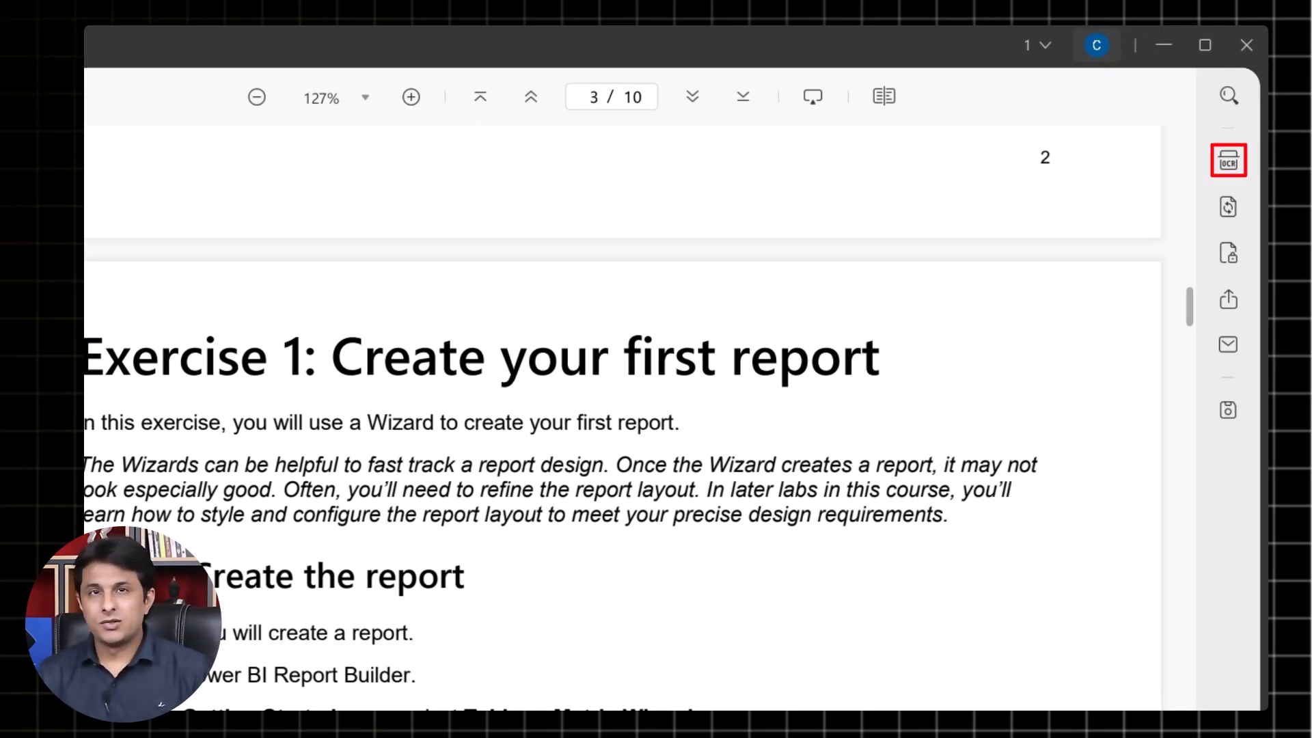
pyautogui.click(1228, 160)
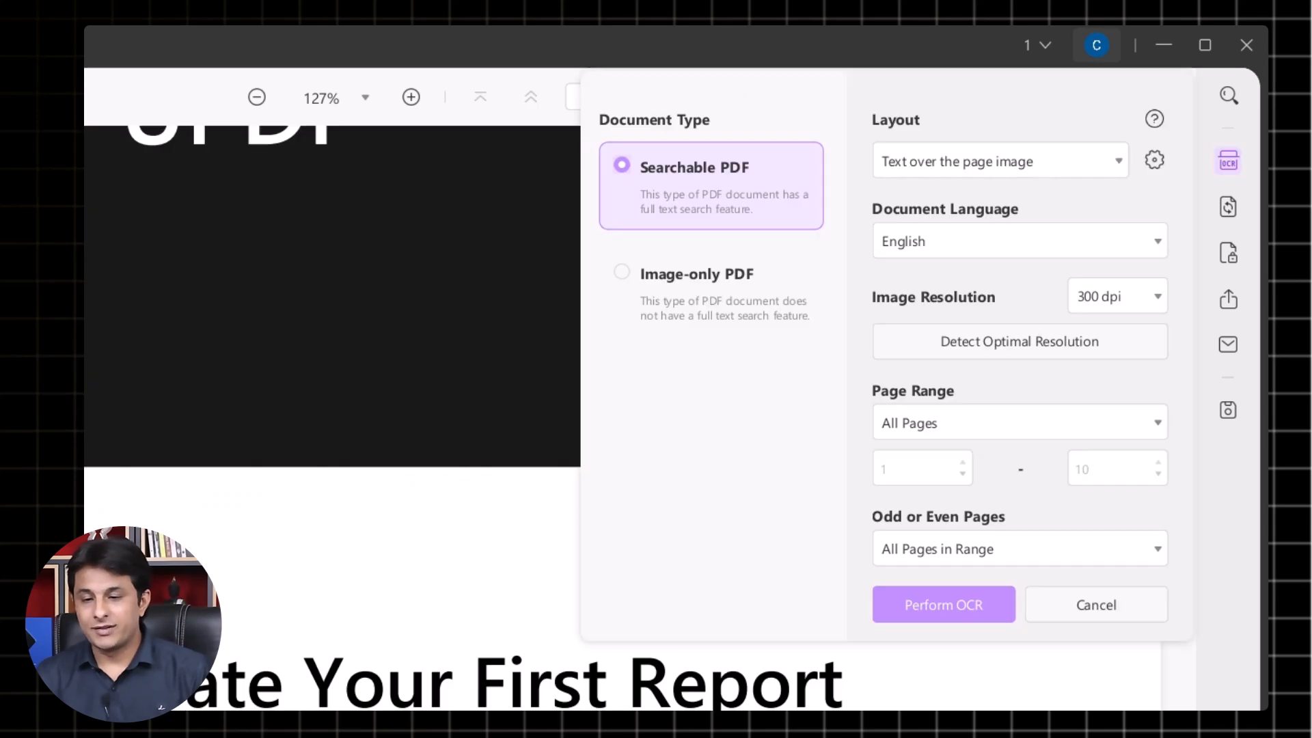
pyautogui.moveTo(711, 234)
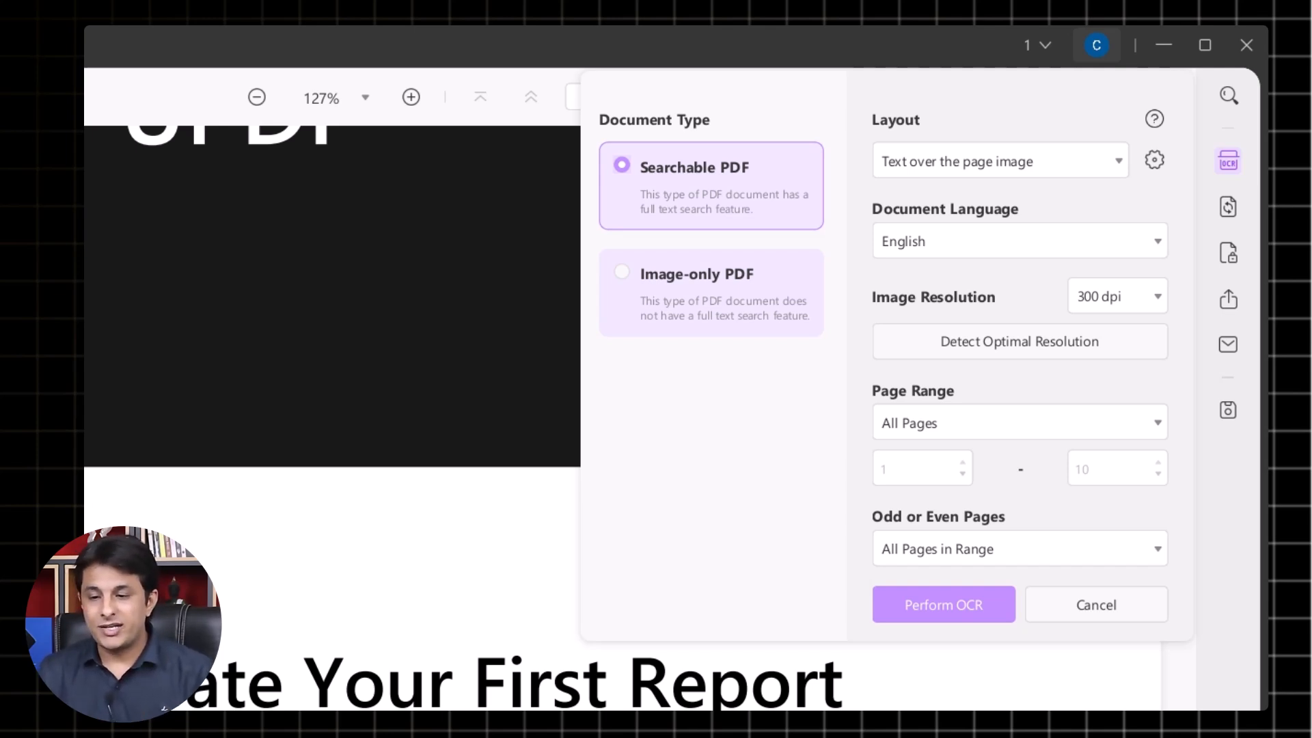
pyautogui.click(1000, 161)
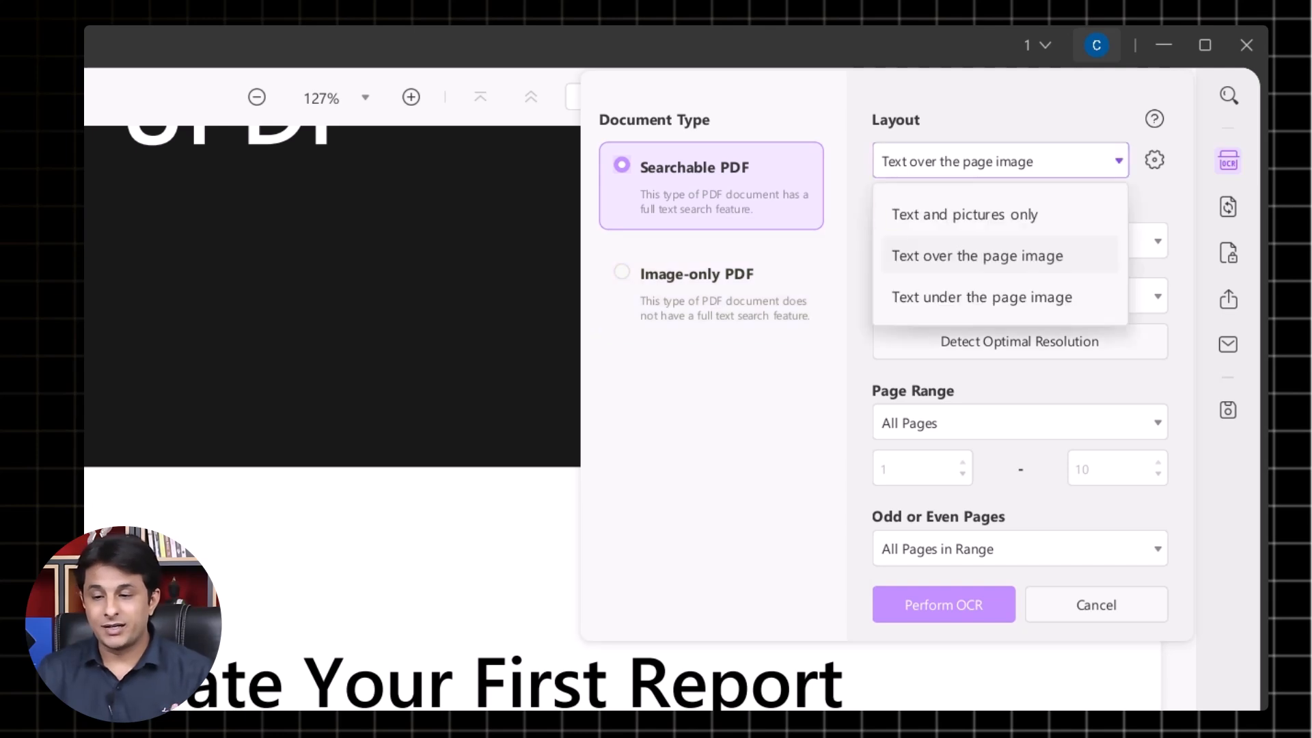
pyautogui.moveTo(965, 214)
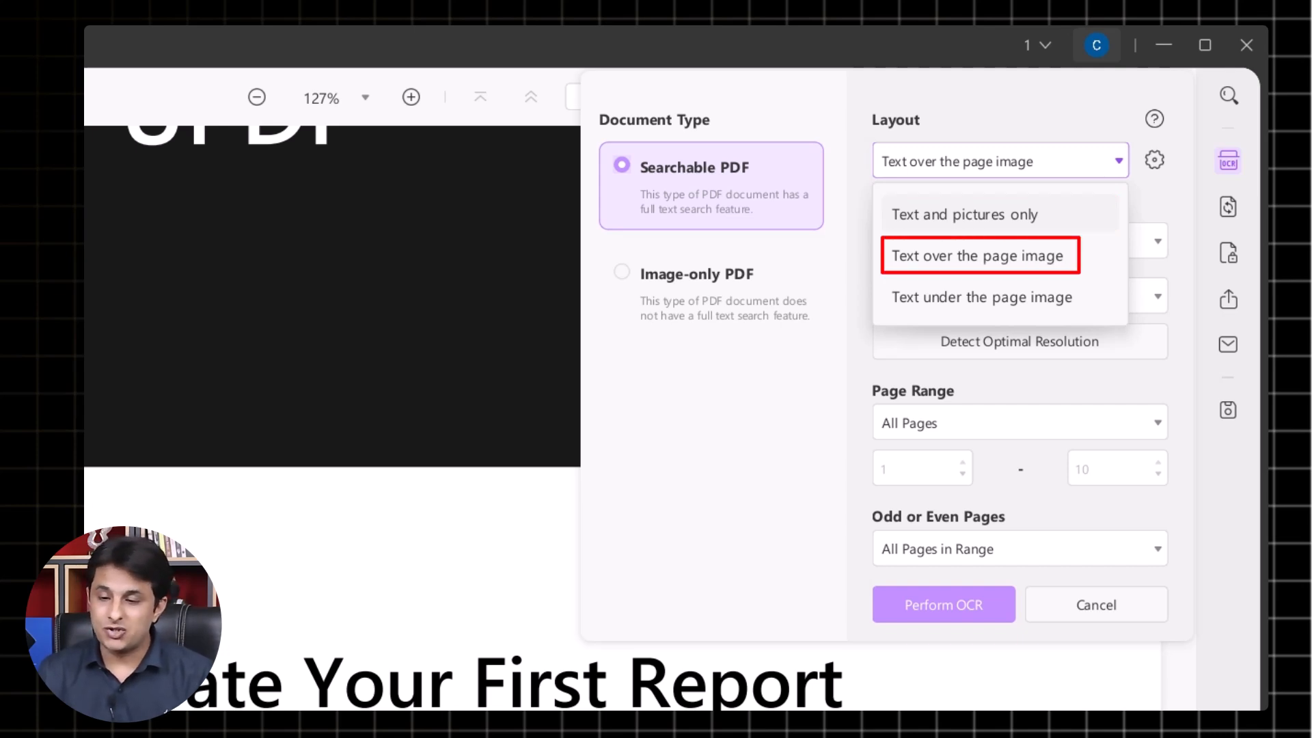
pyautogui.moveTo(981, 297)
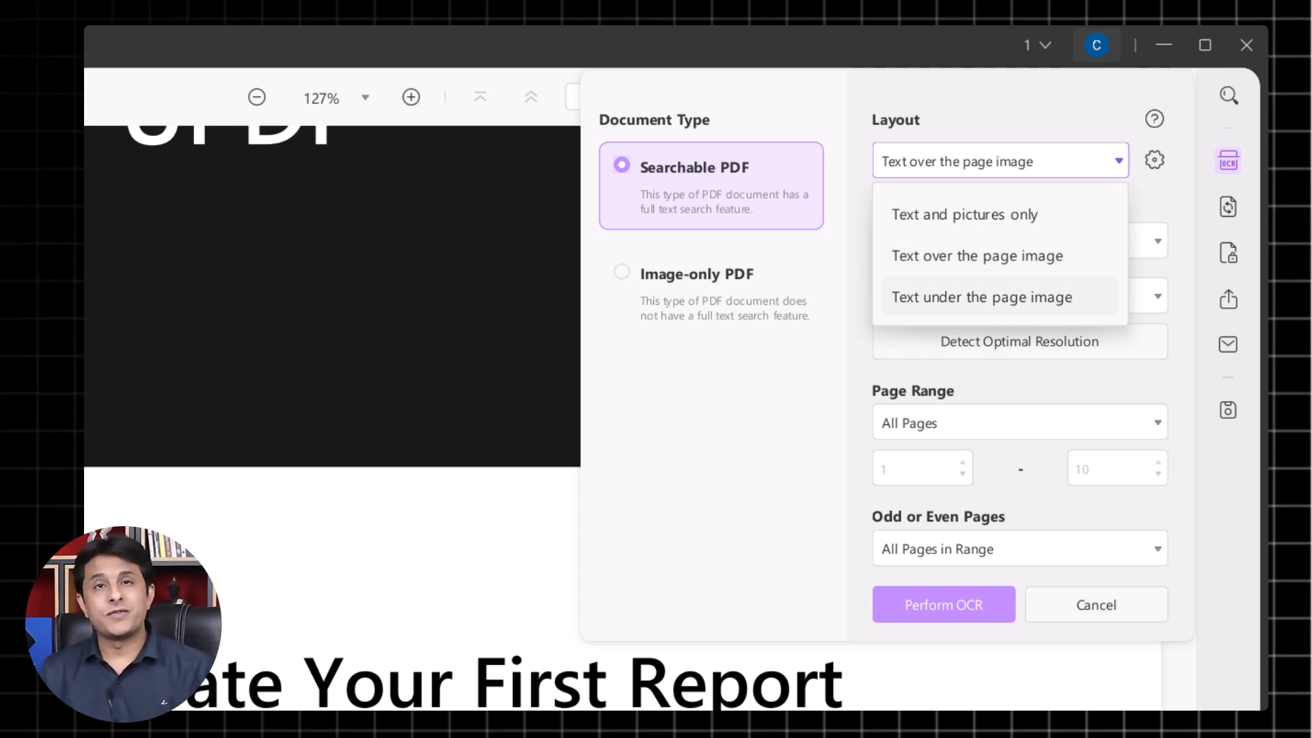
pyautogui.click(976, 255)
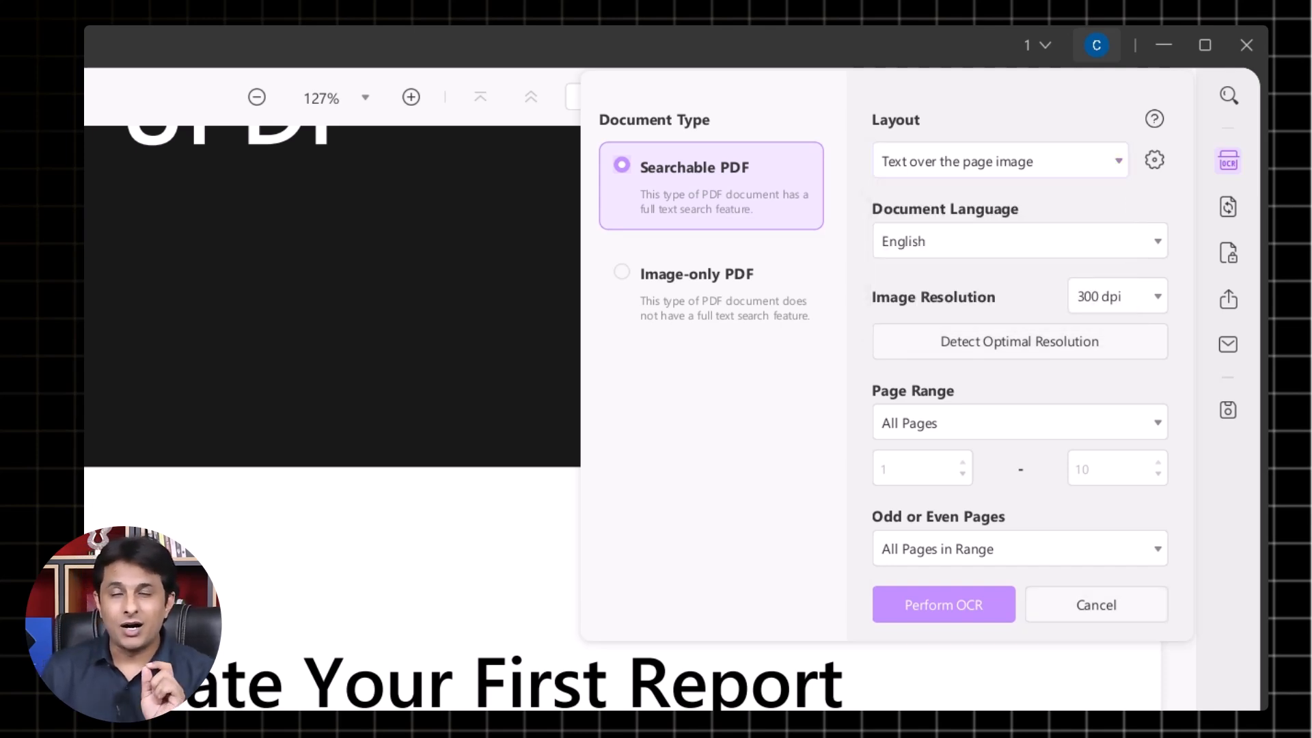
pyautogui.click(1095, 604)
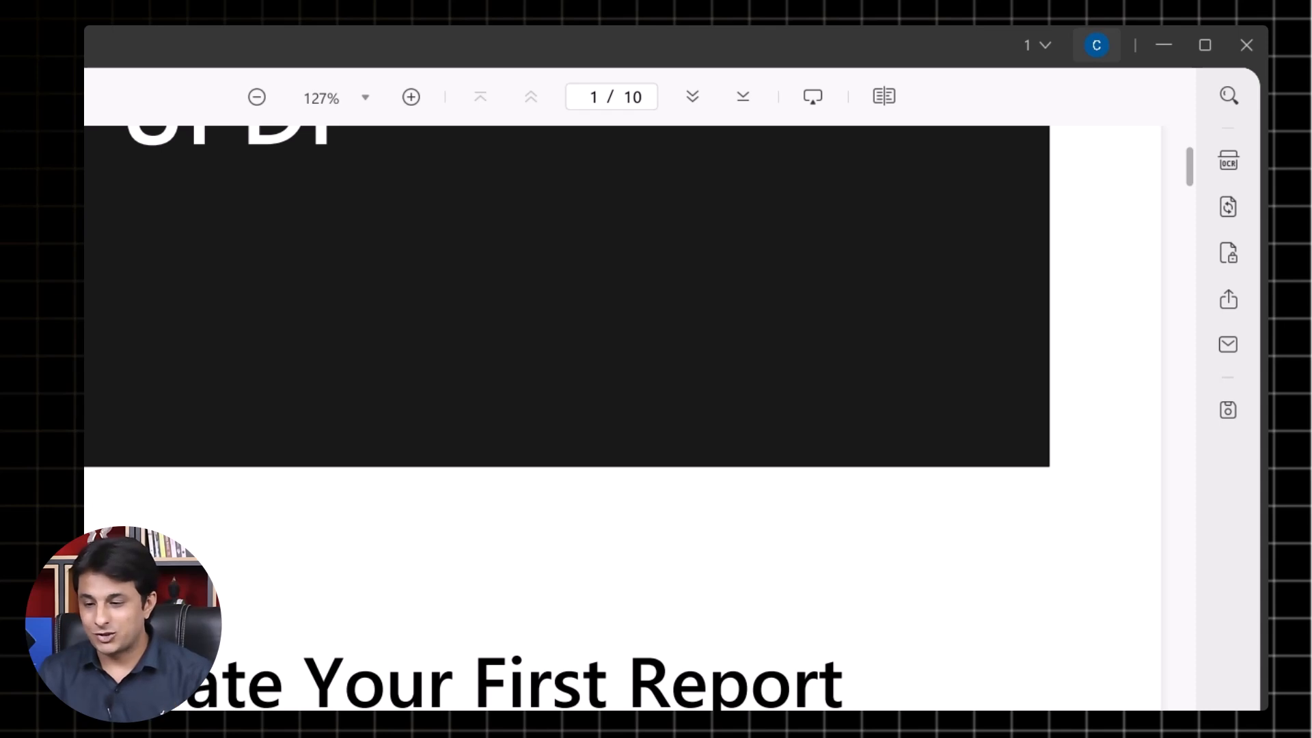
pyautogui.moveTo(1228, 253)
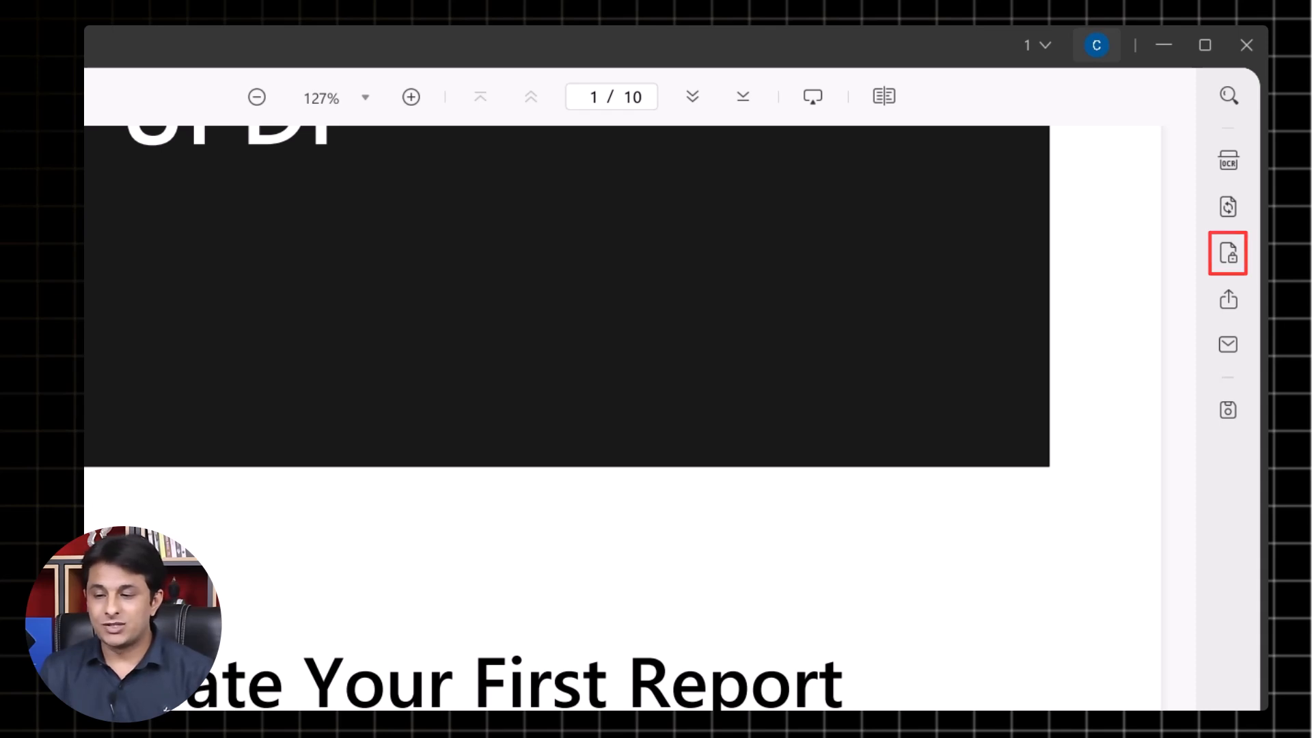
# Bring up the Document Open password dialog from Protect with Password.
pyautogui.click(1228, 254)
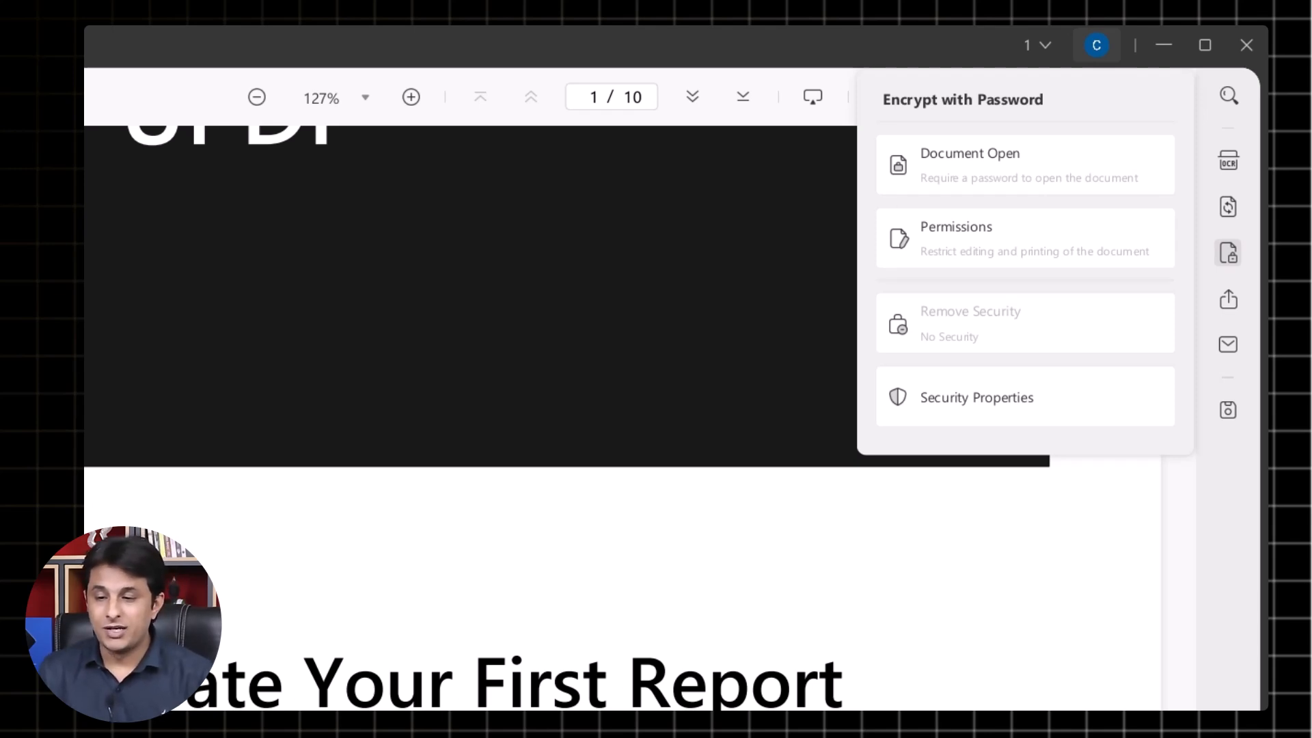
pyautogui.click(1026, 165)
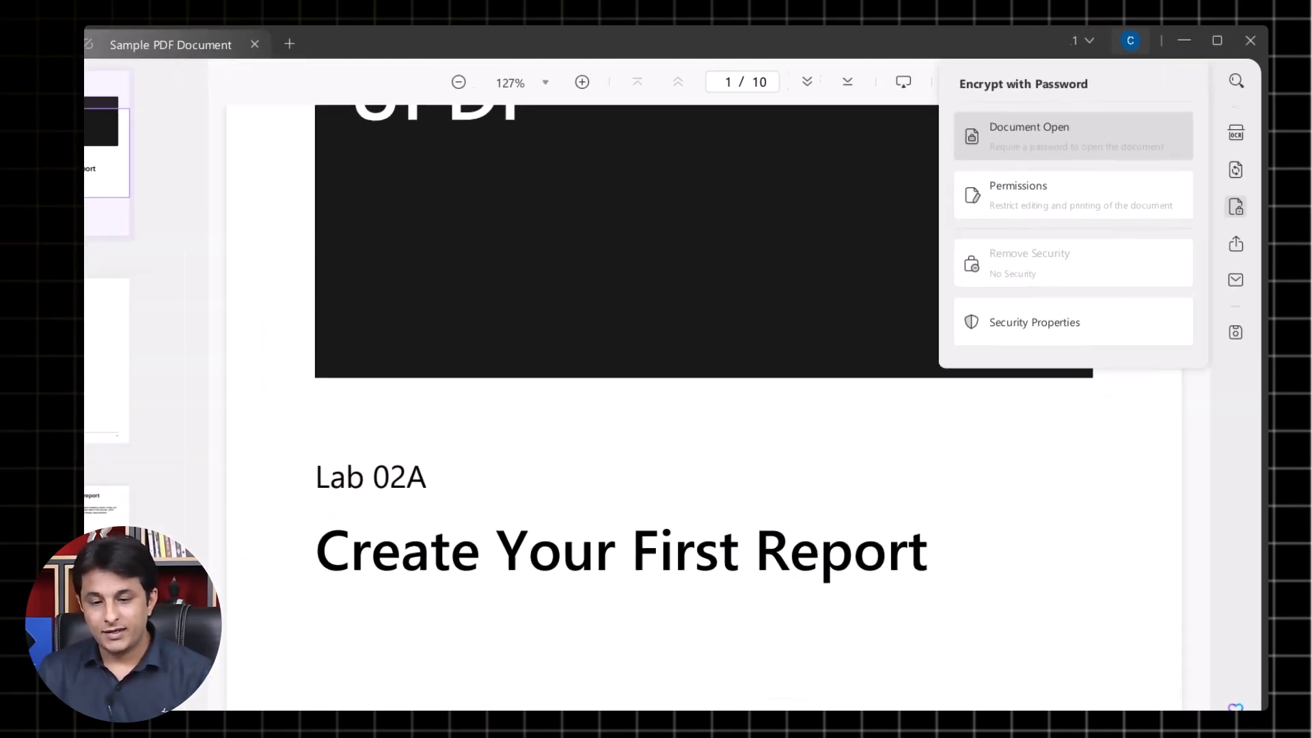
pyautogui.click(1028, 127)
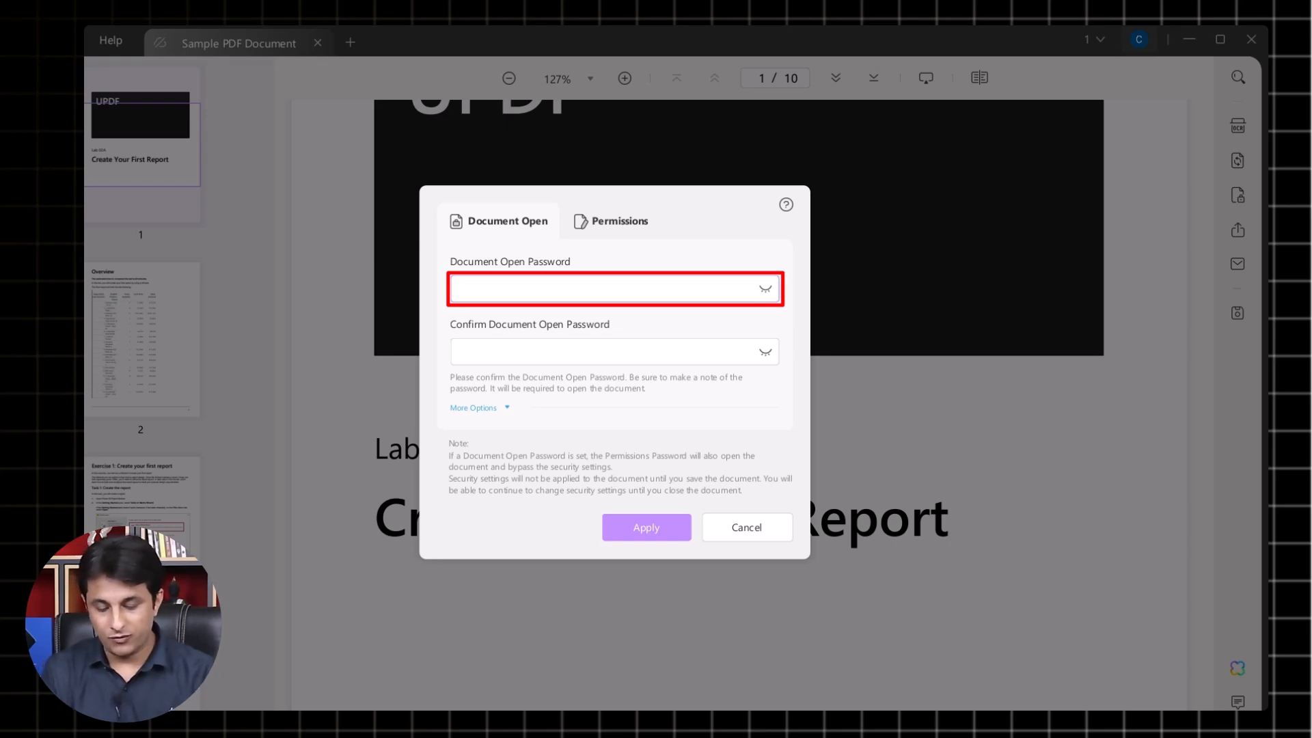
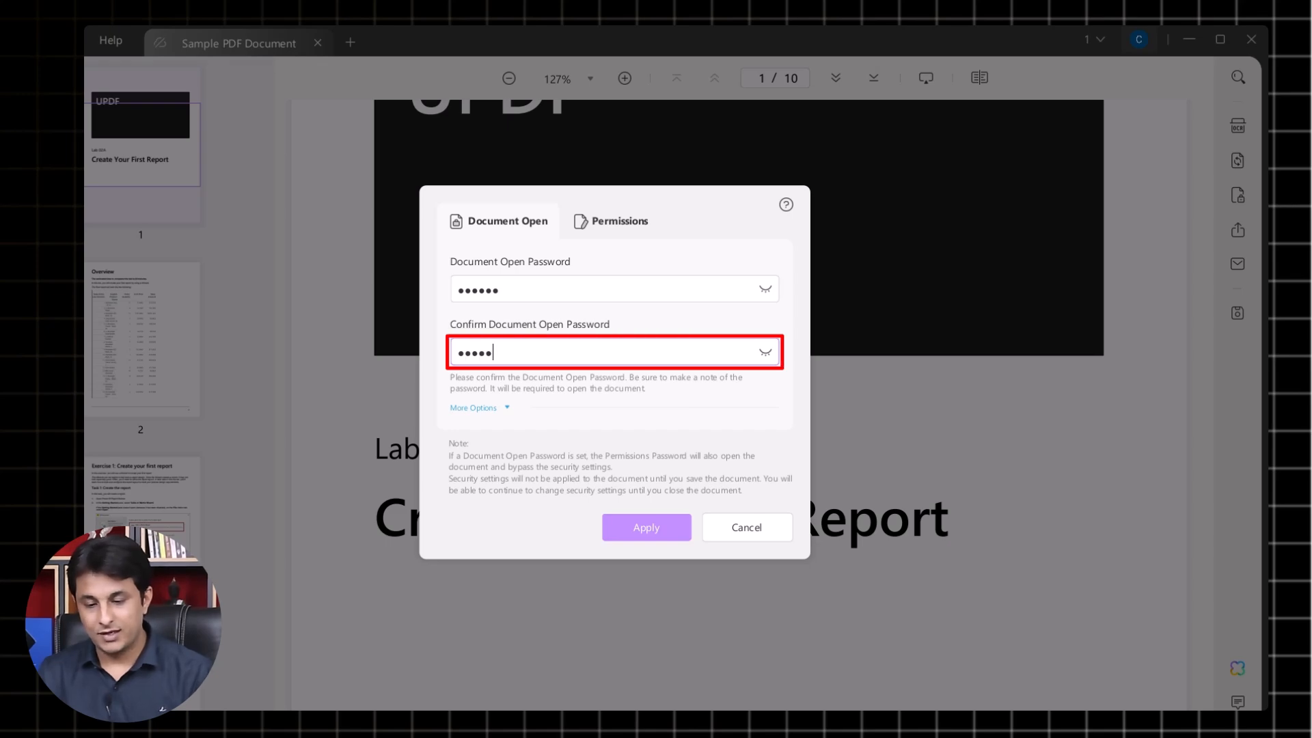
pyautogui.click(646, 528)
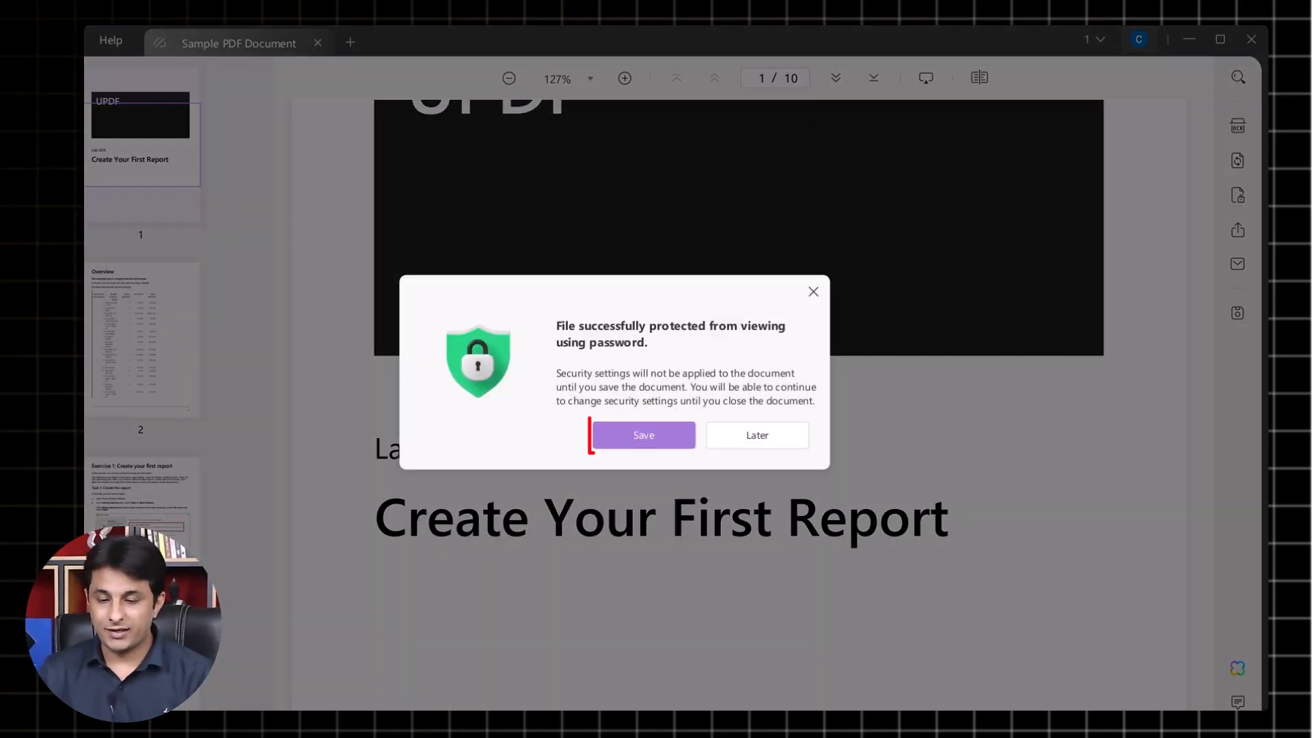
pyautogui.click(644, 435)
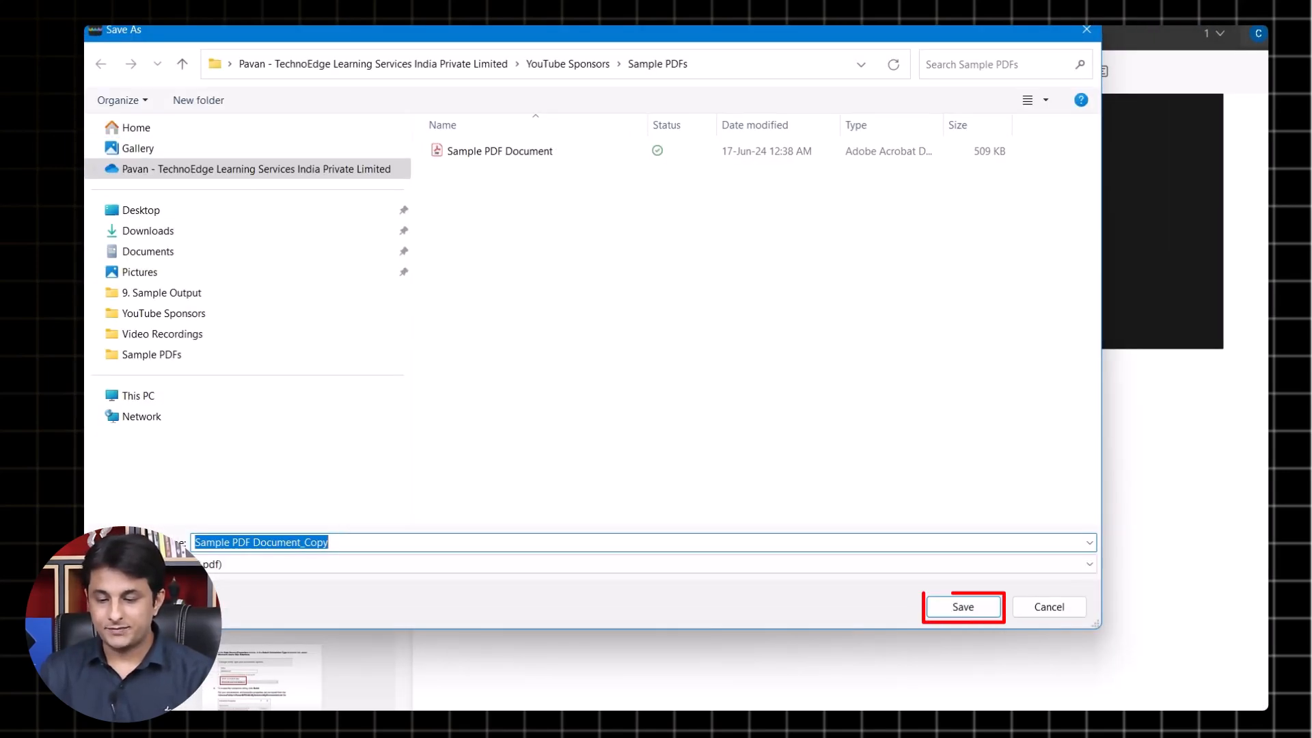
pyautogui.click(962, 607)
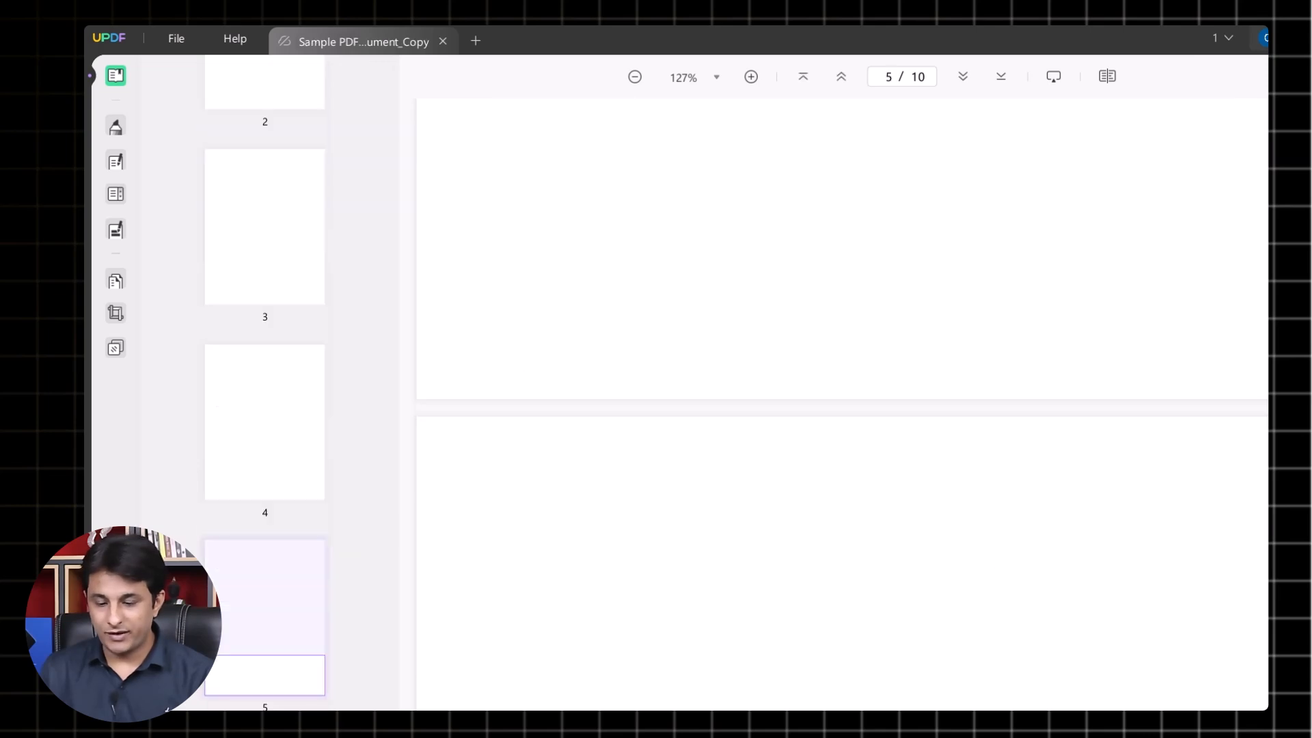
pyautogui.click(803, 77)
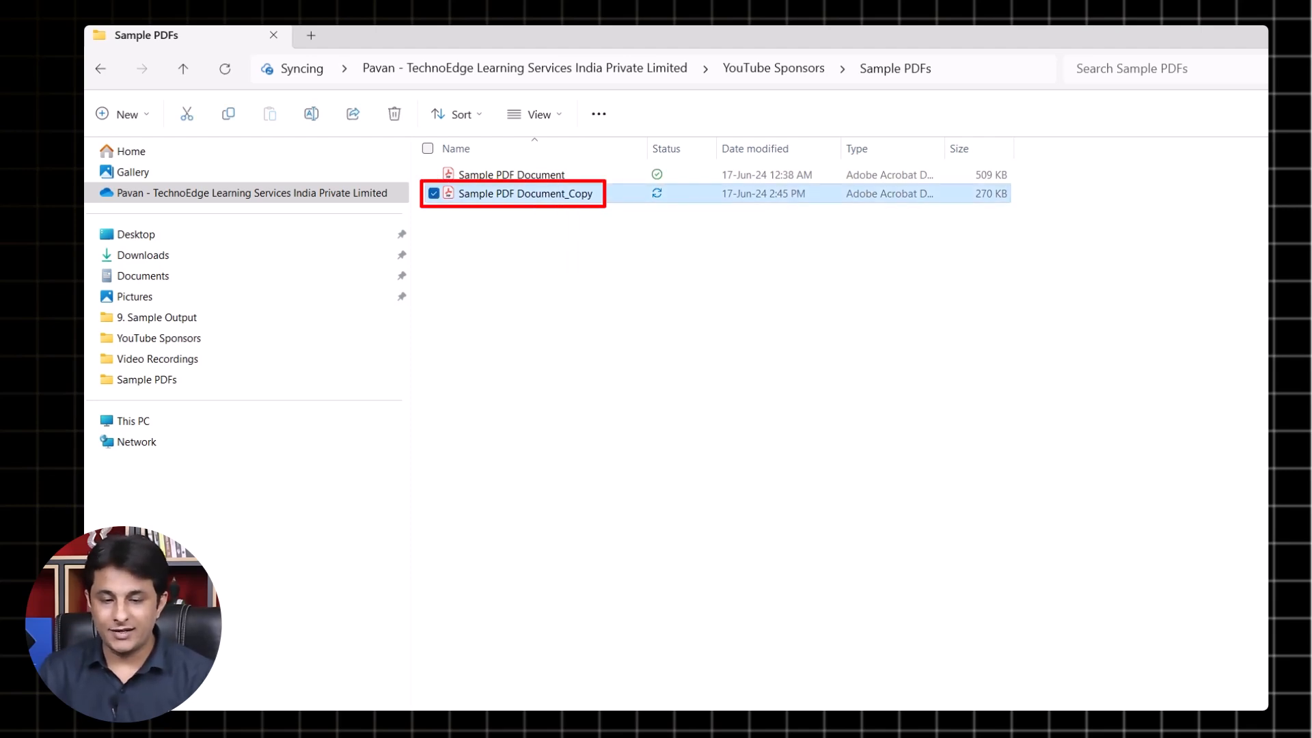
# Open Sample PDF Document_Copy from File Explorer and unlock it with the password.
pyautogui.doubleClick(526, 193)
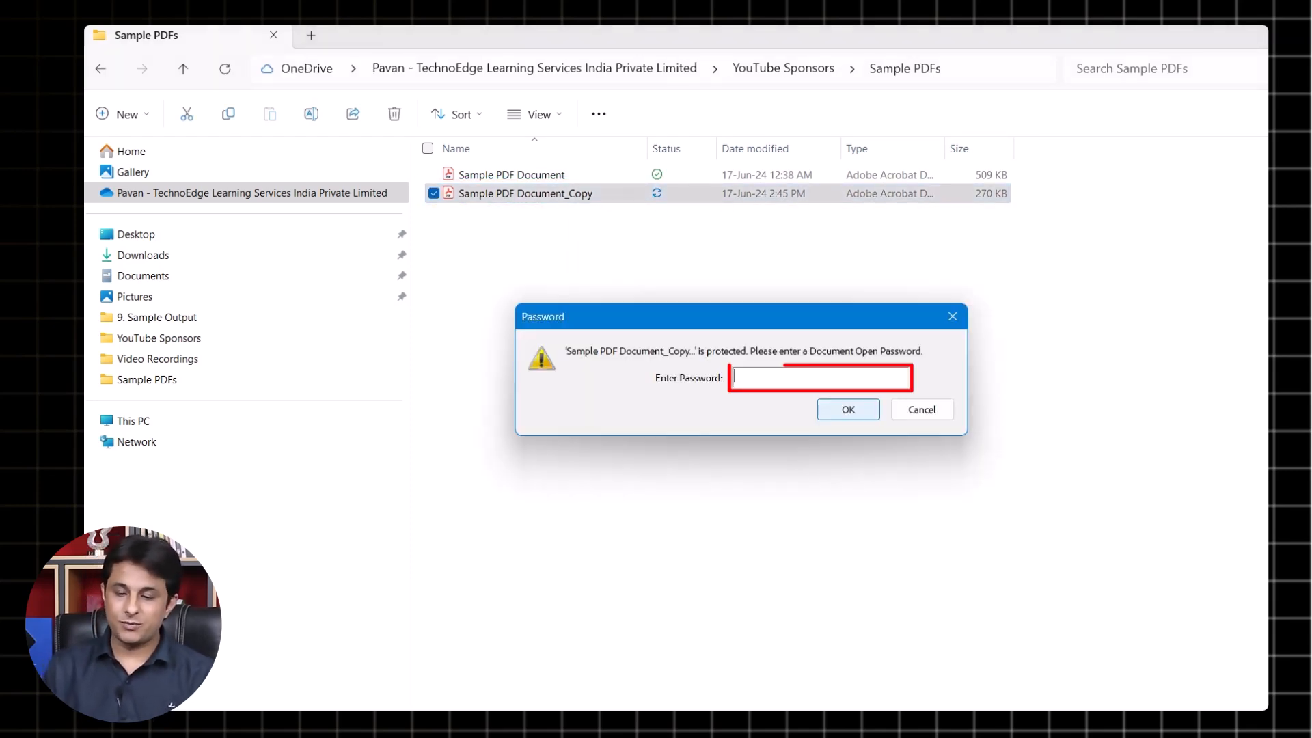
pyautogui.click(848, 409)
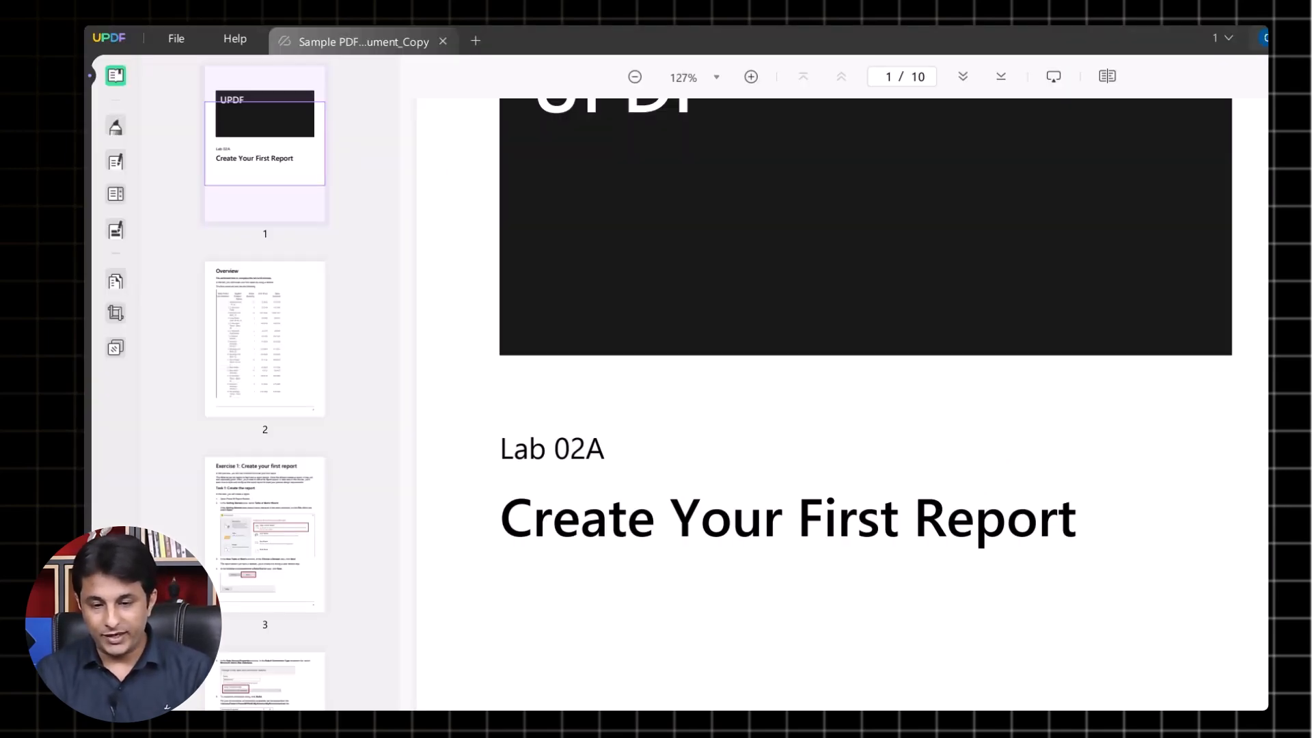